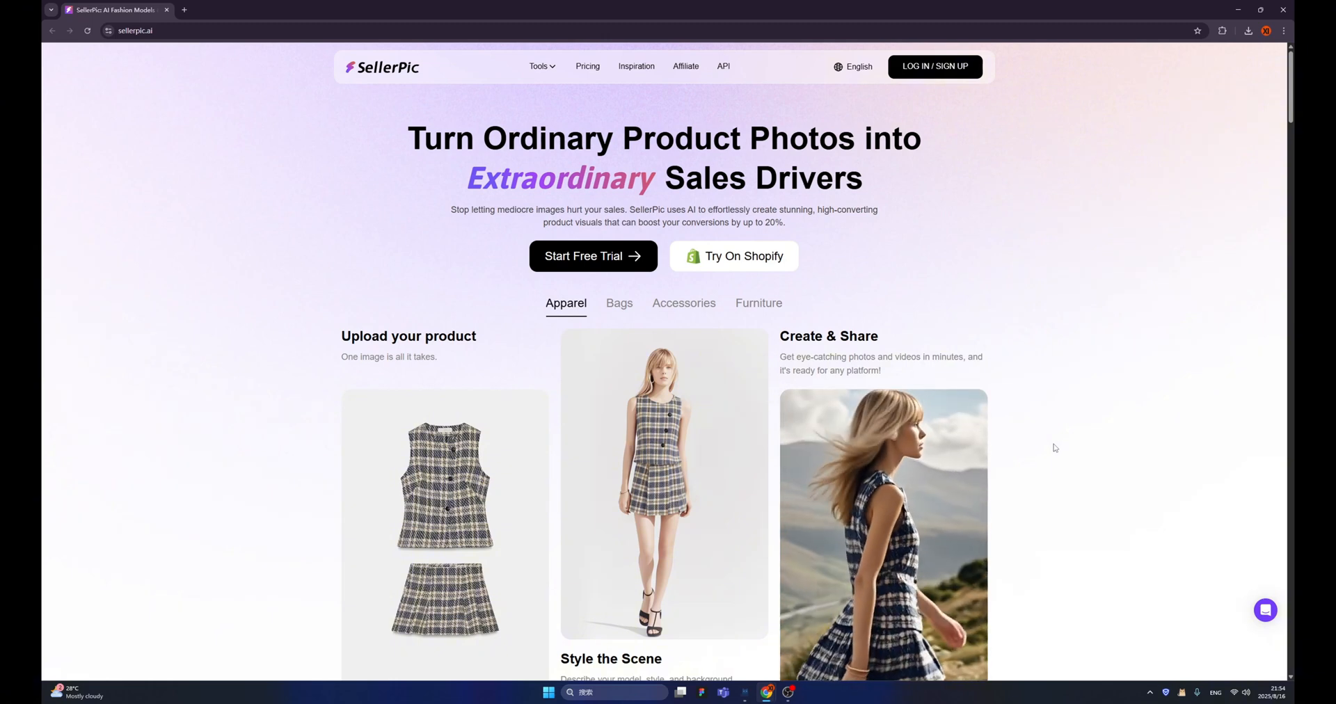
mouse_move(749, 272)
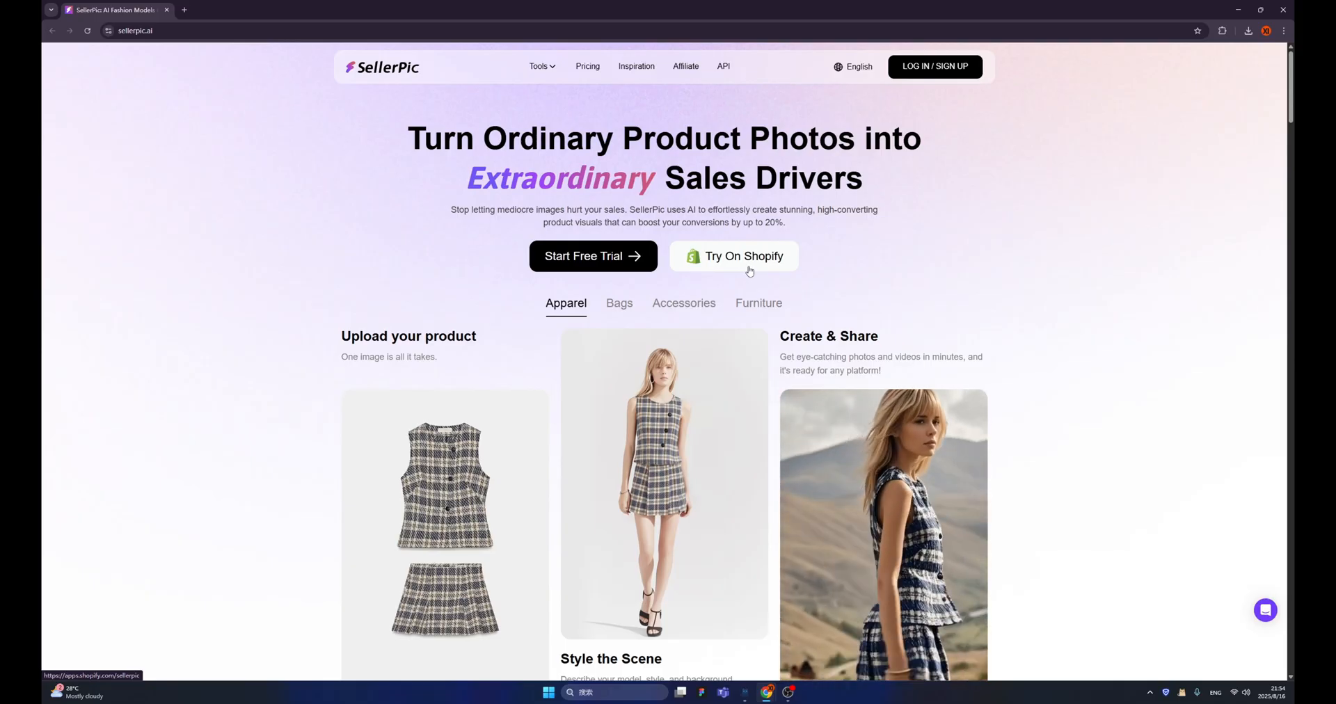
Step: View the Bags, Accessories and Furniture product example galleries on the SellerPic homepage
scroll("down", 3)
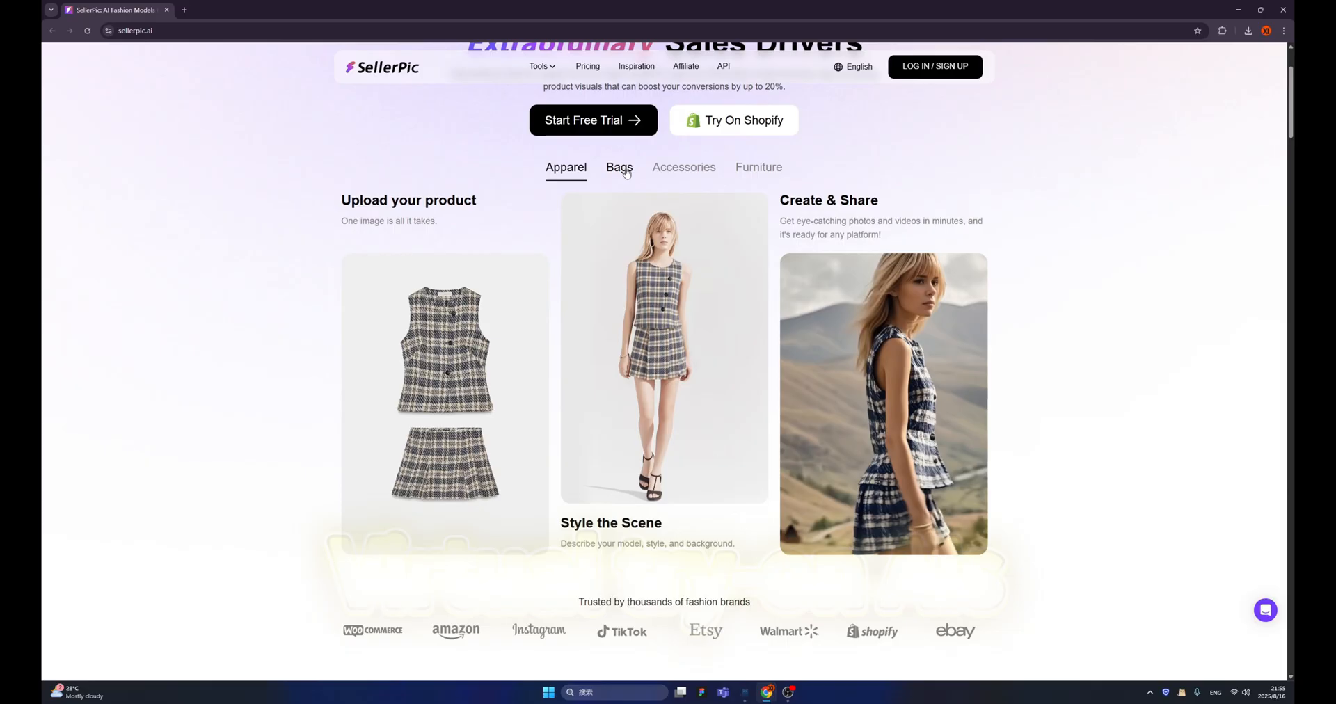
left_click(618, 167)
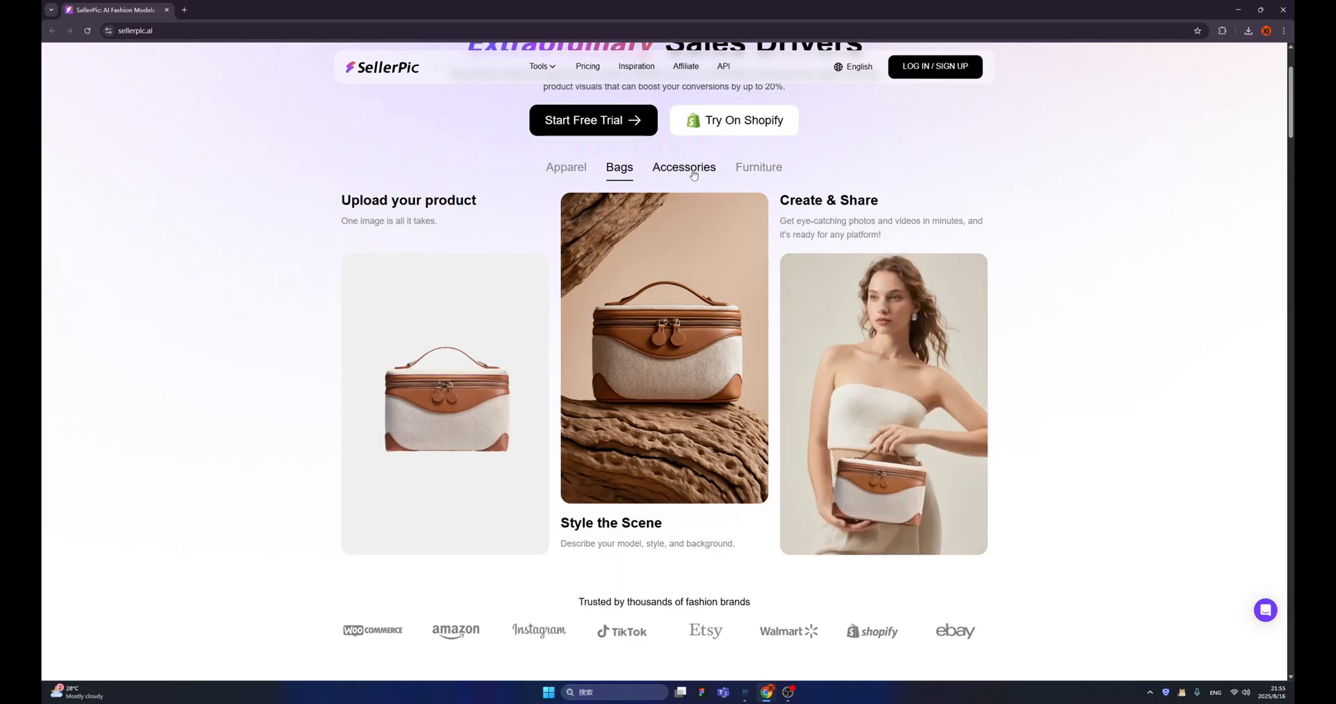
left_click(683, 167)
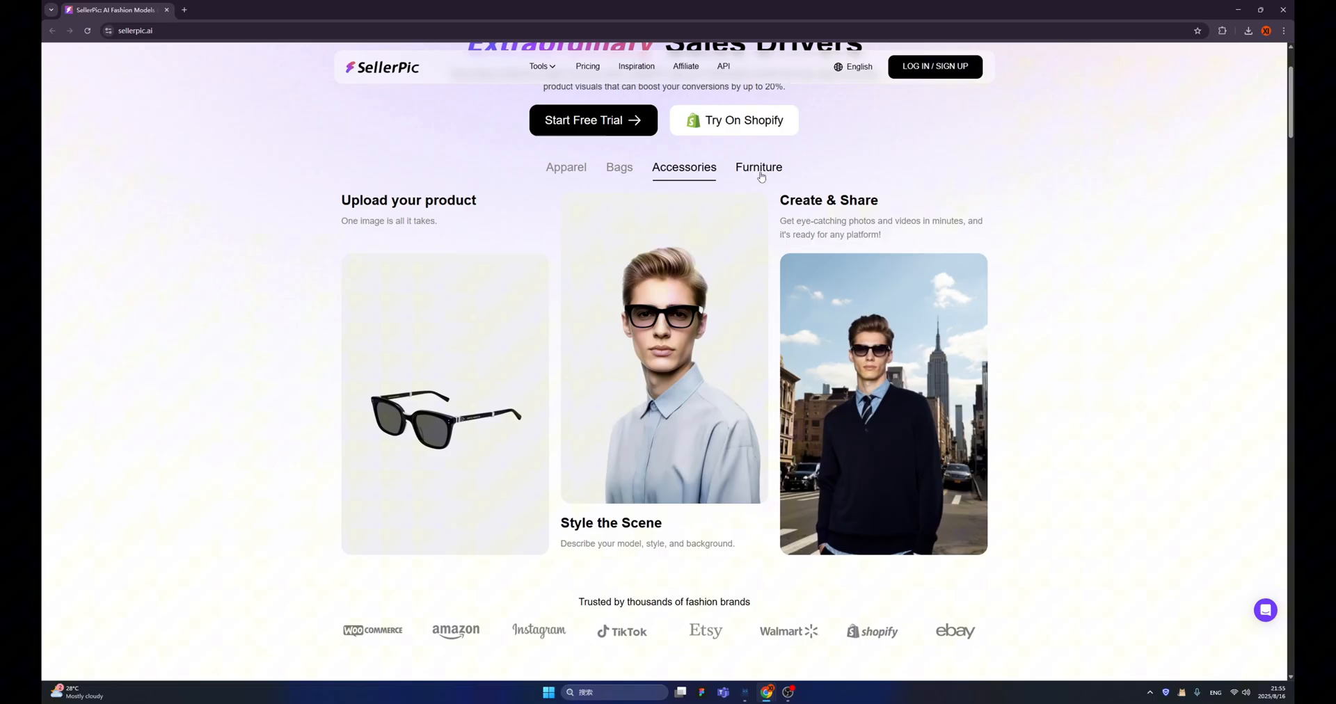
left_click(759, 167)
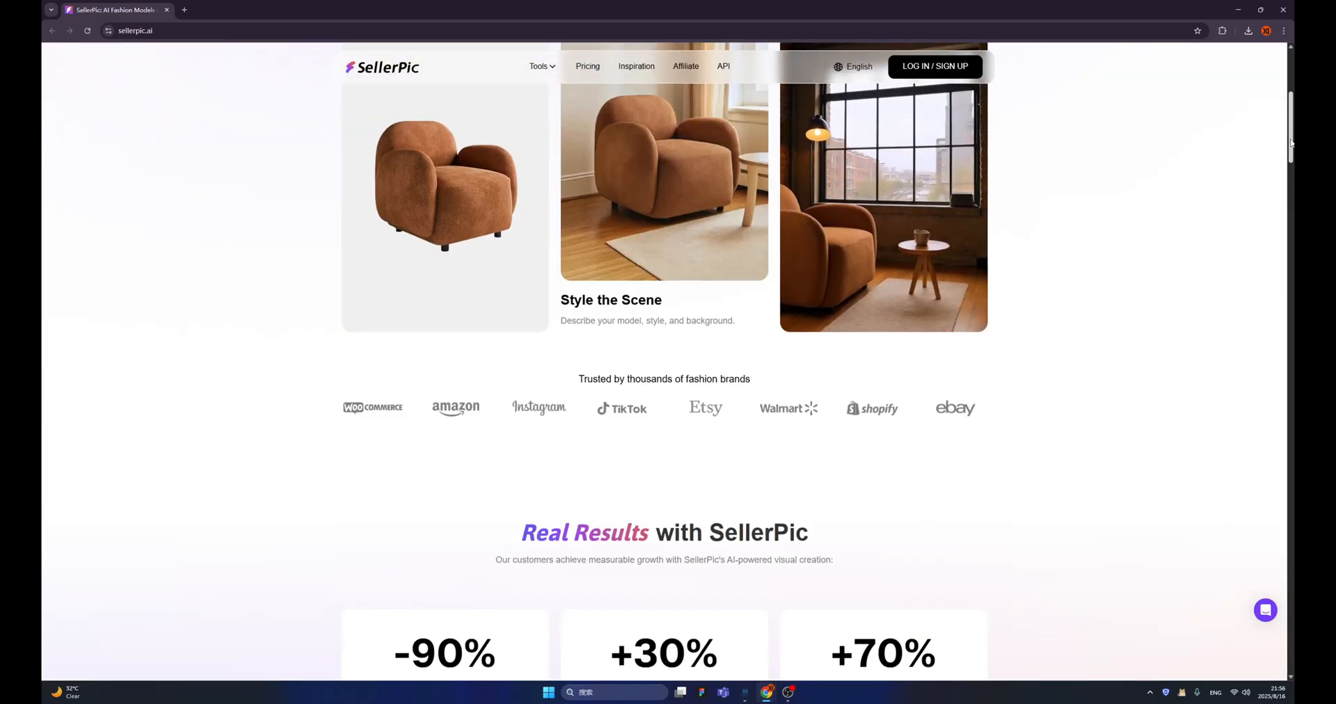
Step: Scroll through the homepage's features, testimonials and FAQ, then back toward the top
scroll("down", 3)
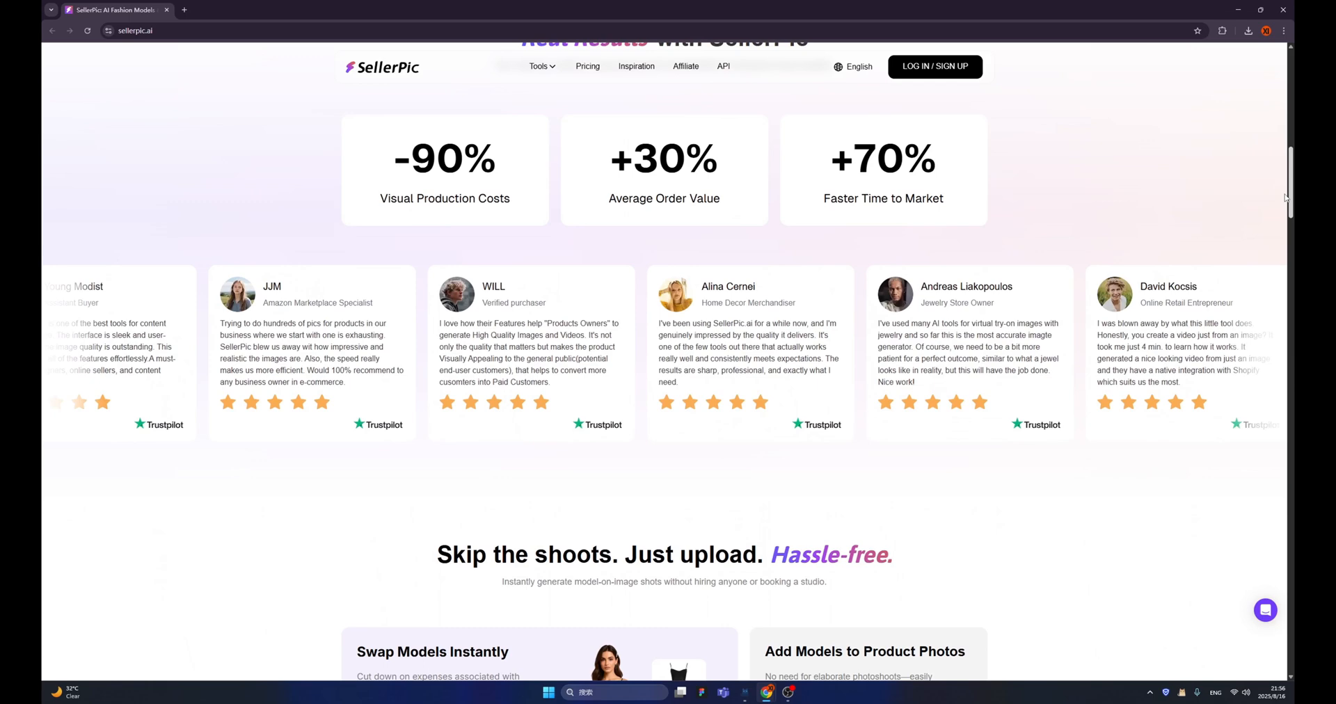
scroll("down", 3)
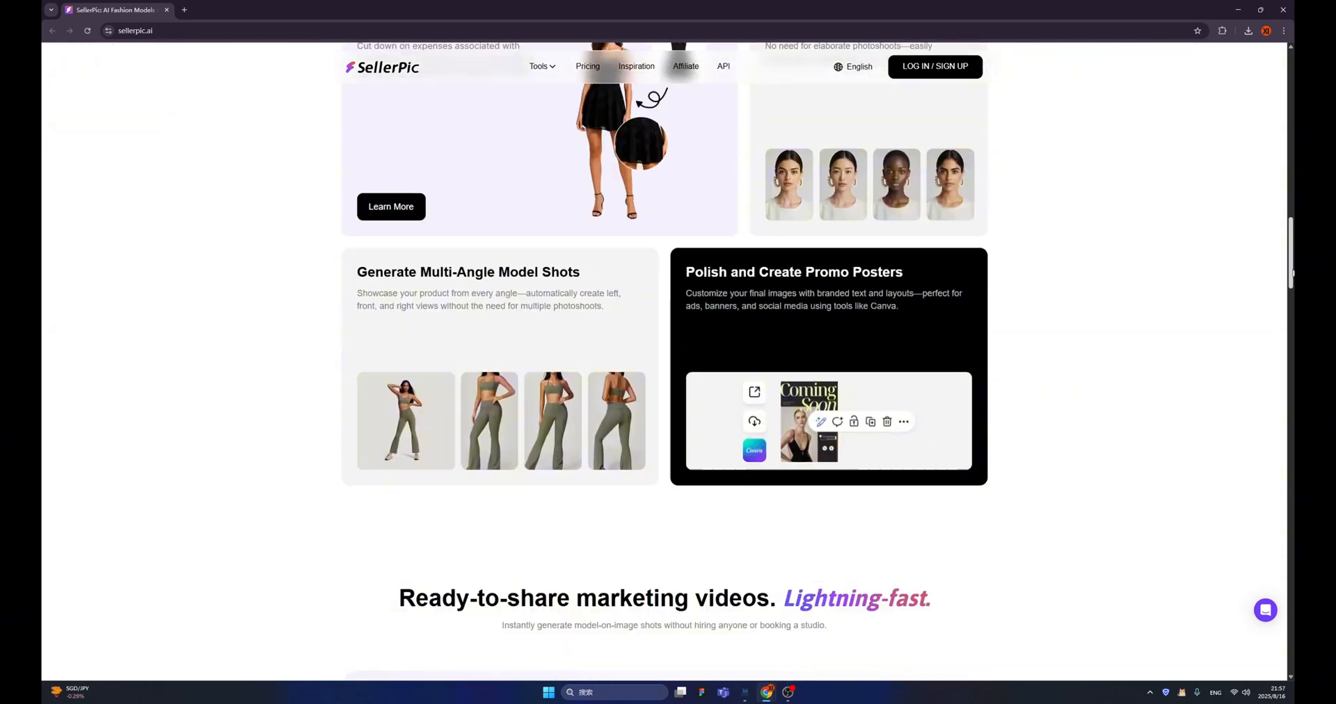
scroll("down", 3)
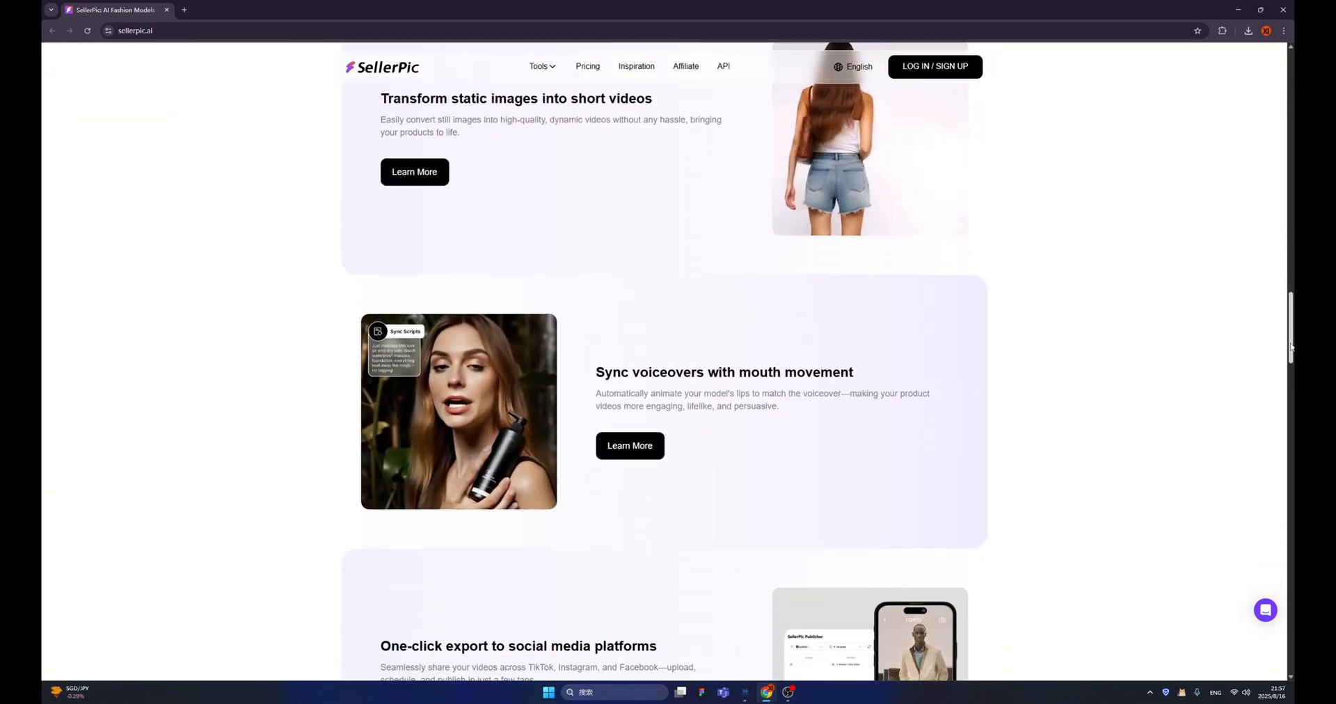
scroll("down", 3)
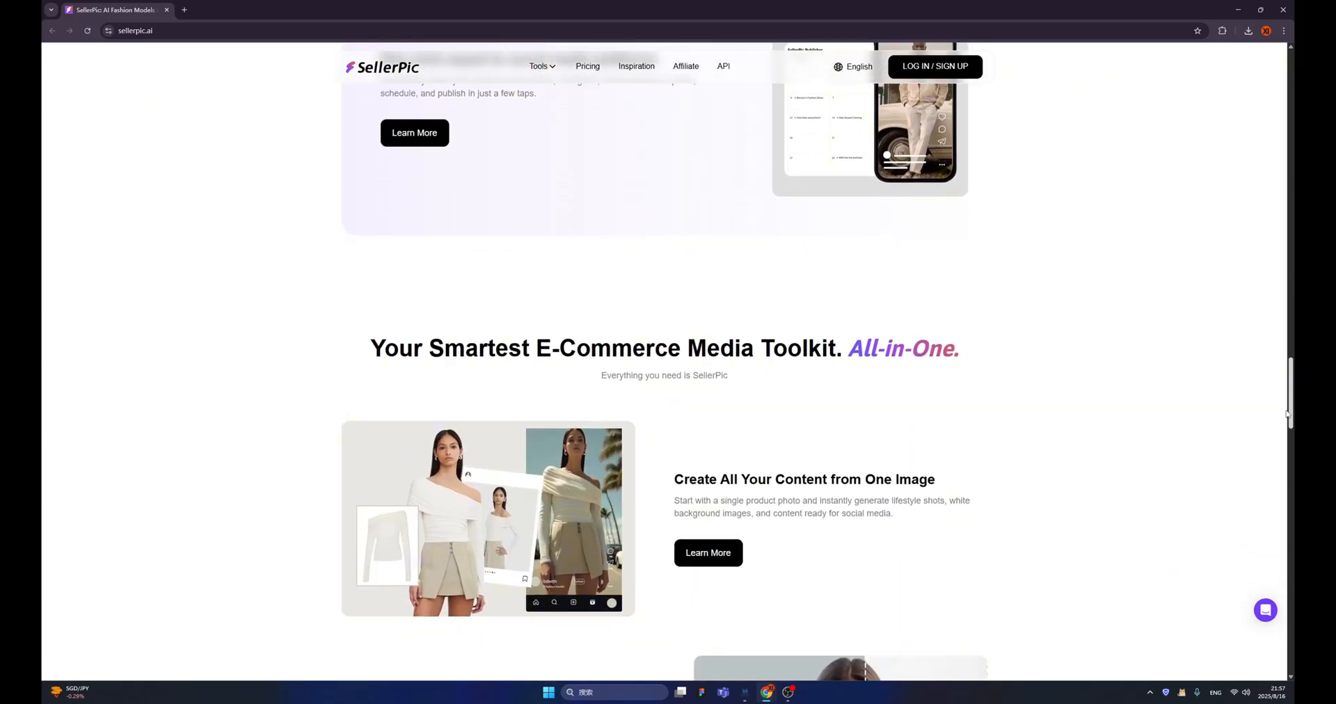
scroll("down", 3)
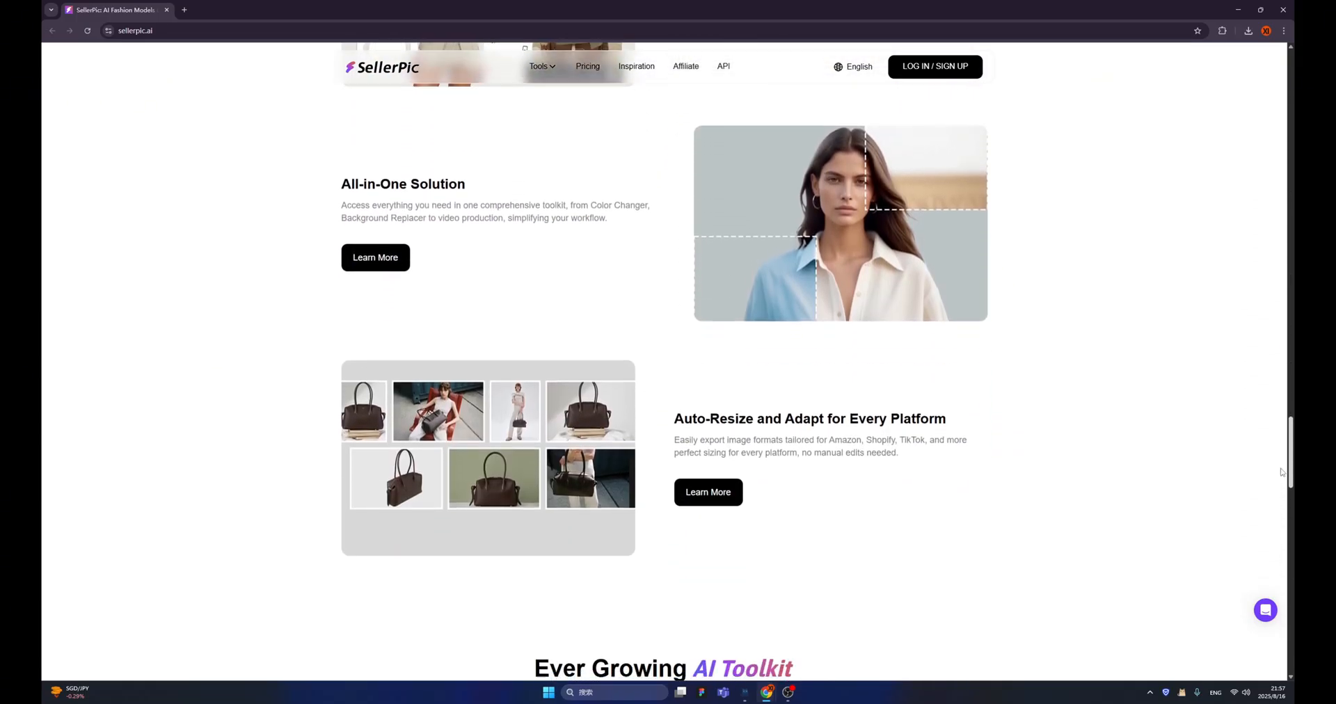
scroll("down", 3)
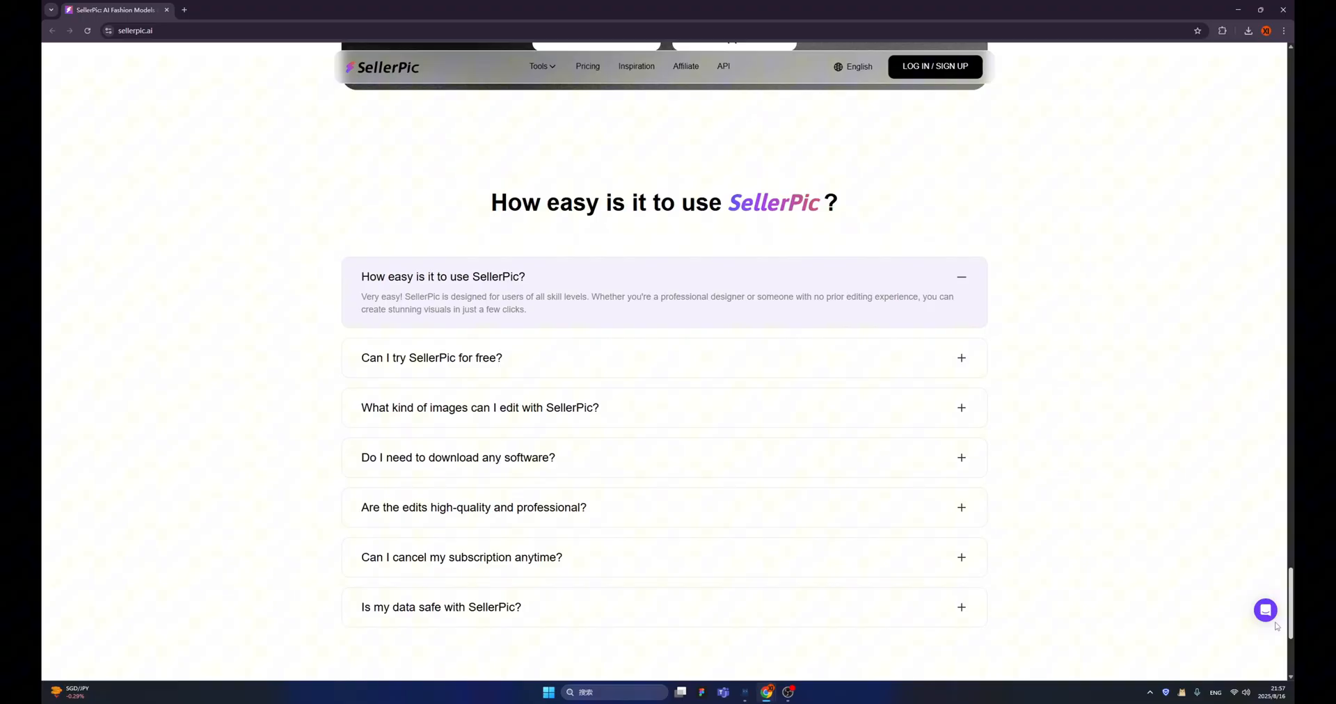
scroll("up", 3)
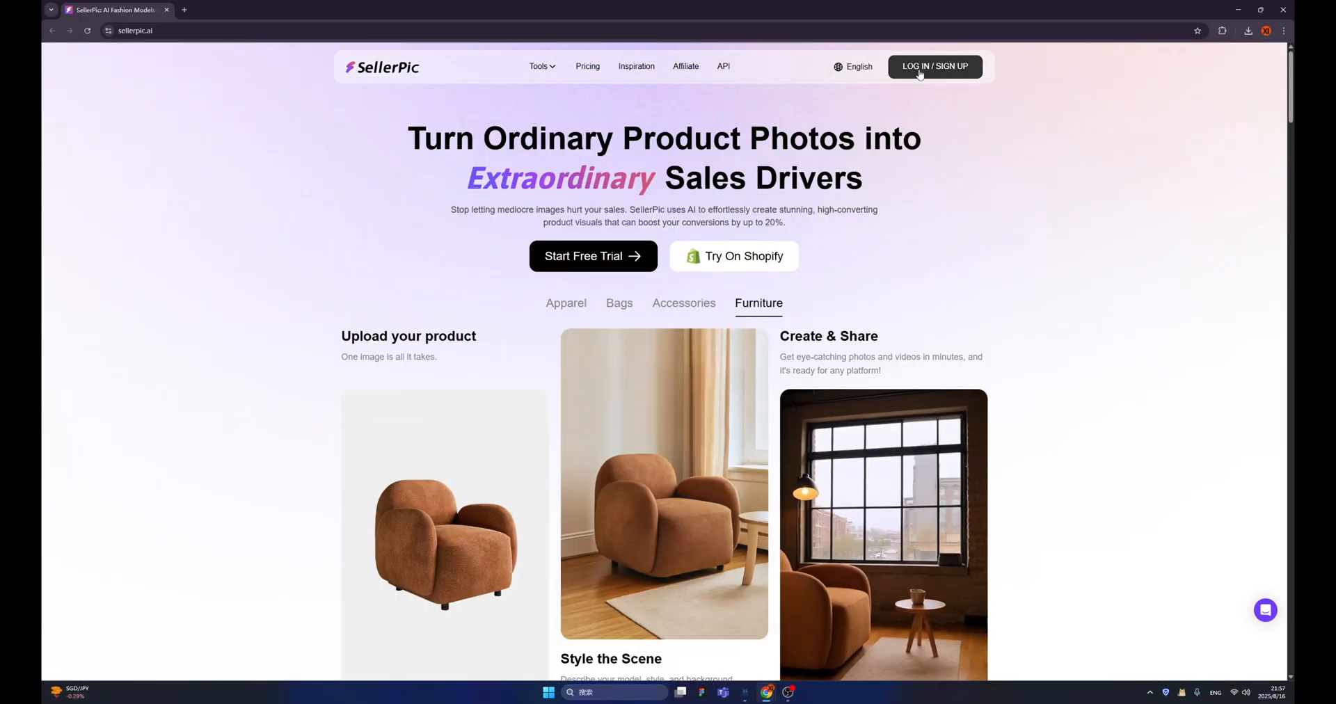
Step: Sign in to reach the app.sellerpic.ai dashboard and focus its creation prompt box
left_click(934, 67)
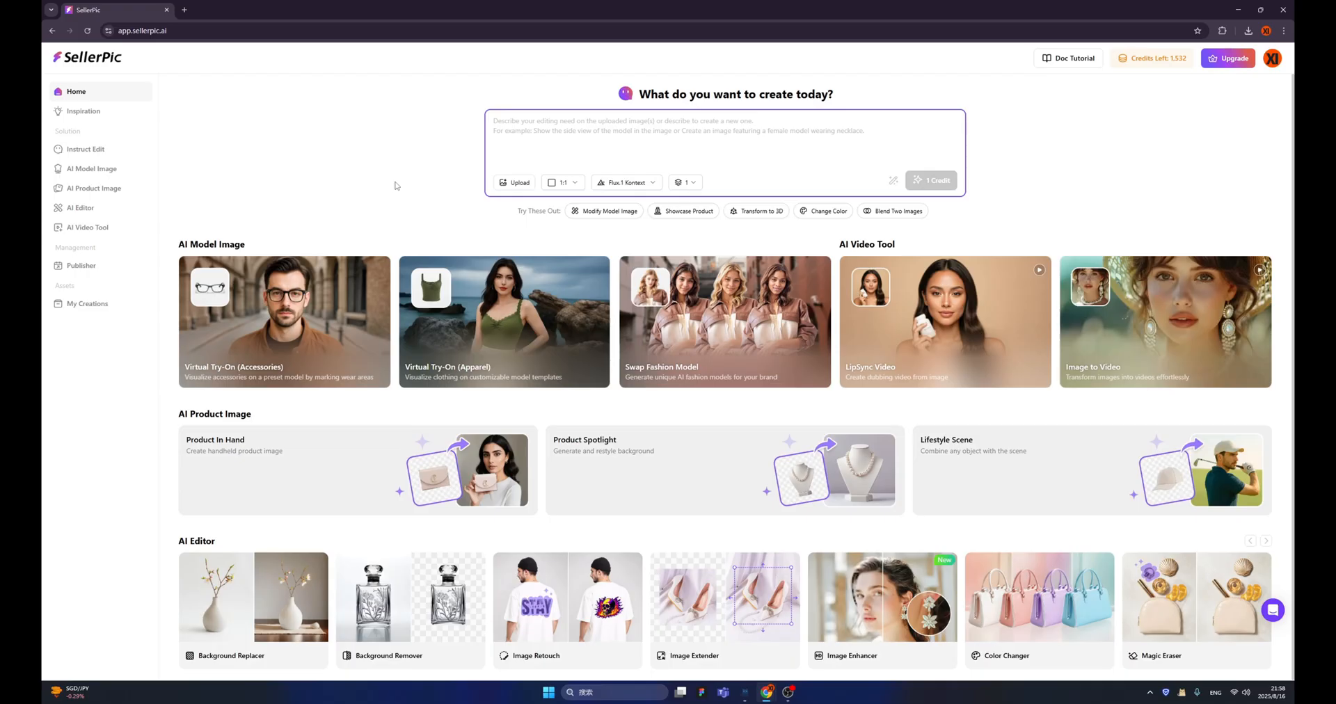
mouse_move(448, 166)
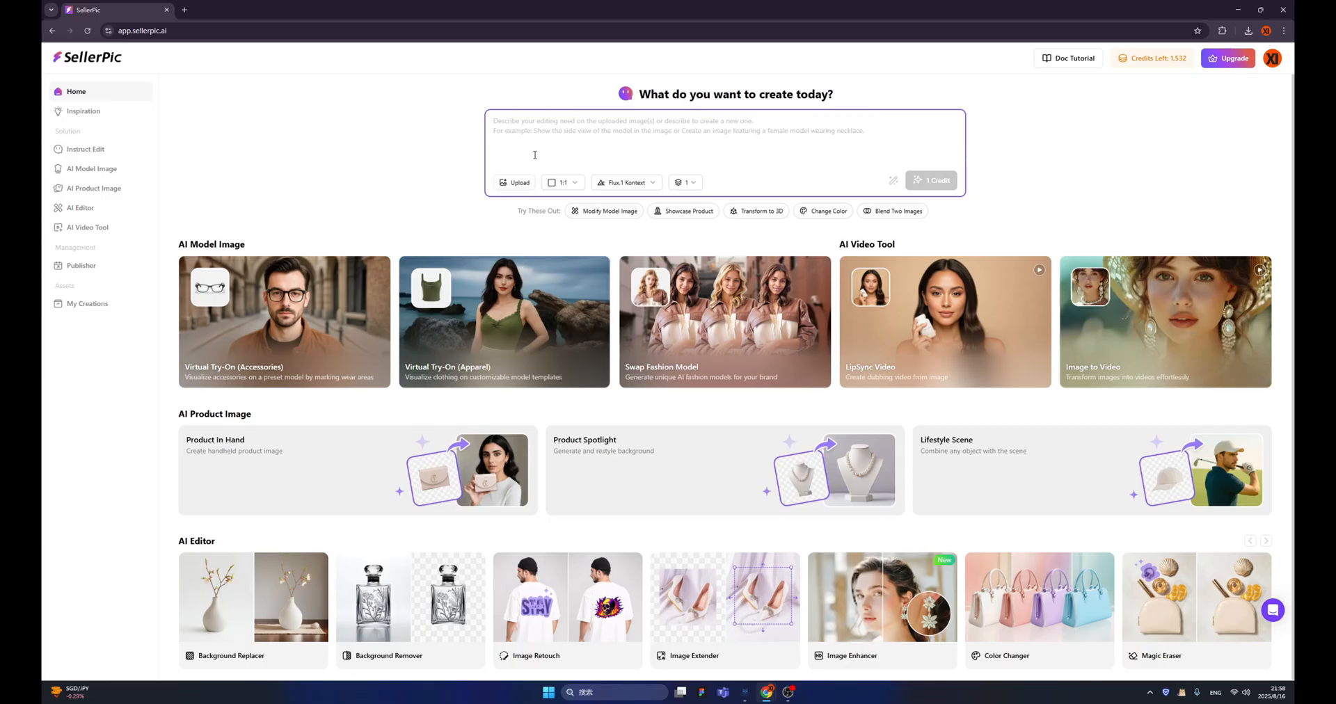
left_click(513, 180)
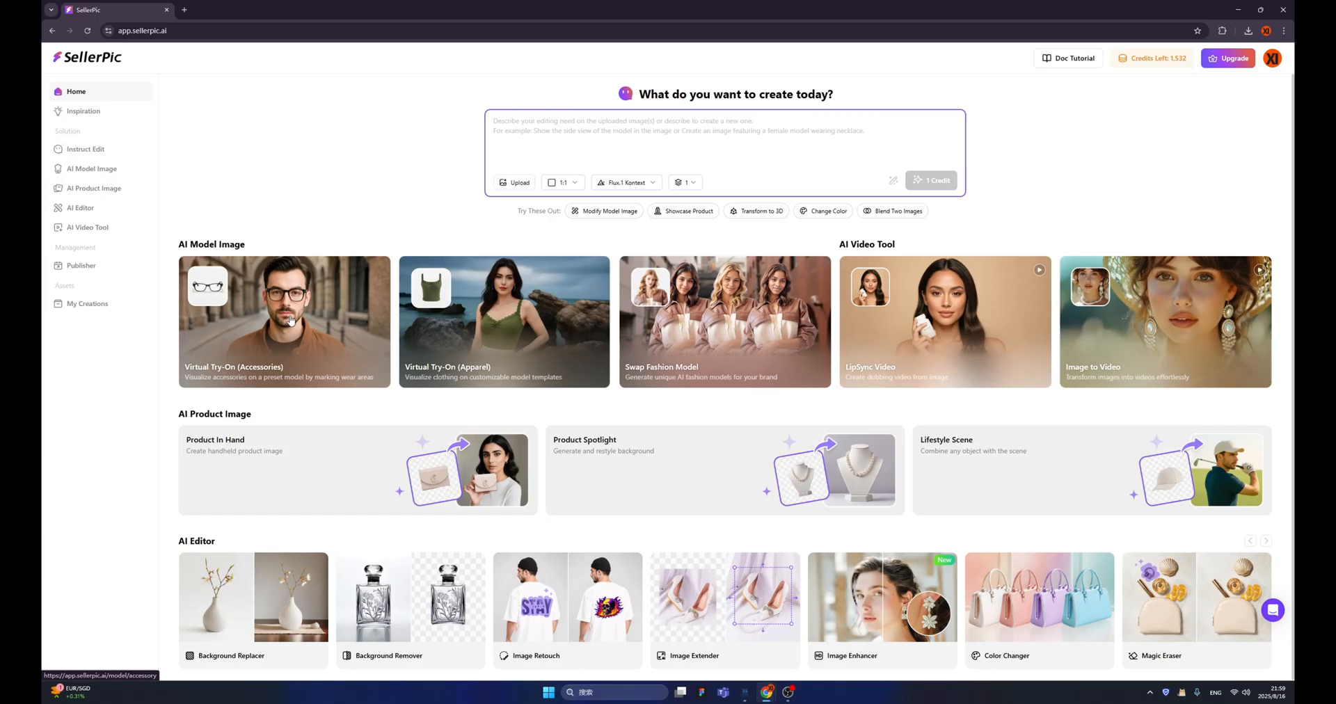
mouse_move(434, 365)
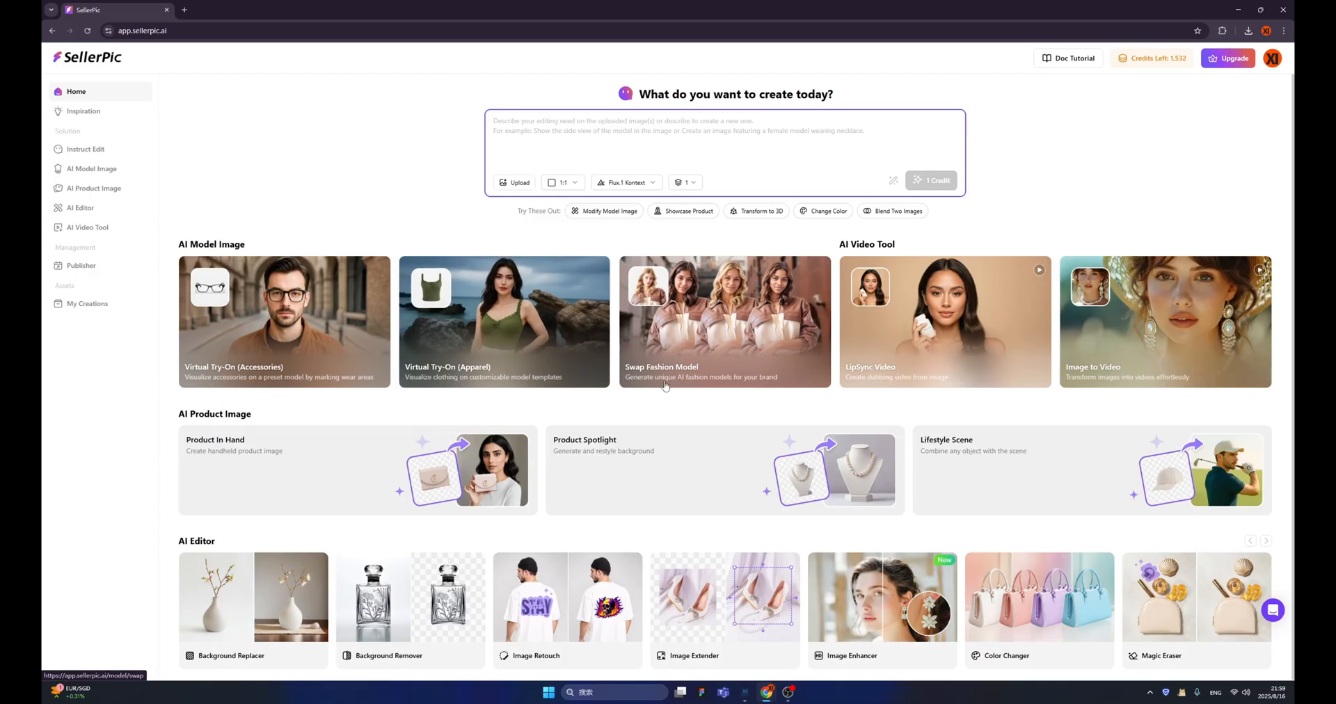
mouse_move(705, 377)
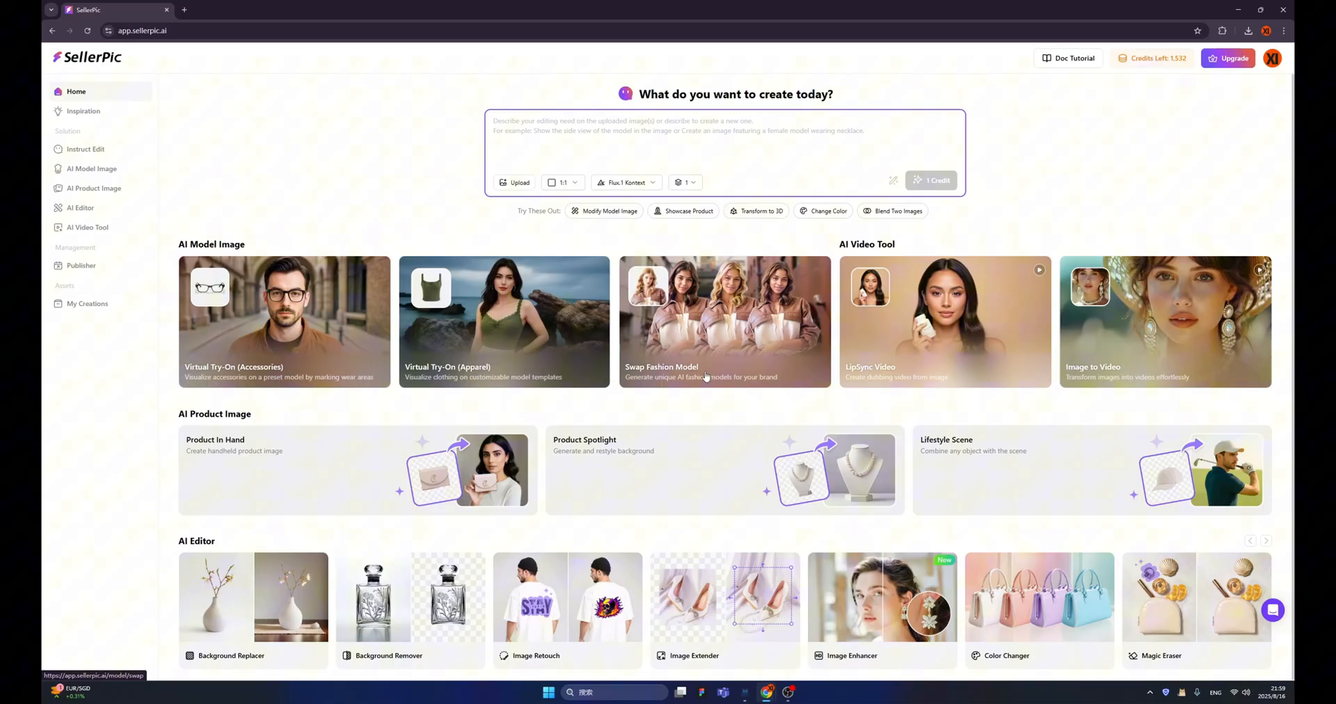
mouse_move(874, 381)
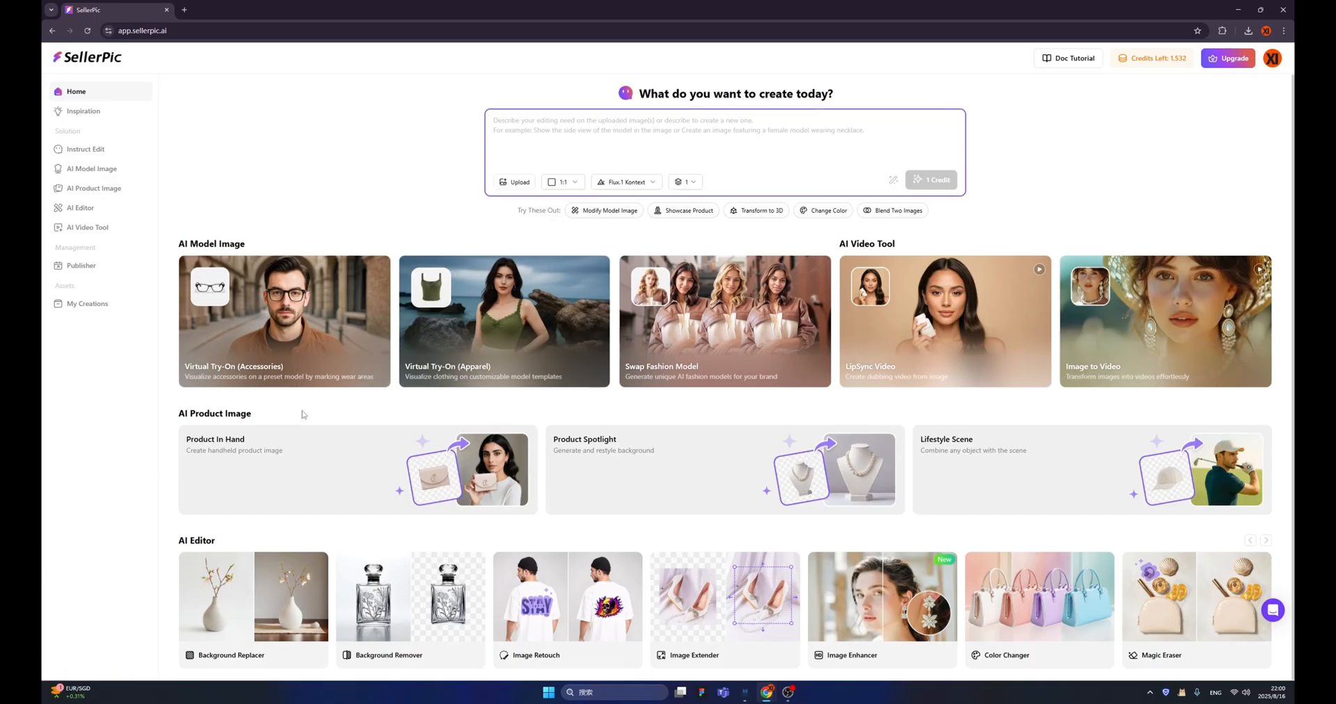
mouse_move(302, 415)
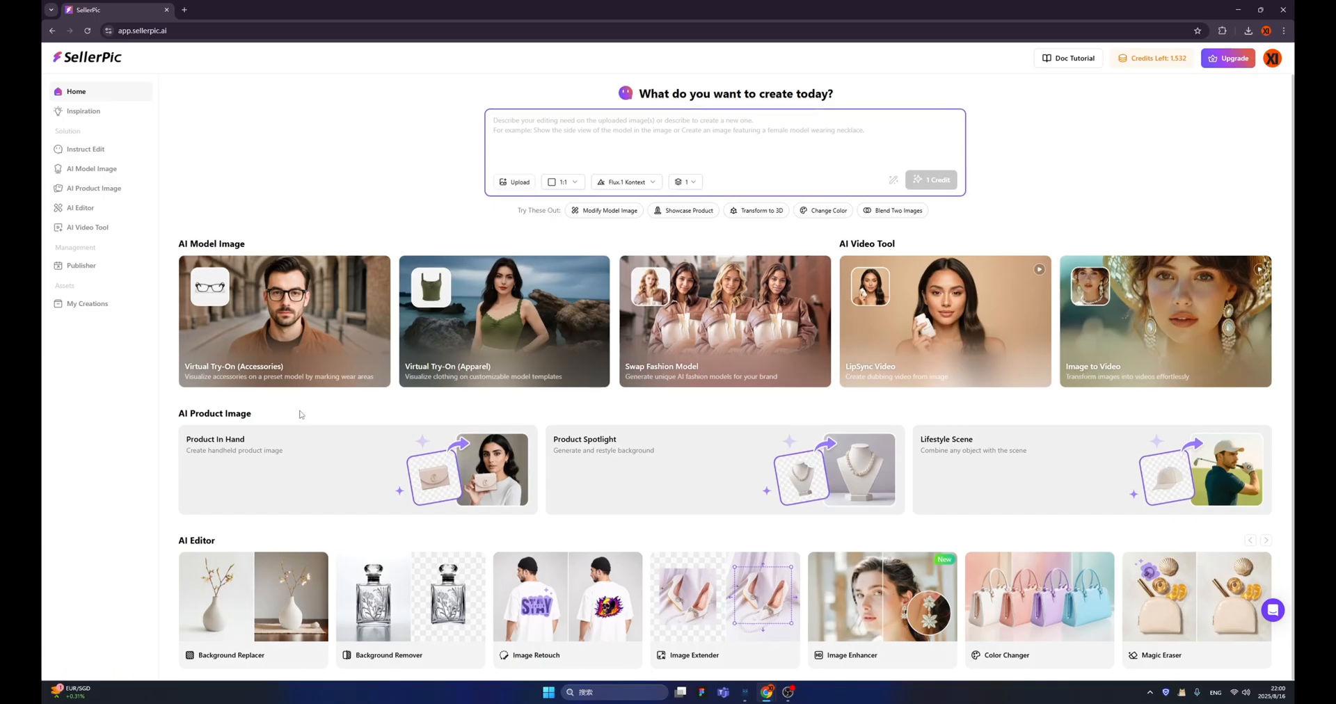
mouse_move(353, 475)
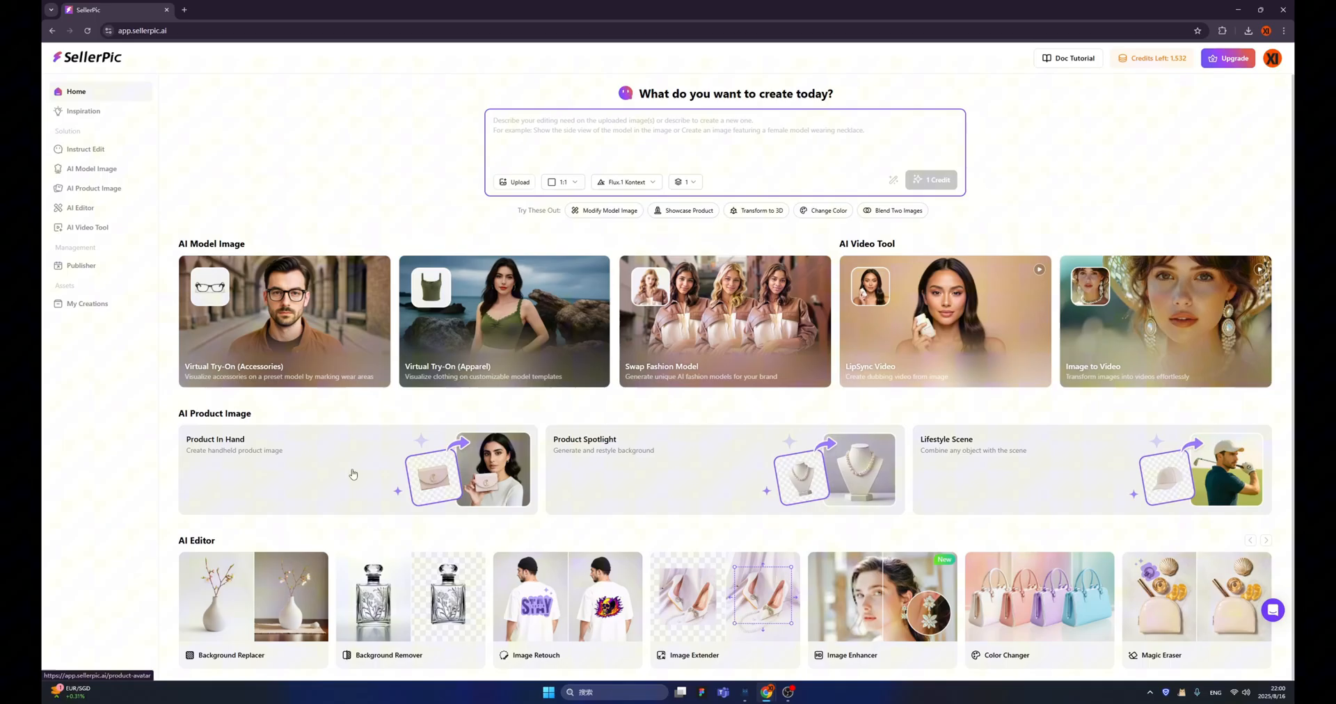
mouse_move(654, 475)
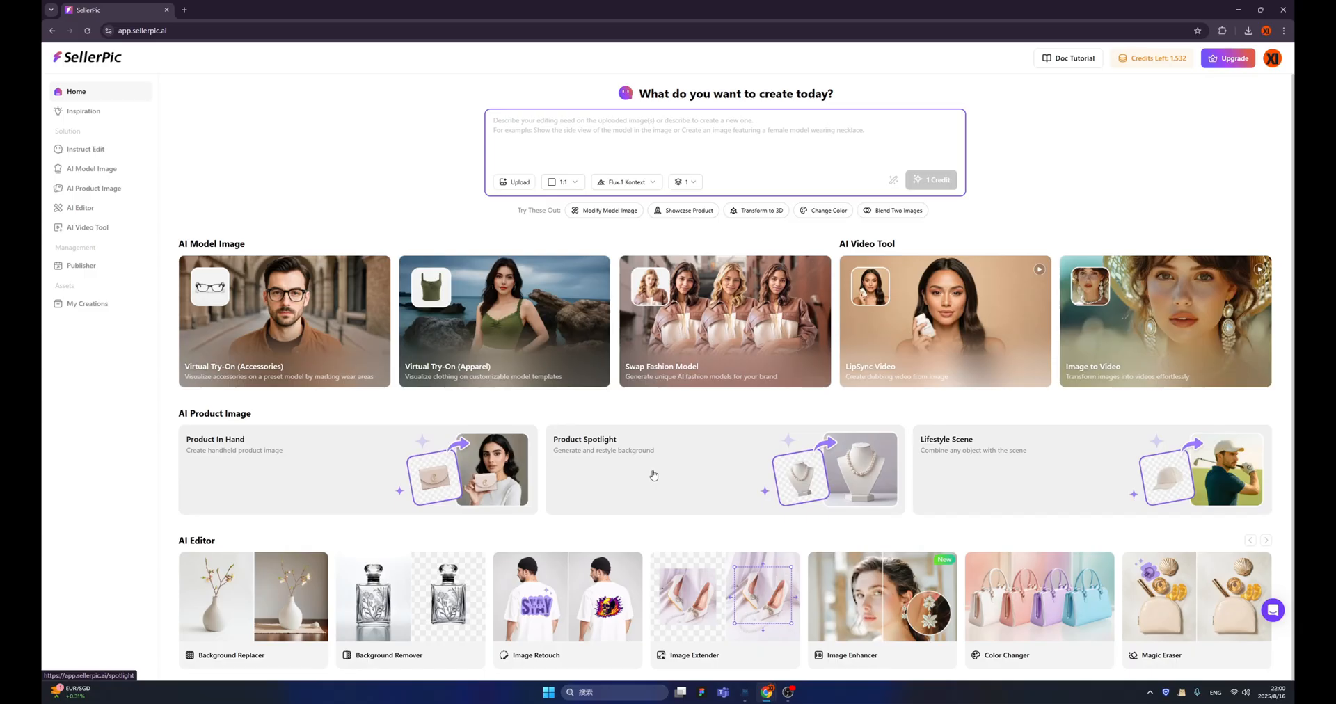
mouse_move(939, 466)
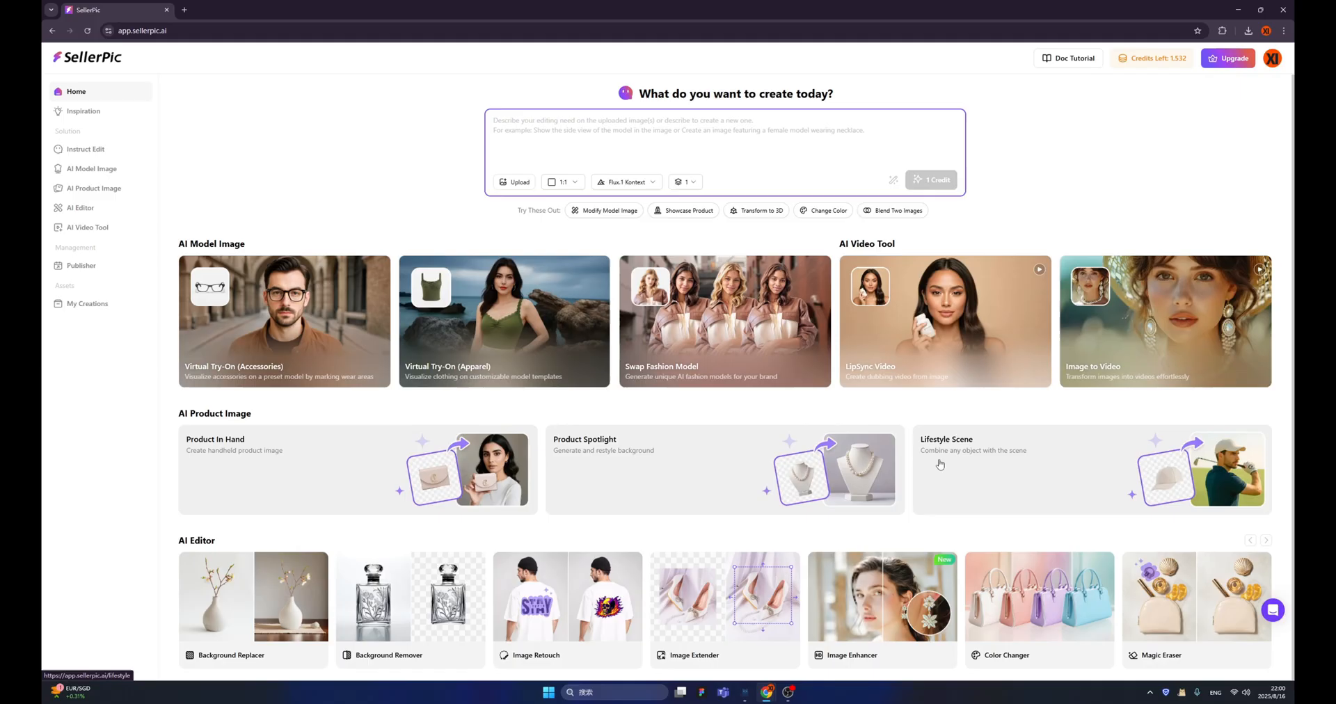
mouse_move(942, 460)
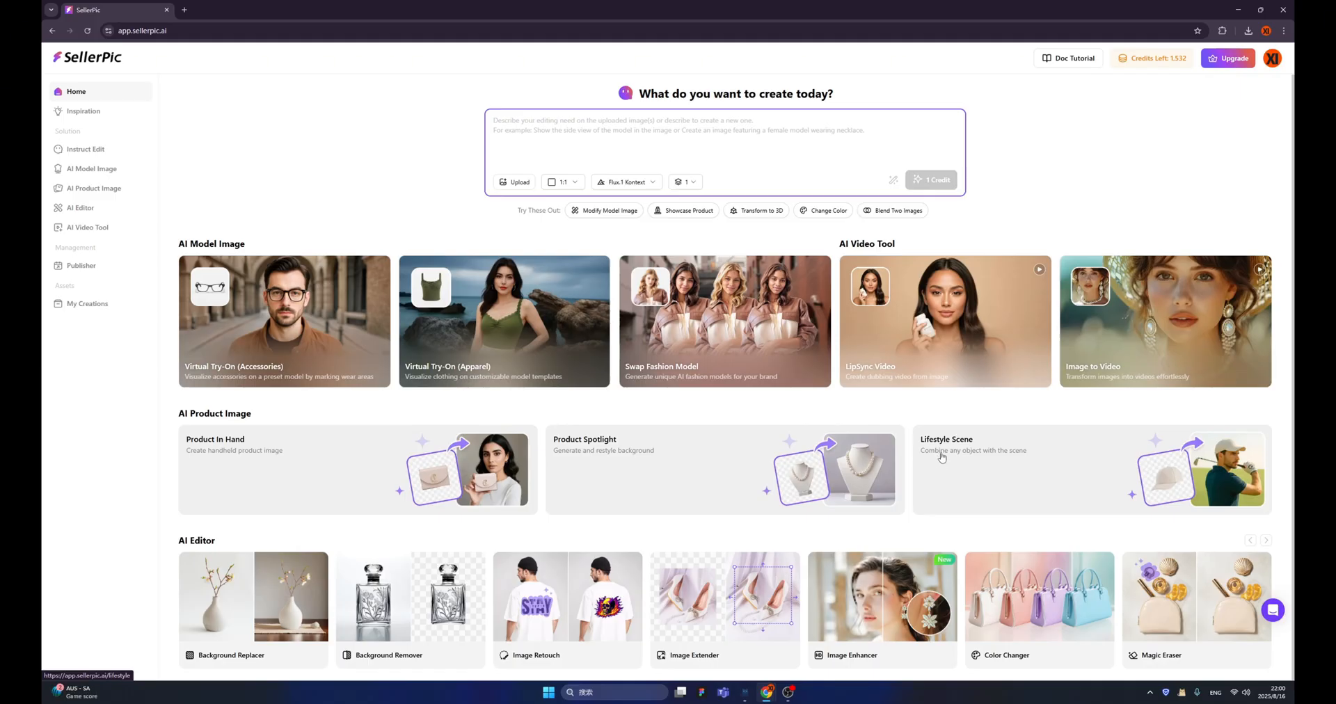
mouse_move(248, 545)
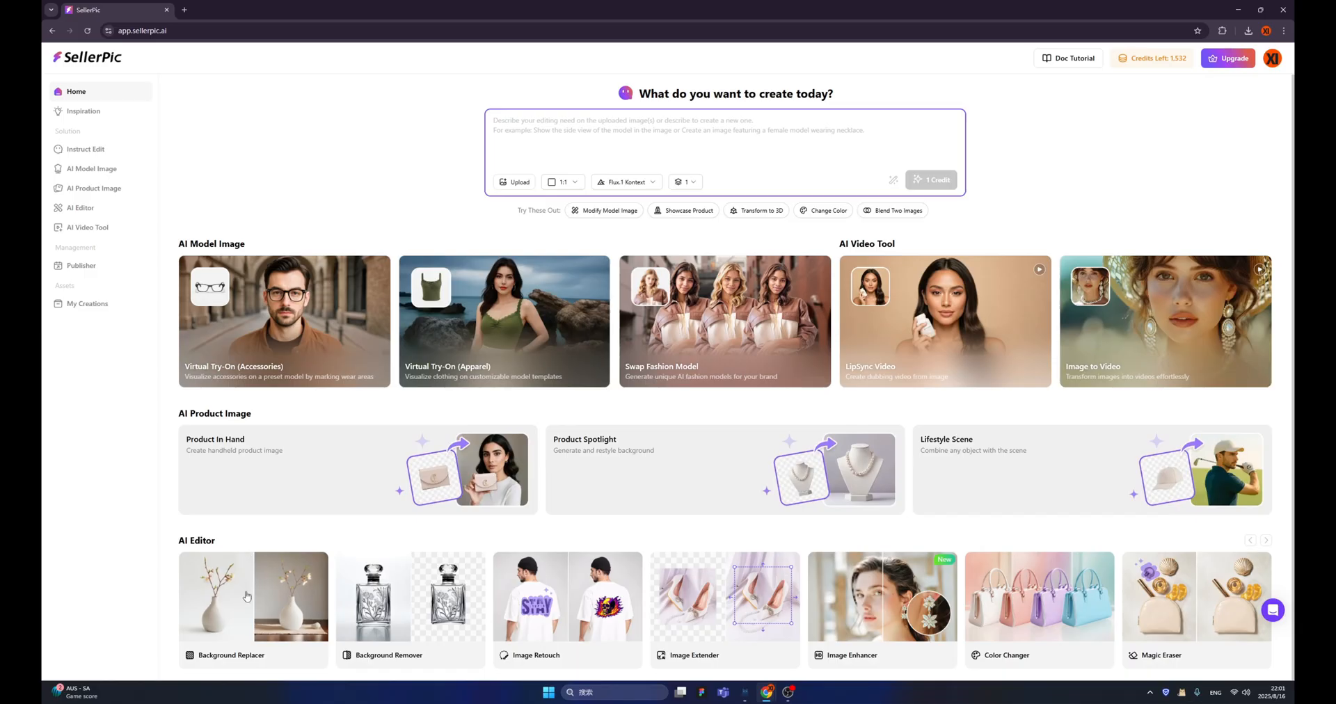
mouse_move(252, 597)
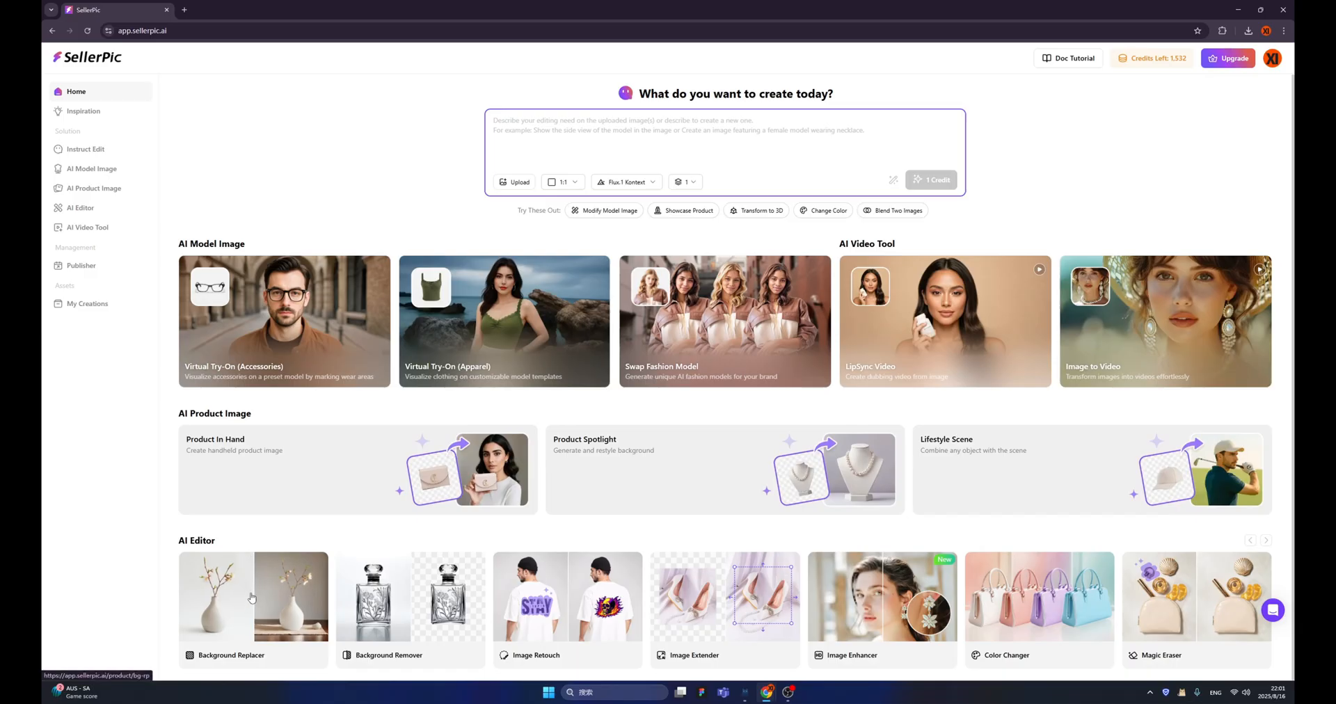
mouse_move(247, 625)
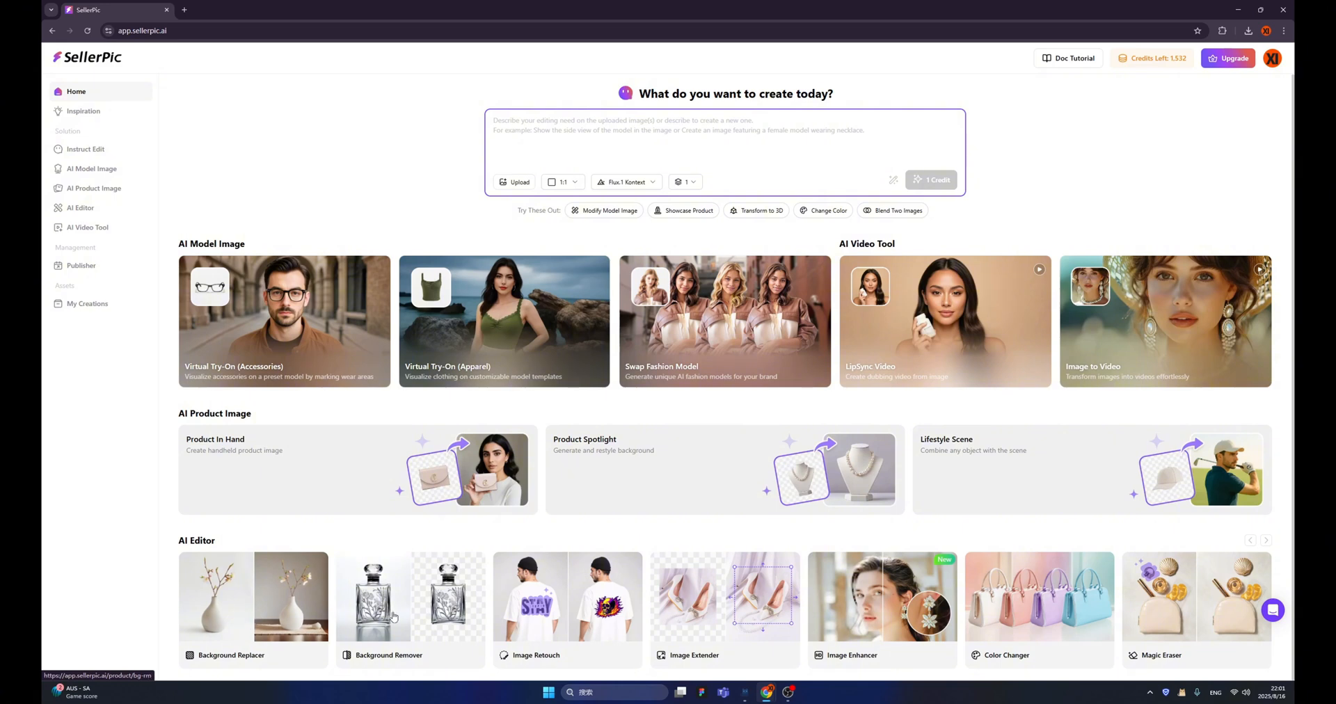
mouse_move(419, 605)
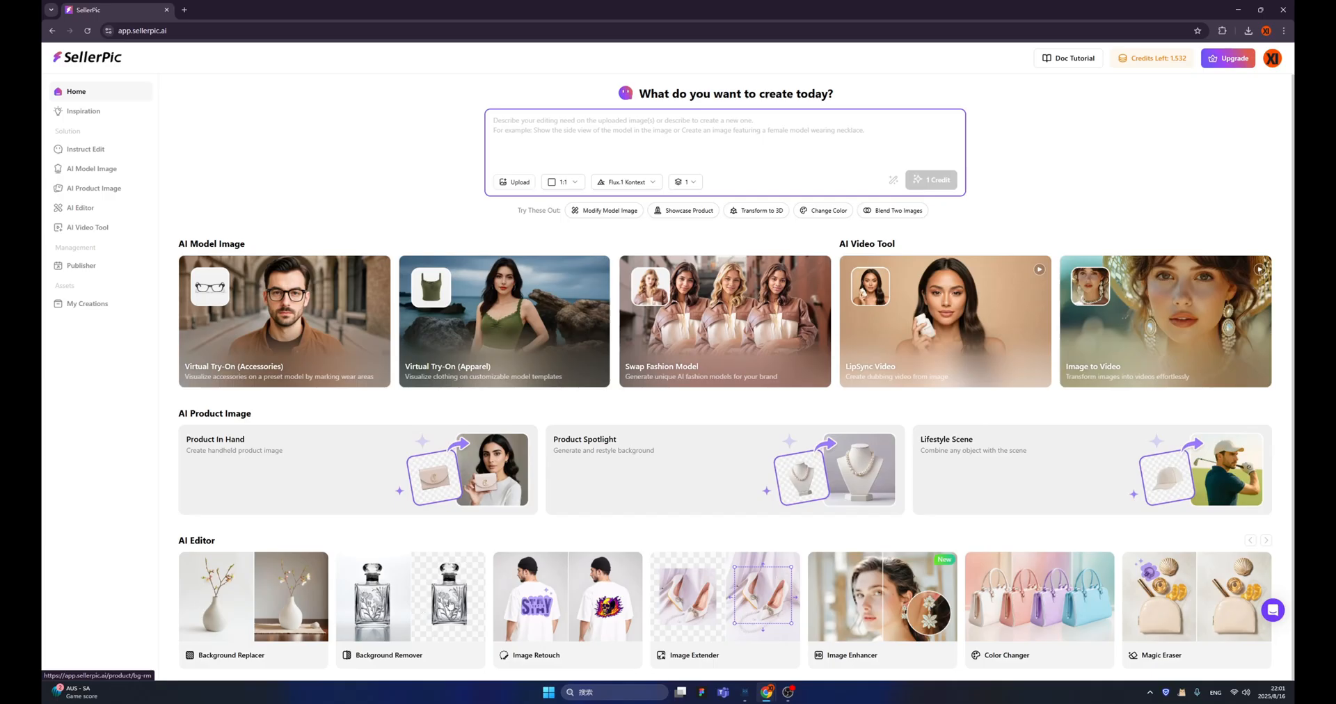
mouse_move(564, 615)
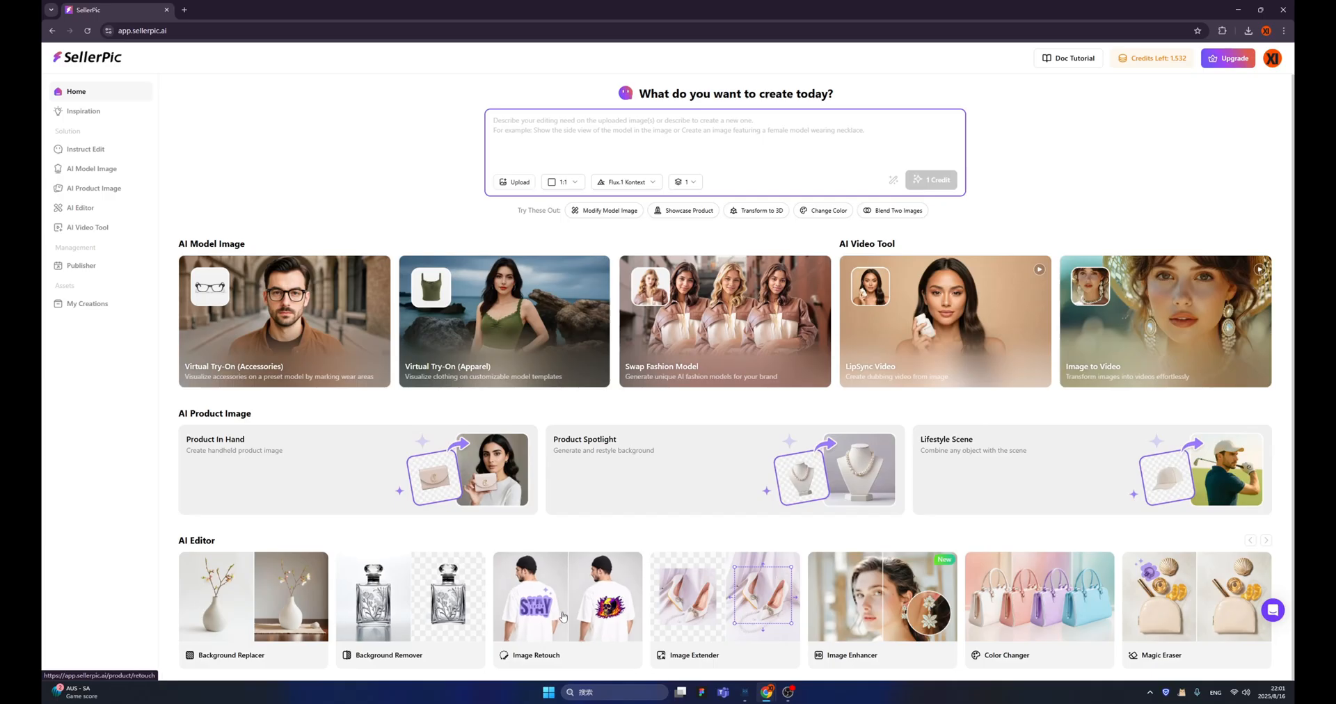
mouse_move(575, 612)
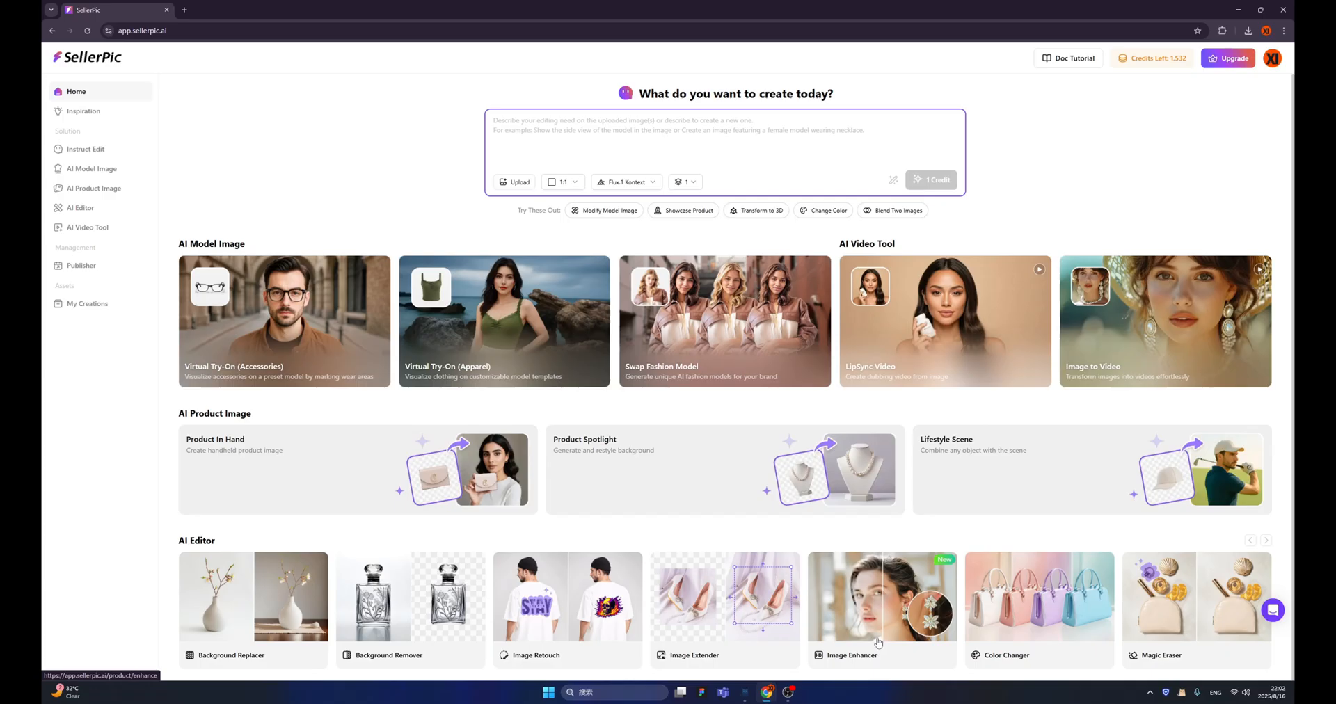
mouse_move(1016, 620)
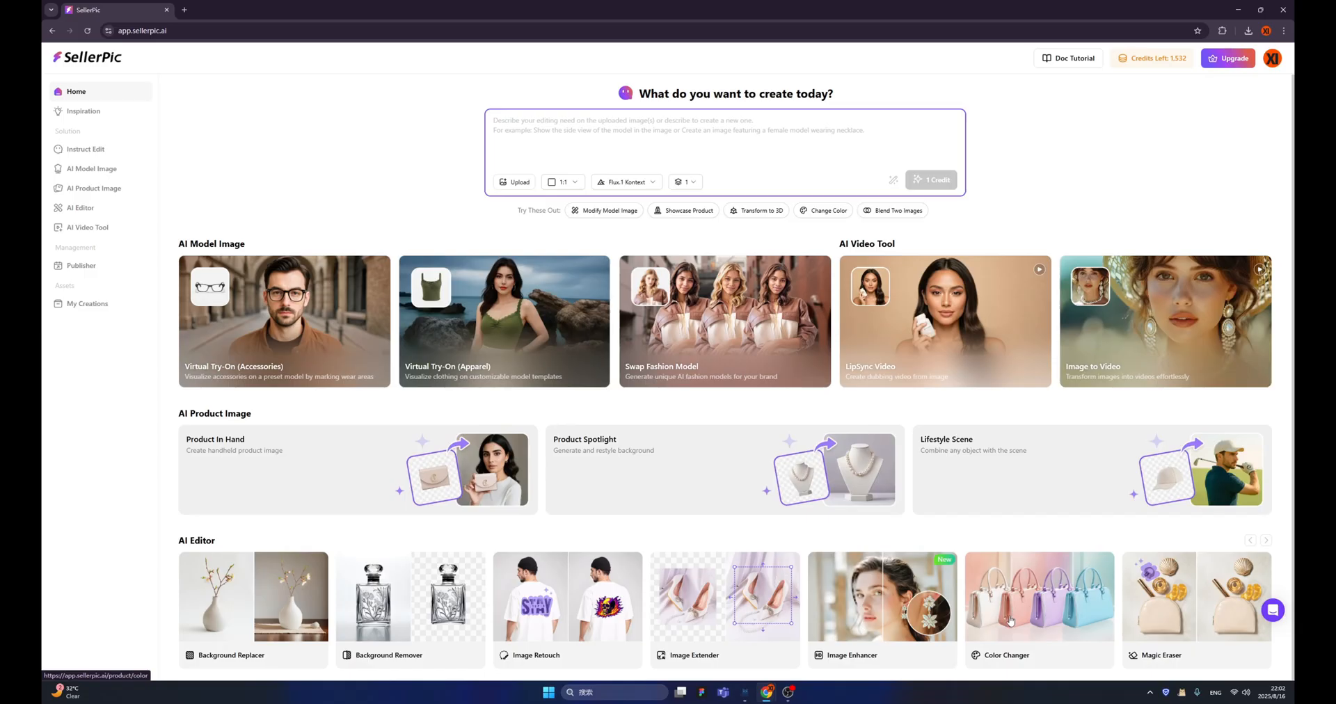
mouse_move(1183, 625)
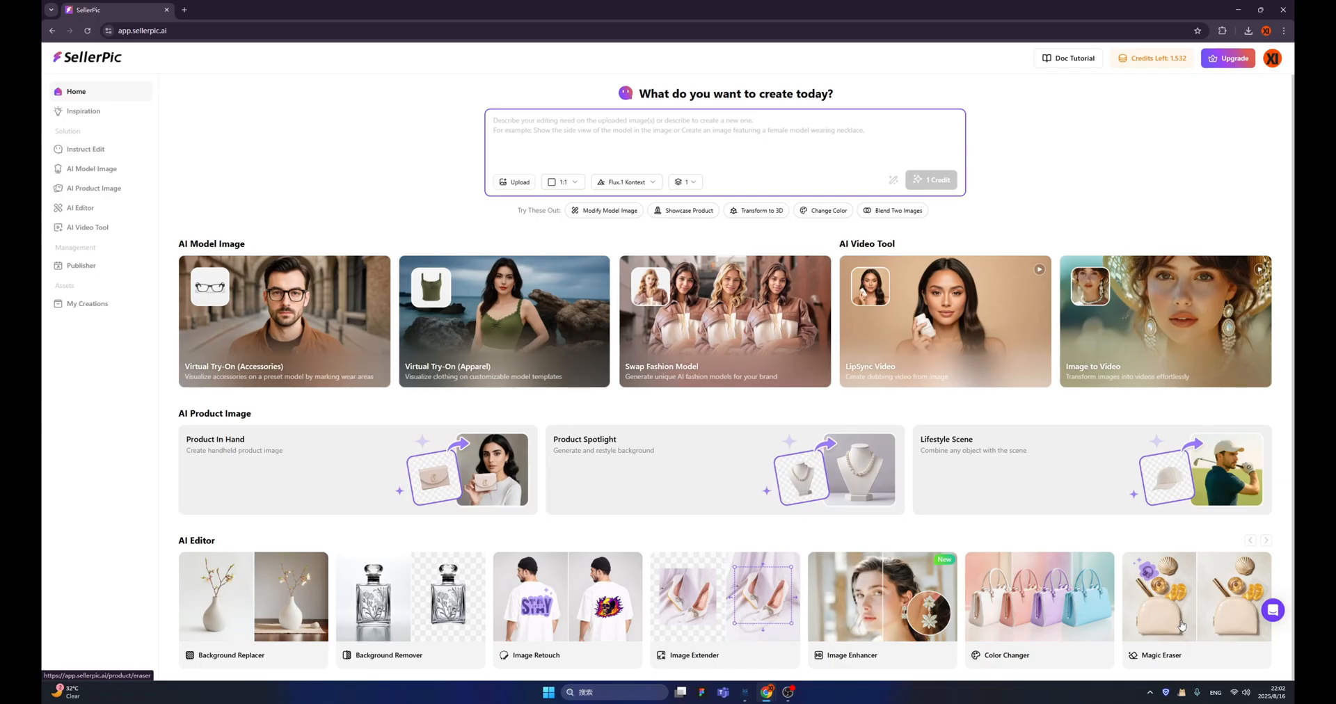
mouse_move(358, 346)
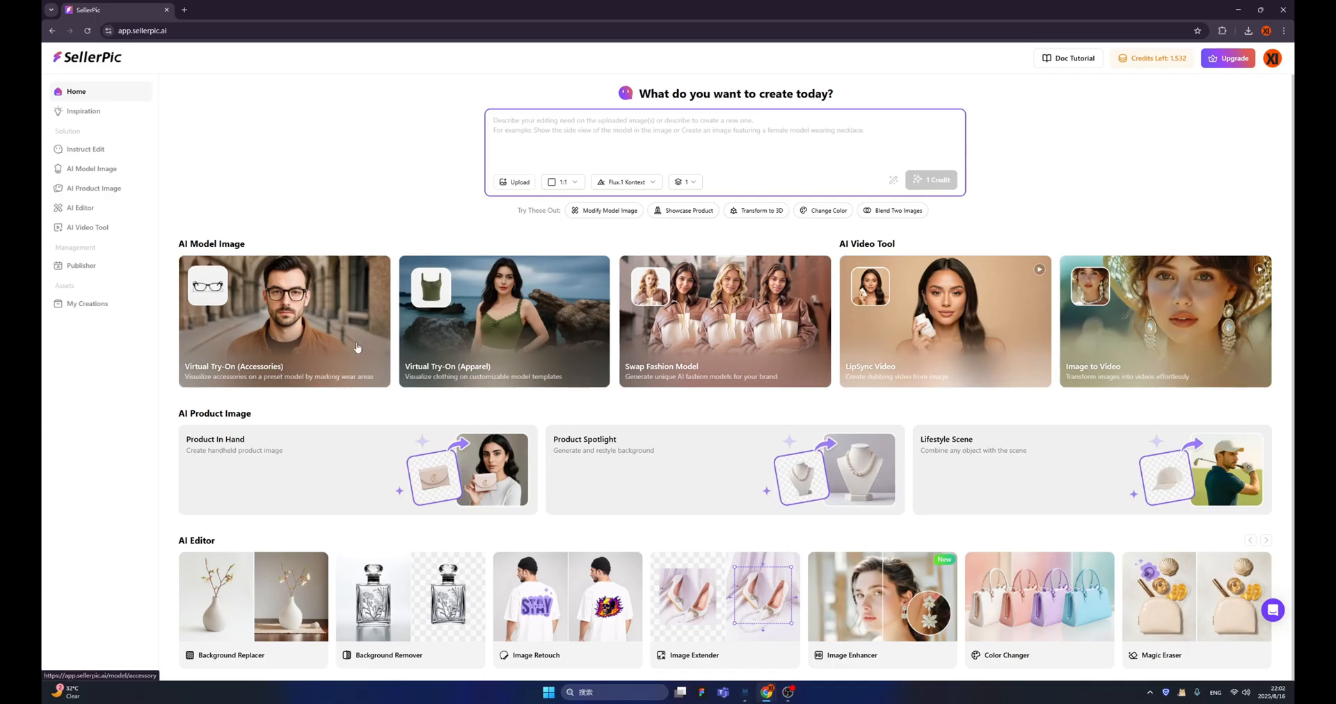
mouse_move(300, 329)
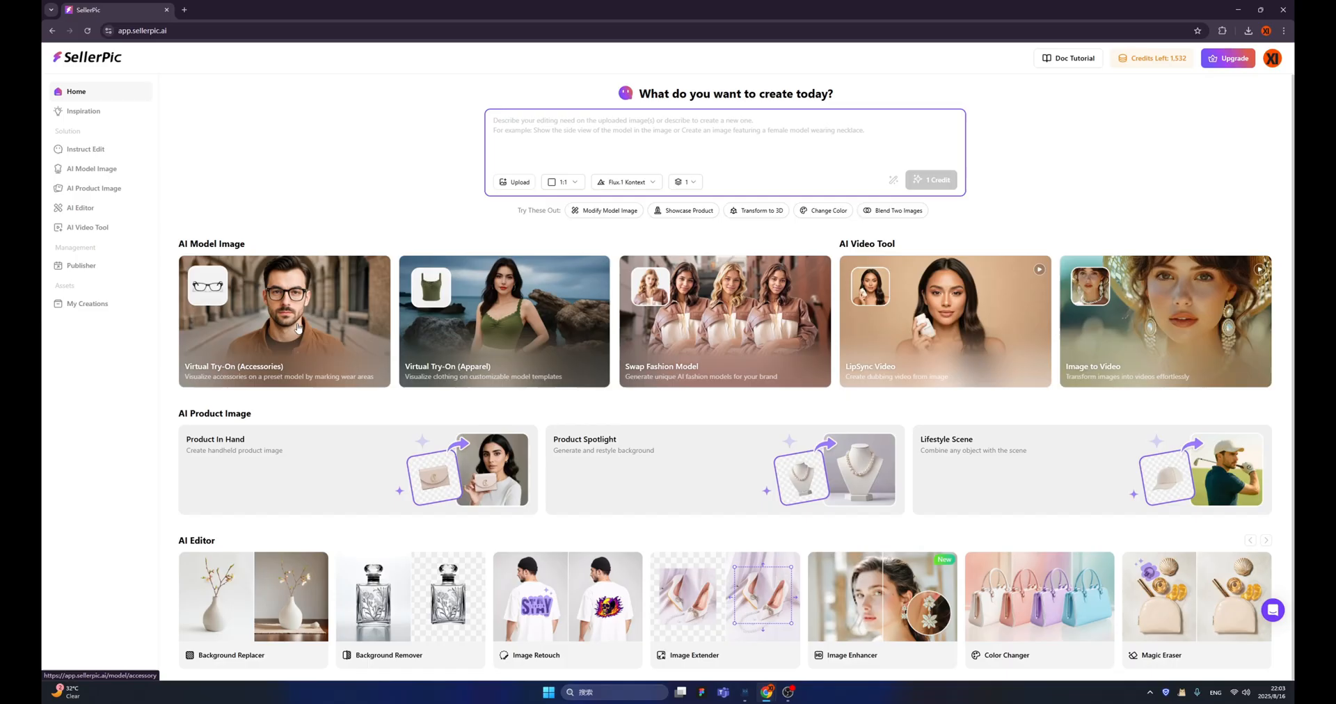
mouse_move(301, 324)
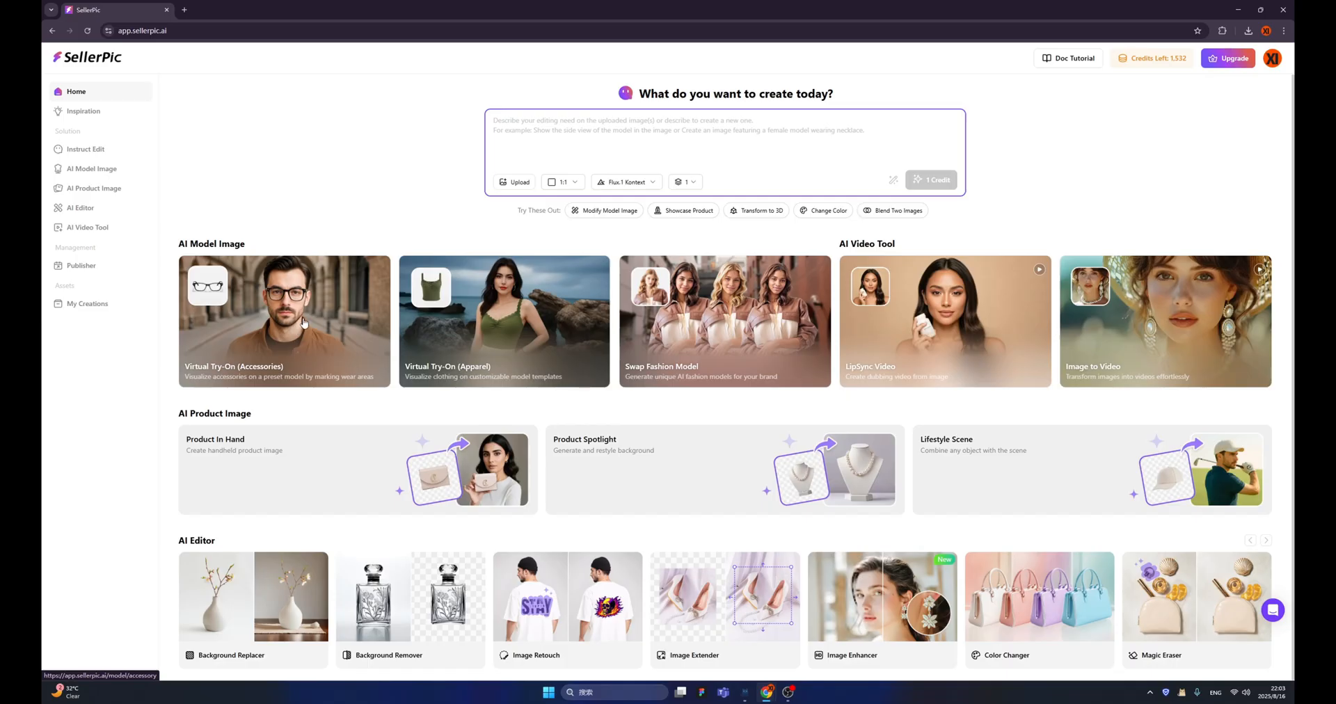
Step: Start the Virtual Try-On (Accessories) tool for the snake earrings
left_click(284, 321)
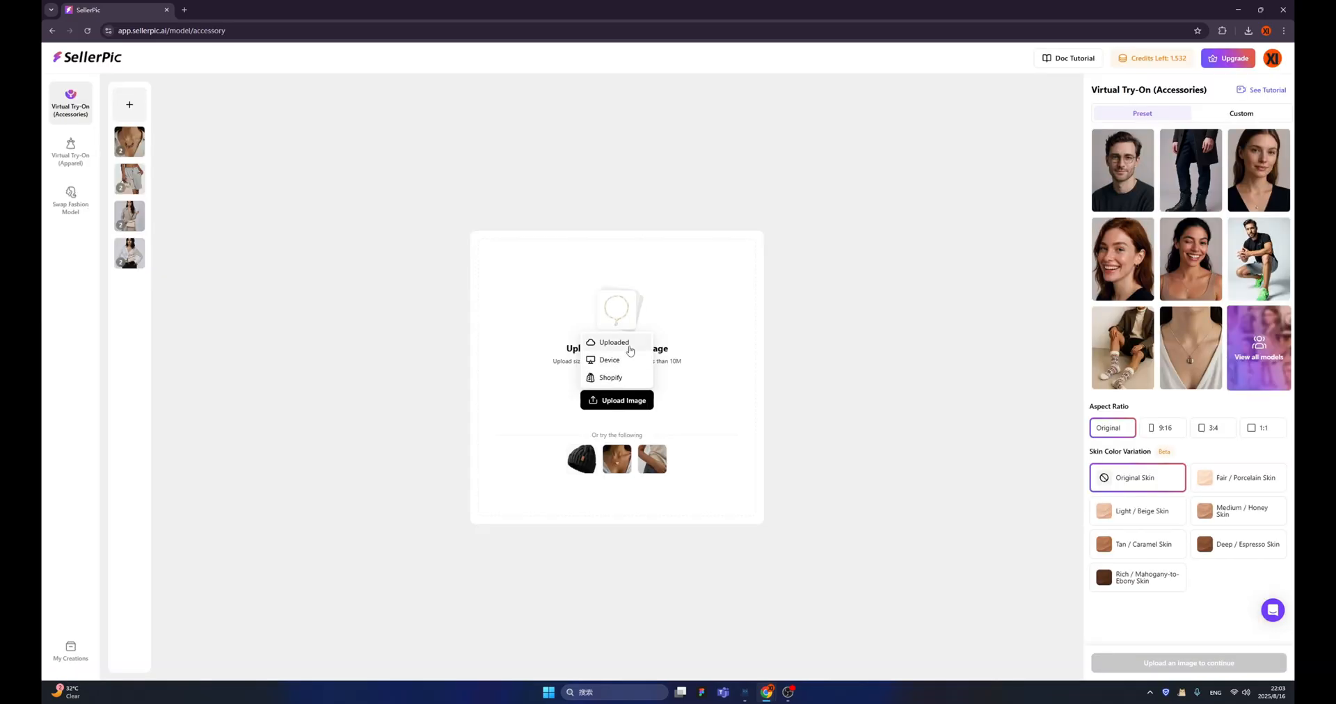
mouse_move(622, 384)
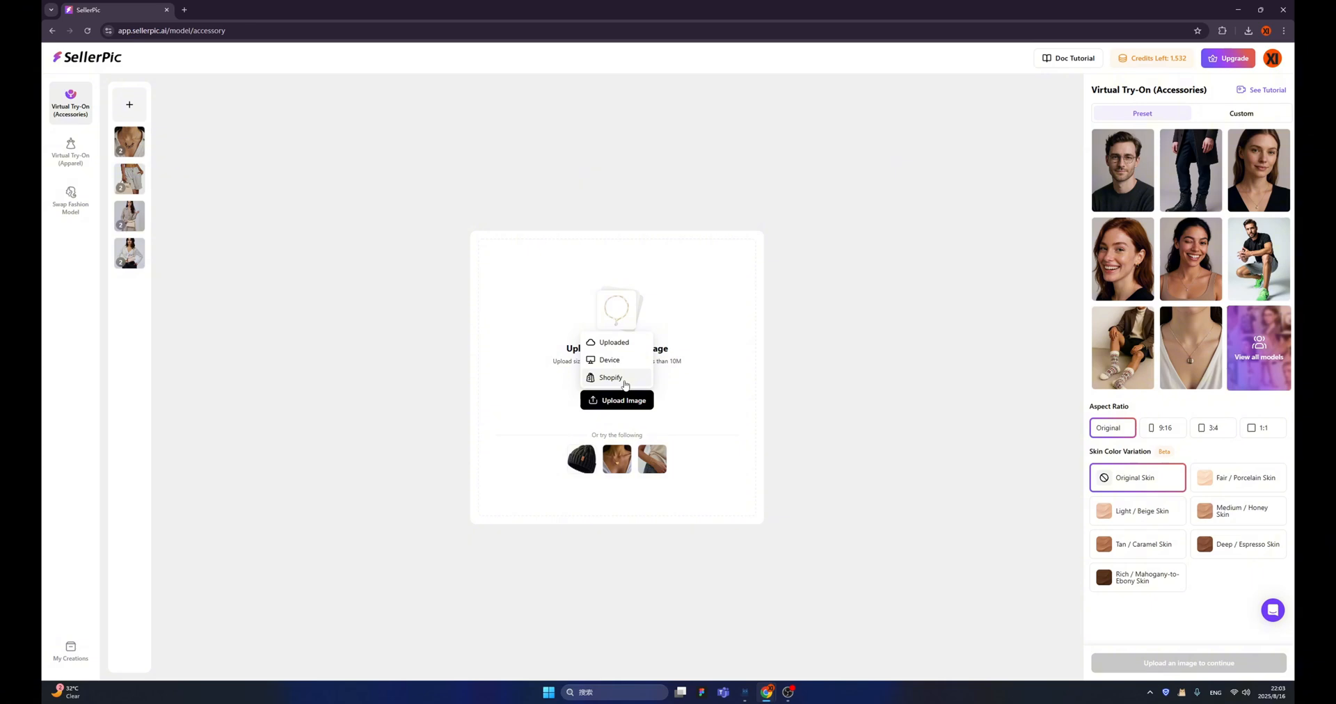
mouse_move(625, 369)
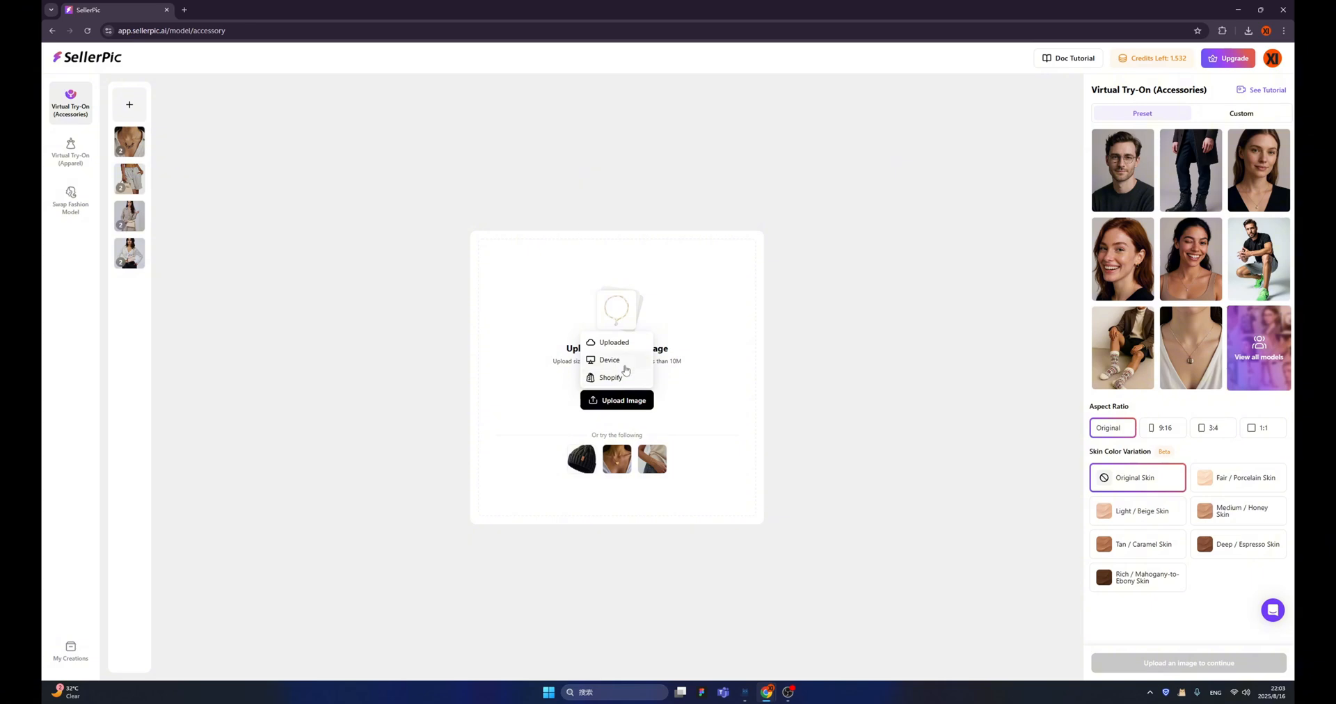
mouse_move(622, 364)
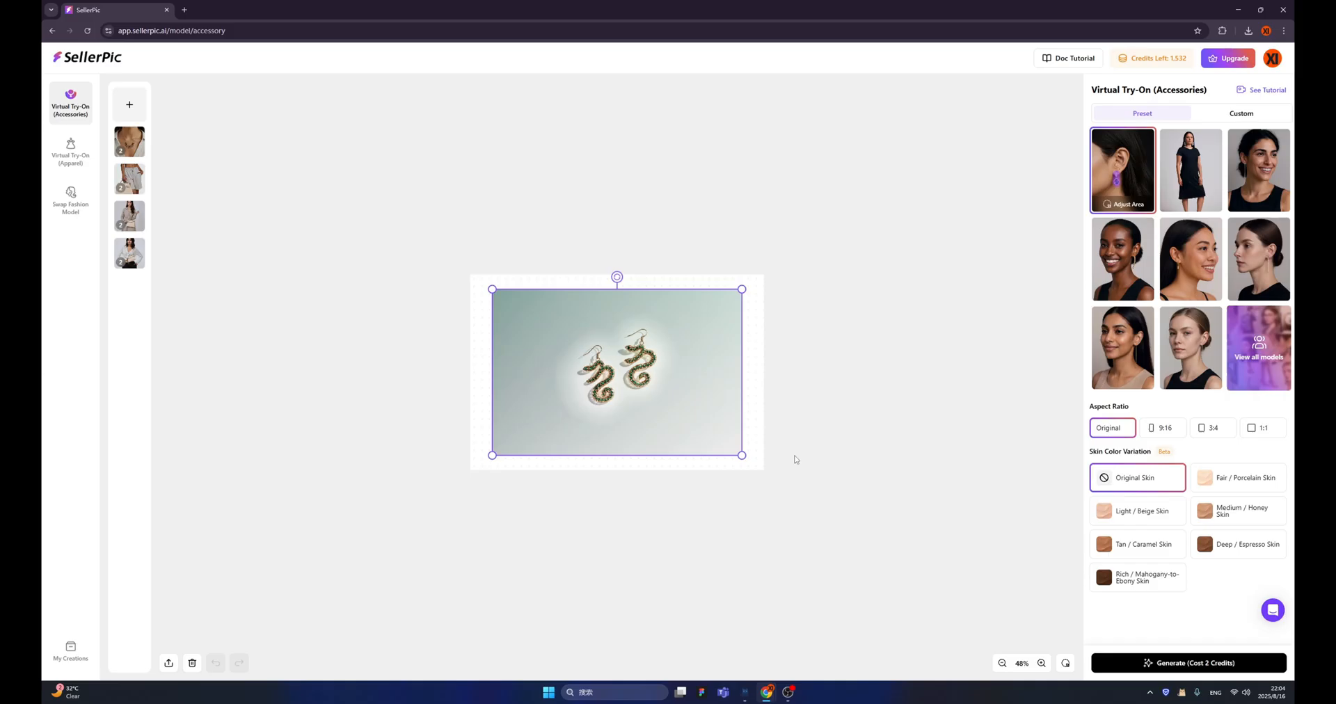
mouse_move(707, 406)
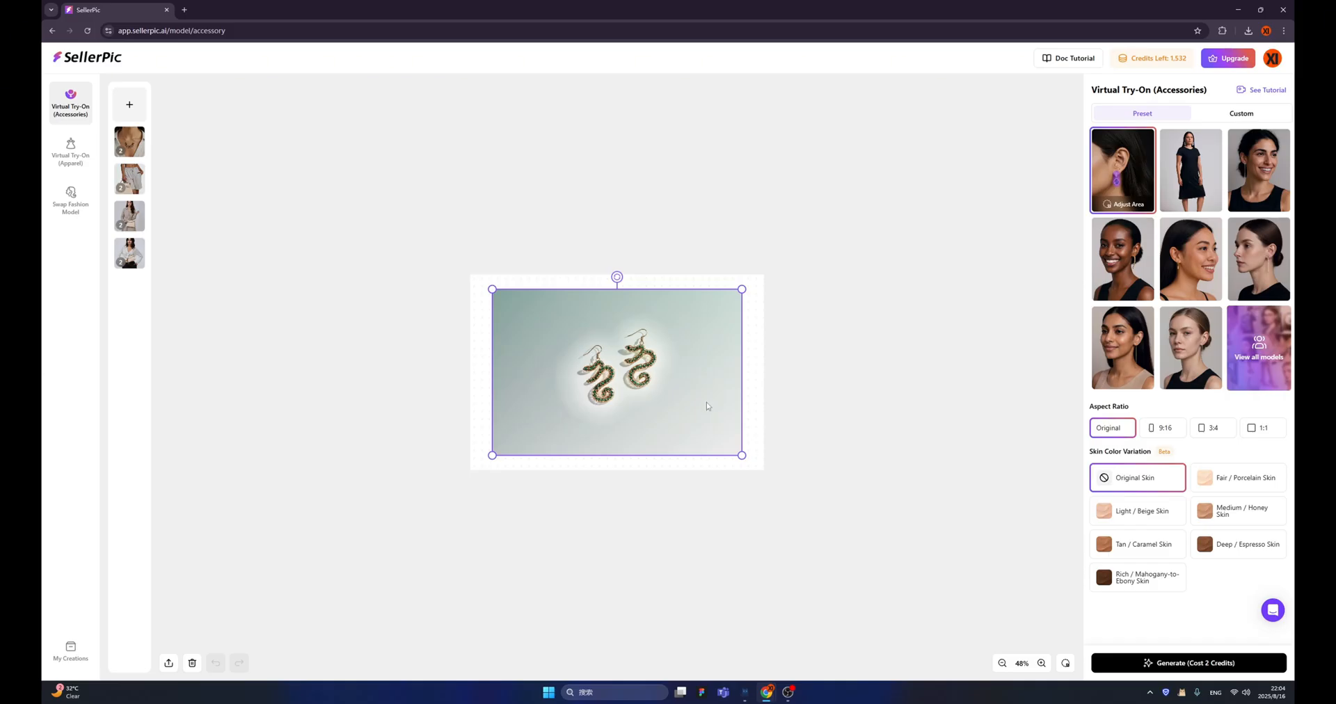
Step: Browse the full preset model list to pick the dark-haired side-profile earring model
left_click(1041, 664)
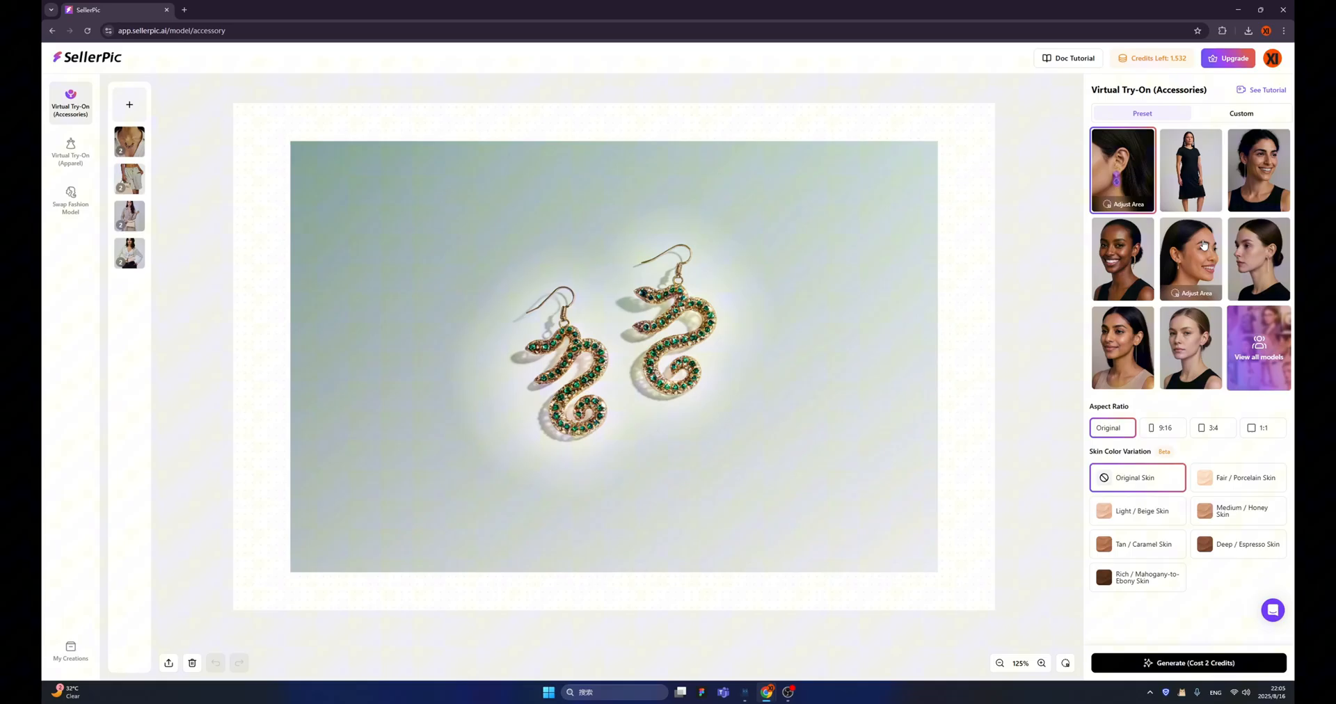
mouse_move(1261, 348)
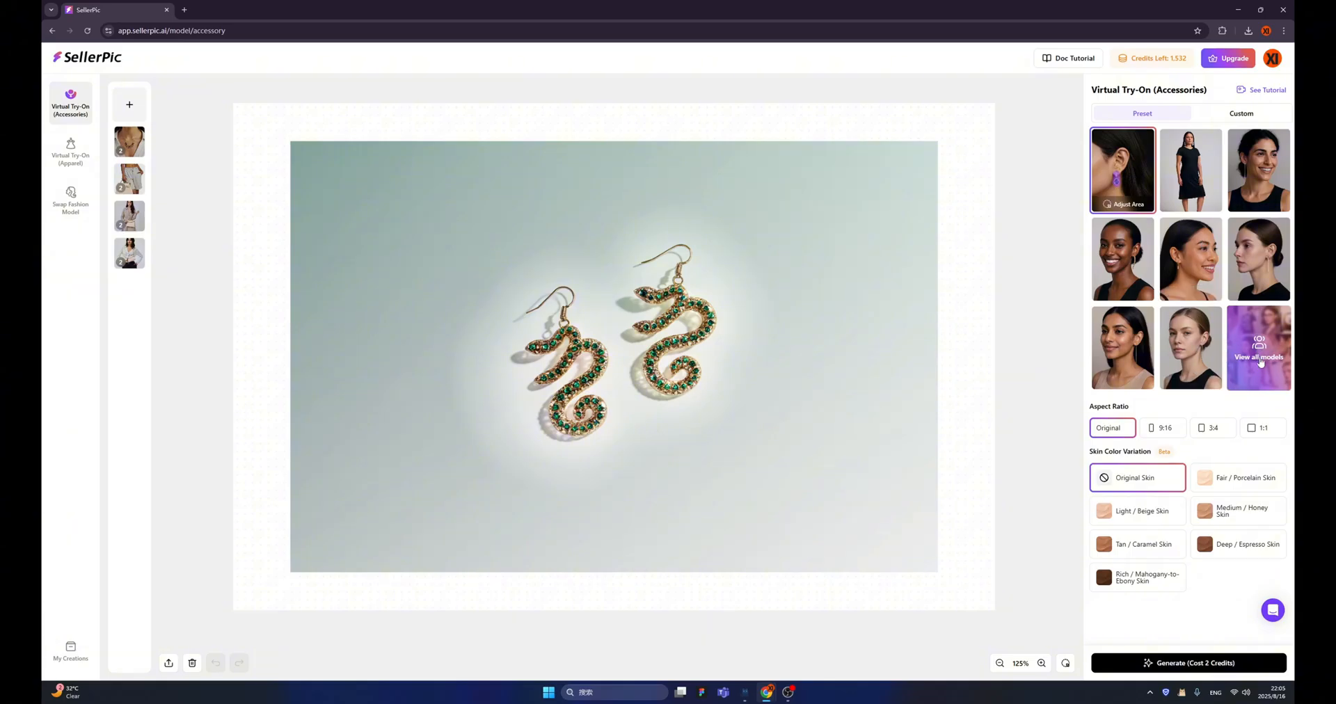
left_click(1258, 348)
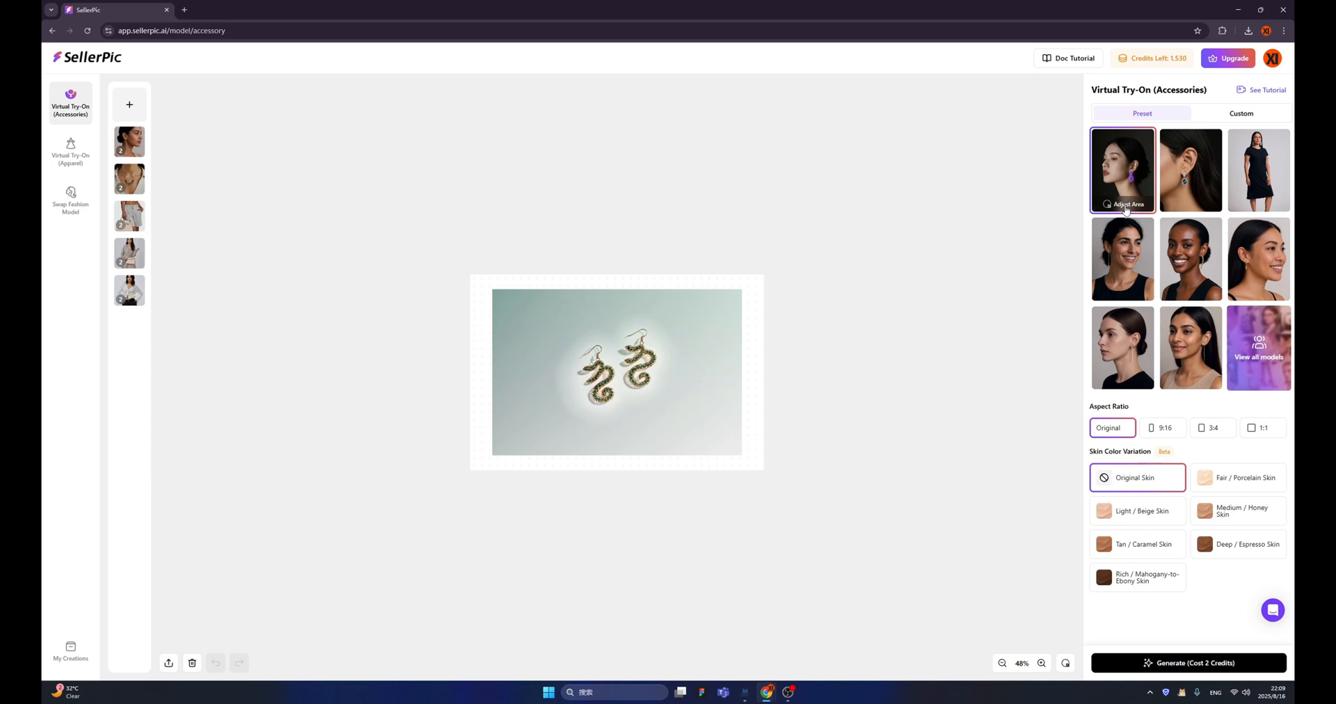
left_click(1123, 203)
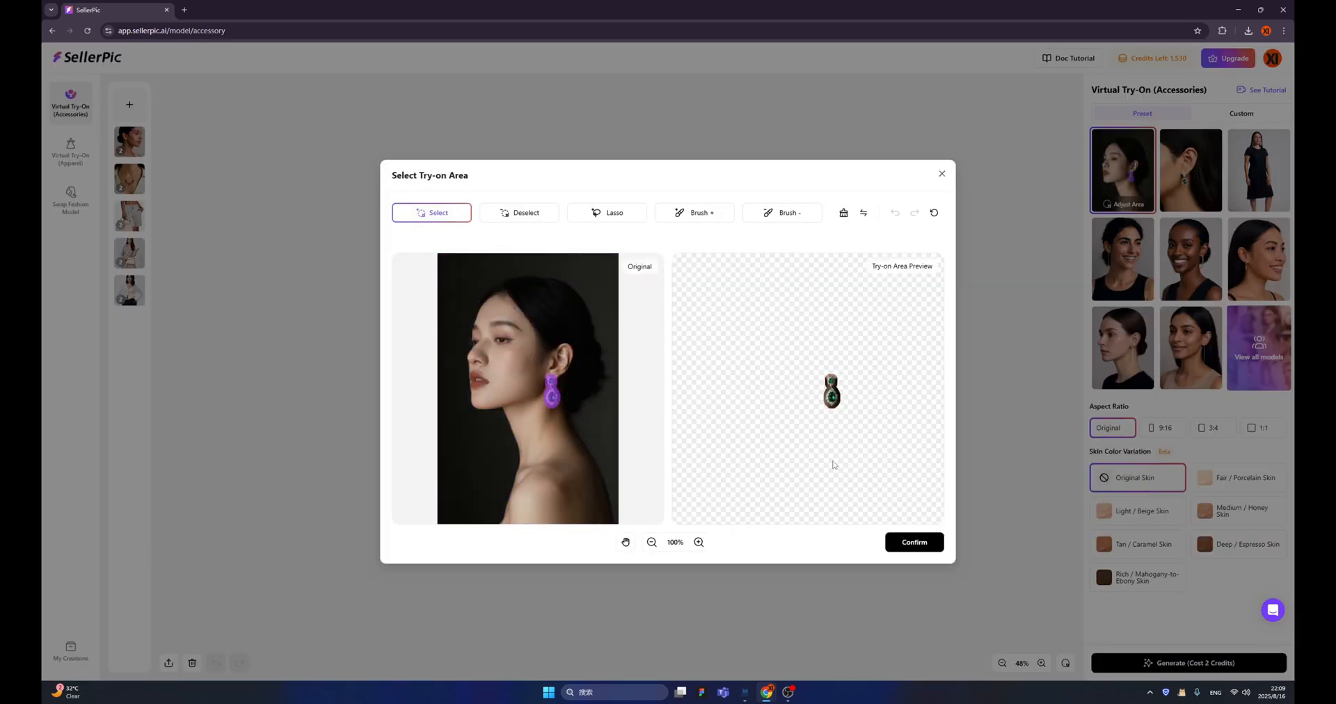
left_click(913, 542)
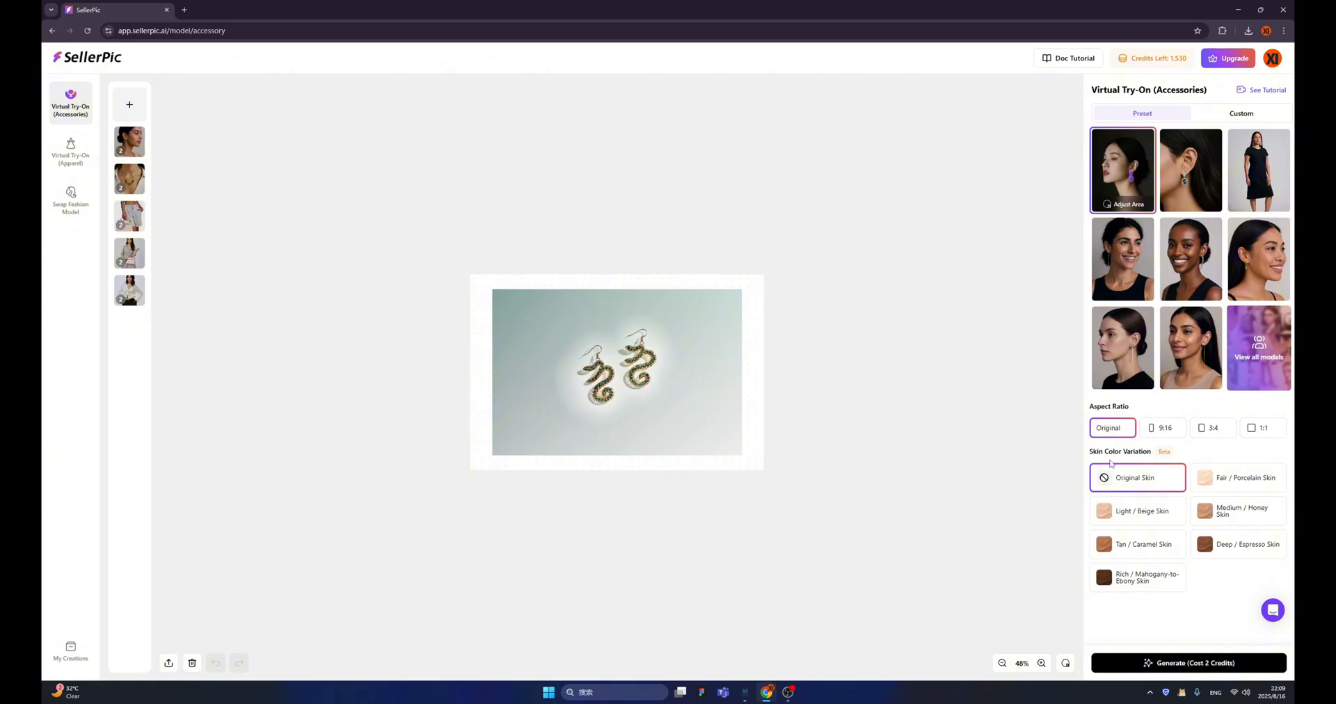
mouse_move(1144, 460)
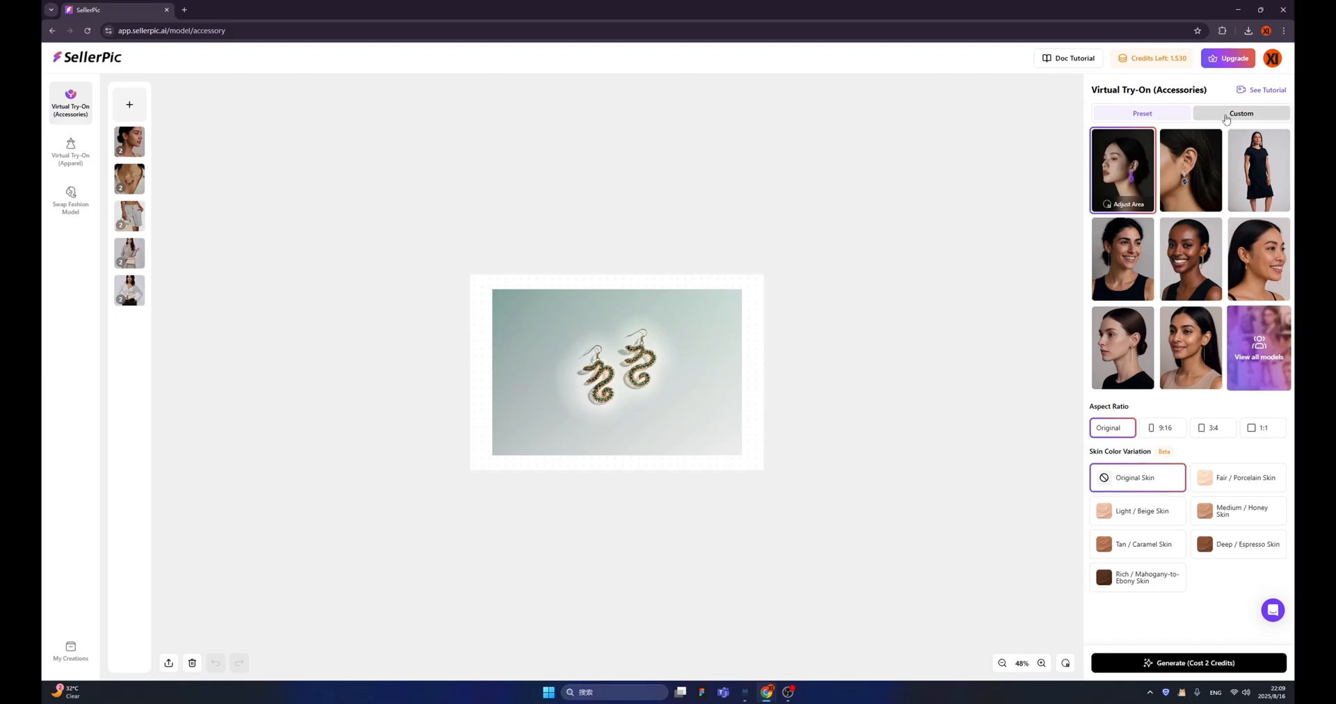
Step: Generate the earring try-on images (2 credits) and preview the first result up close
left_click(1142, 113)
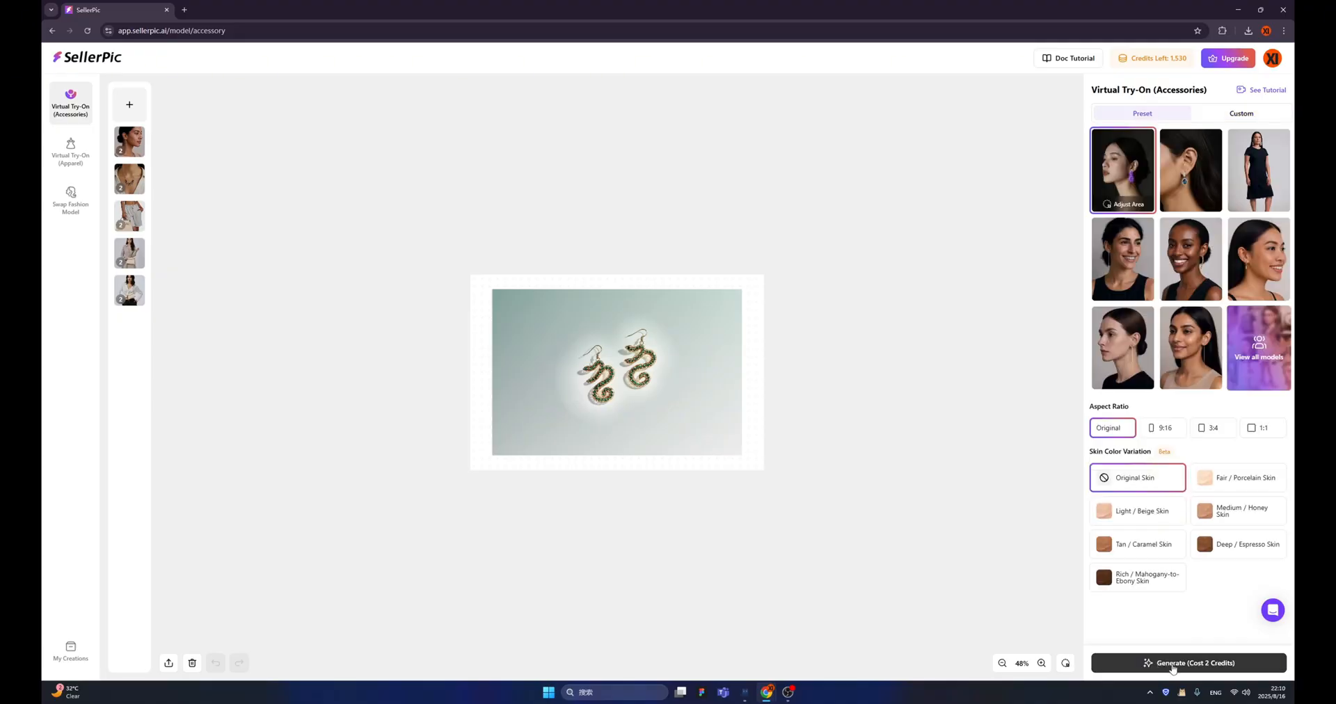
left_click(1188, 663)
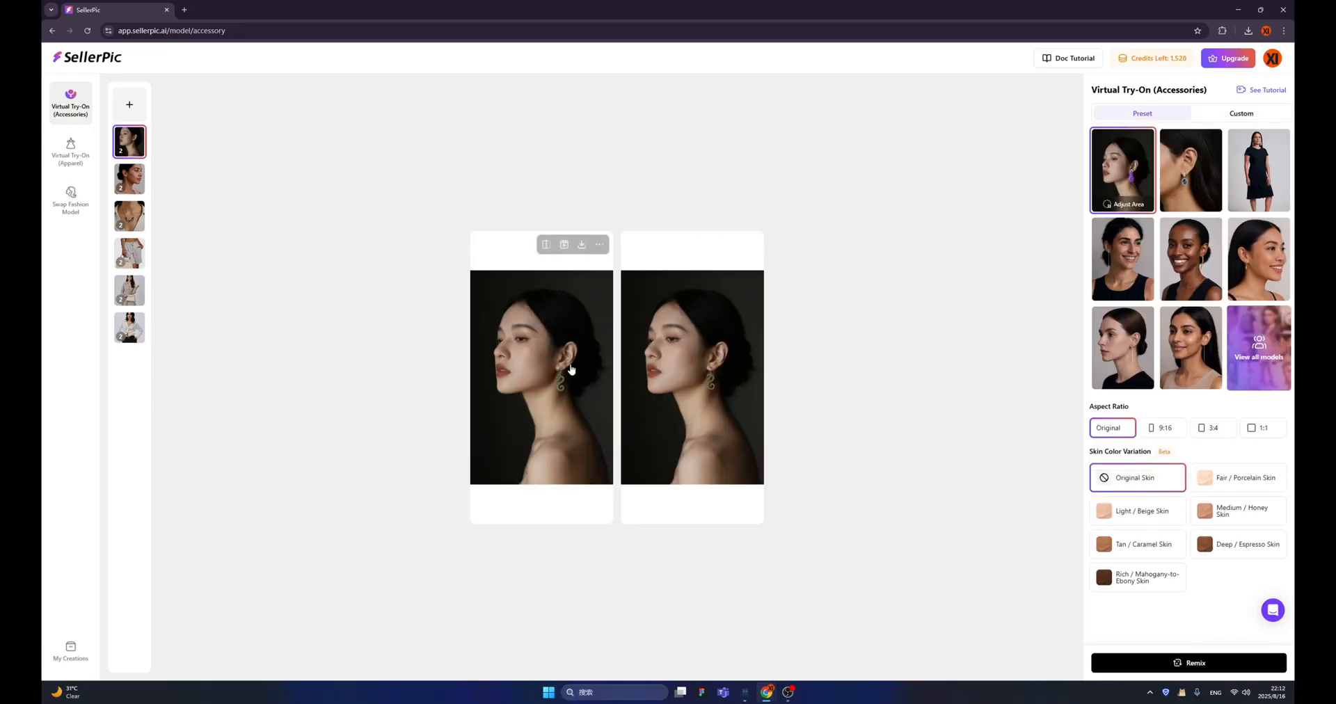
left_click(541, 375)
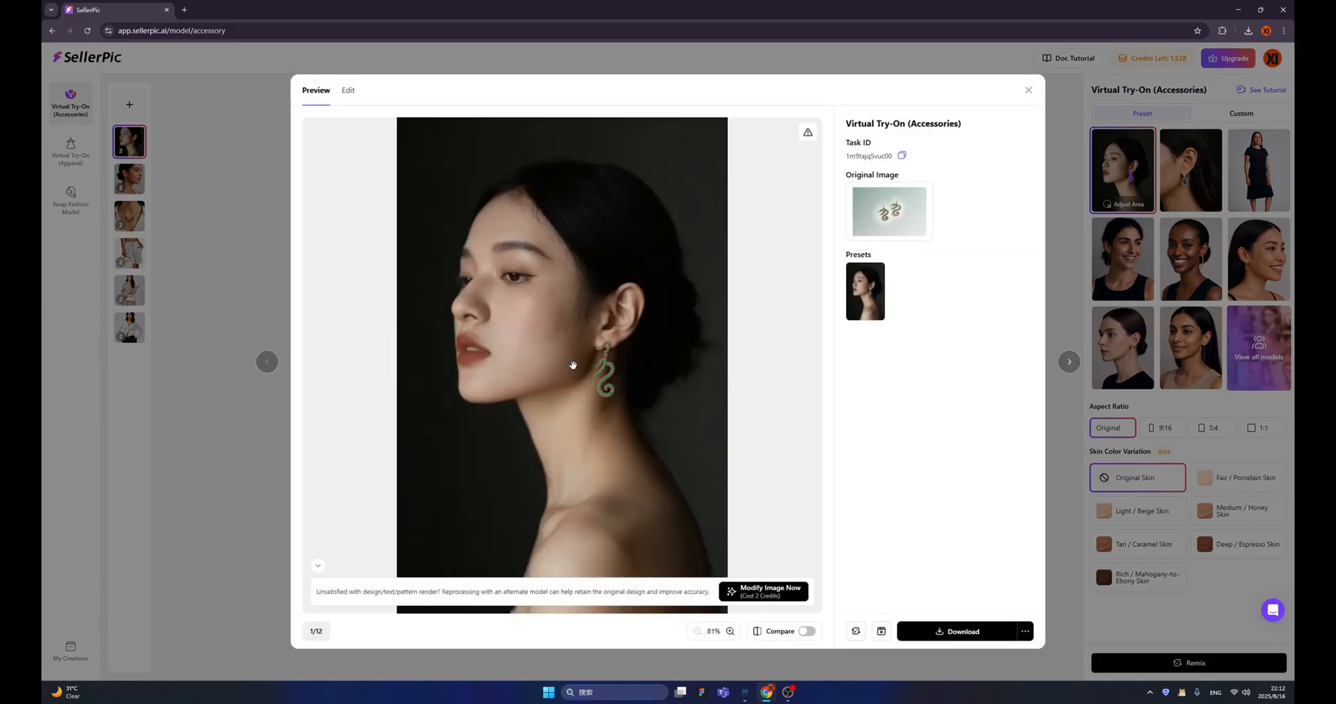
mouse_move(587, 402)
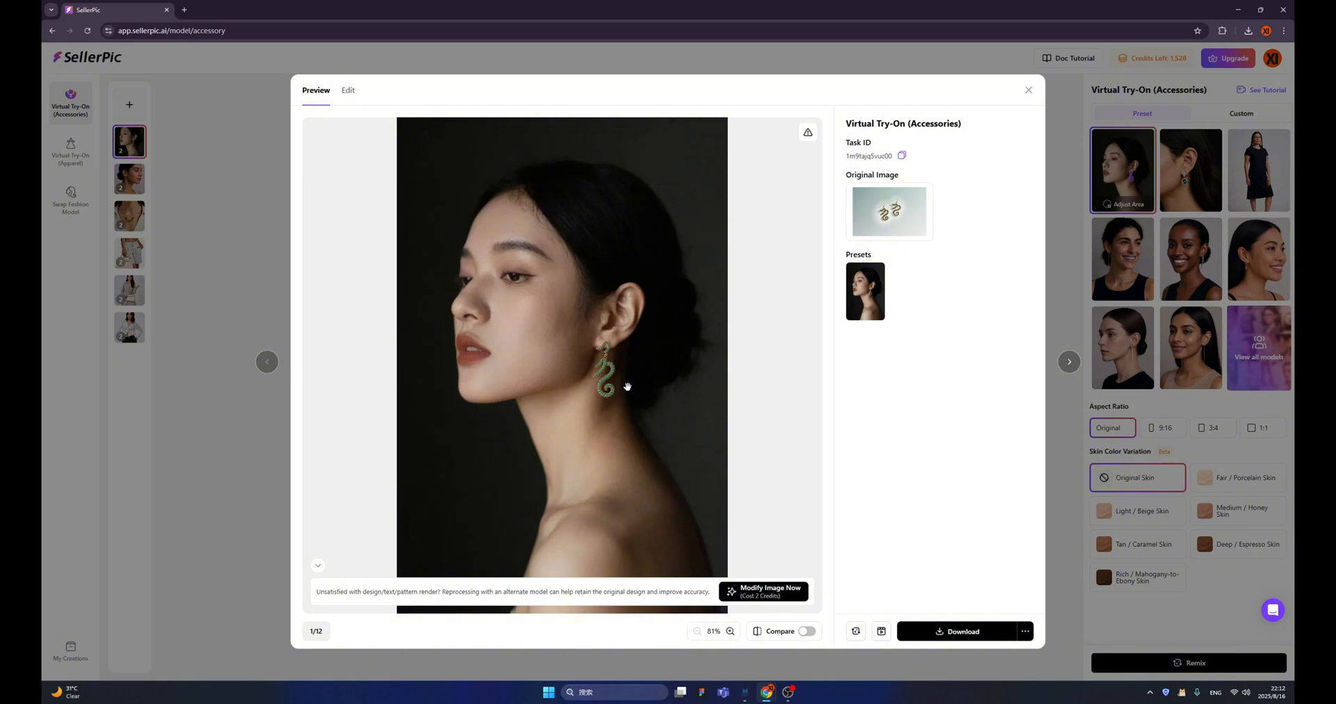
mouse_move(614, 384)
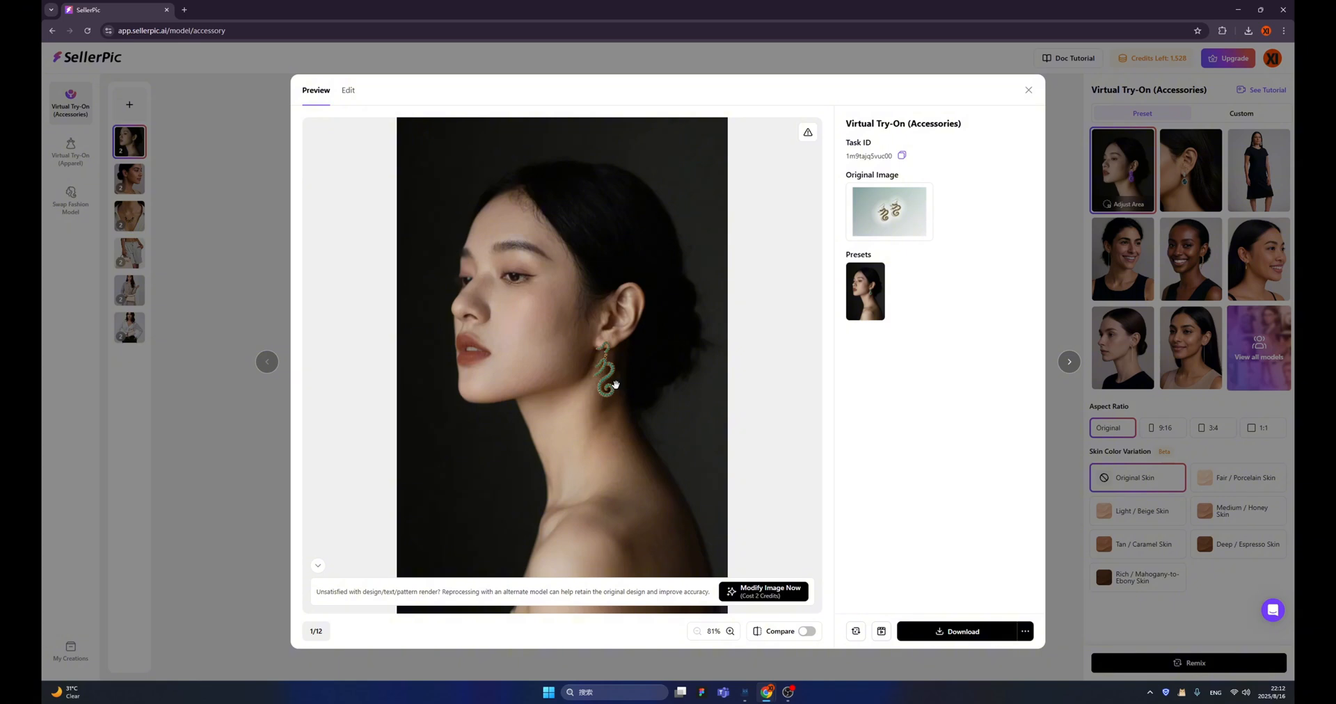
mouse_move(615, 384)
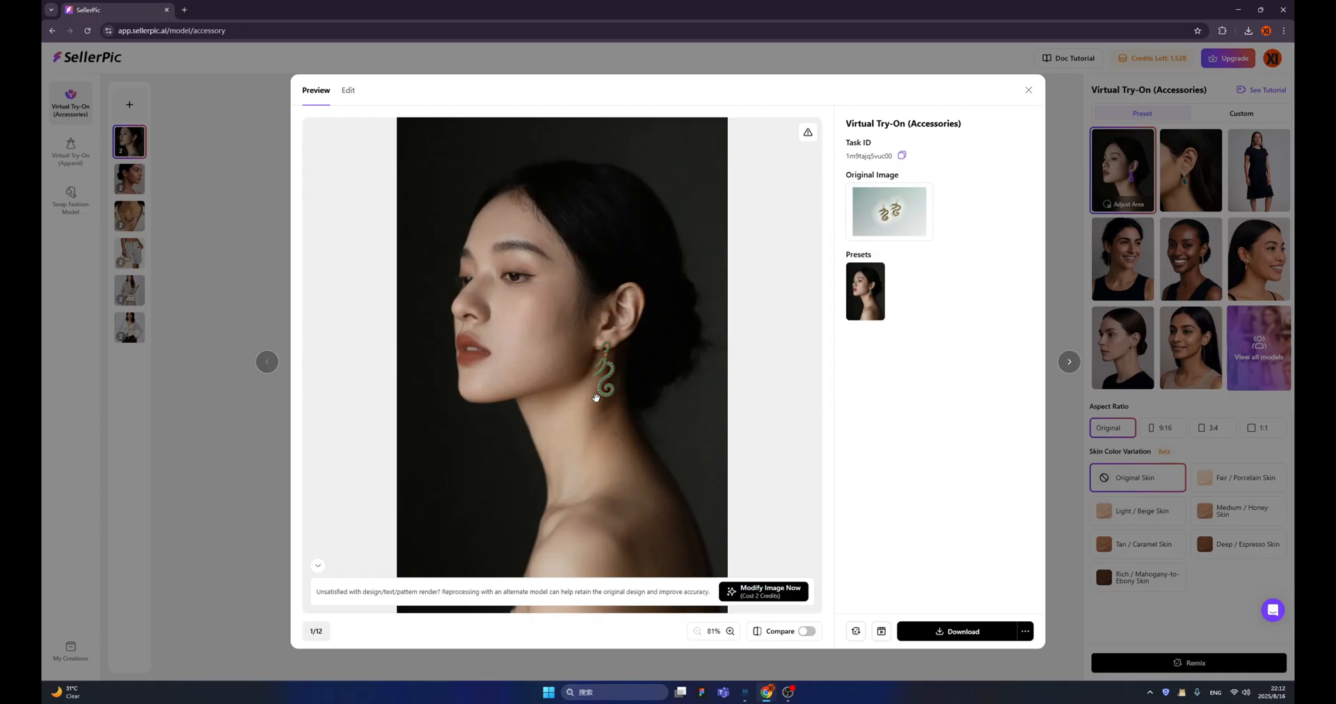
mouse_move(862, 483)
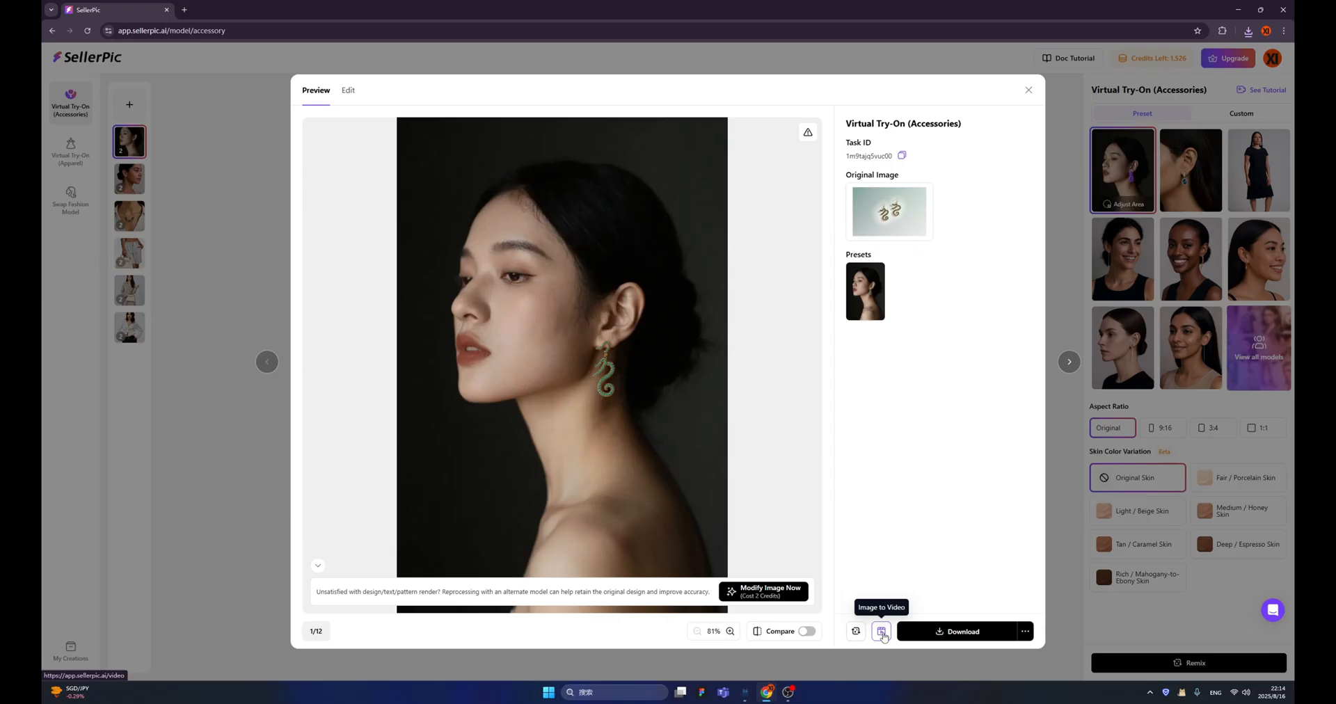
Step: Create an Image to Video clip from the earring try-on photo using a preset style
left_click(883, 632)
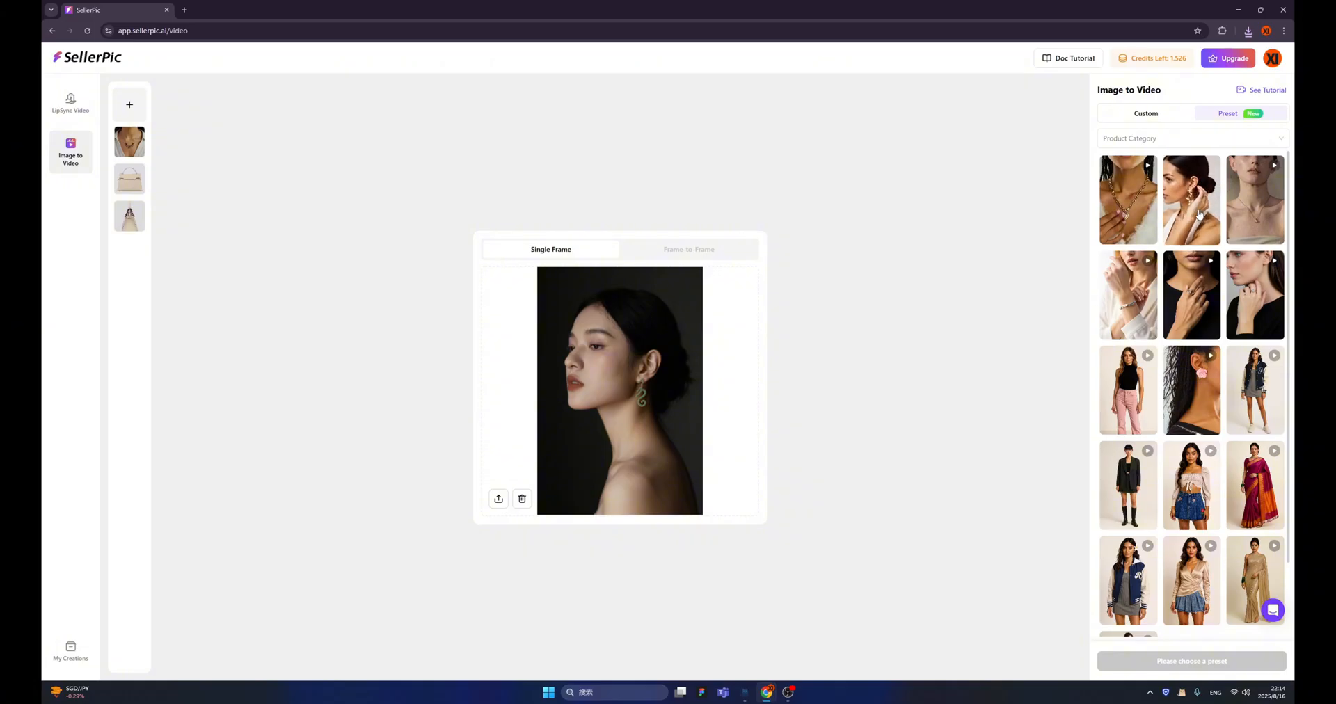
left_click(1192, 199)
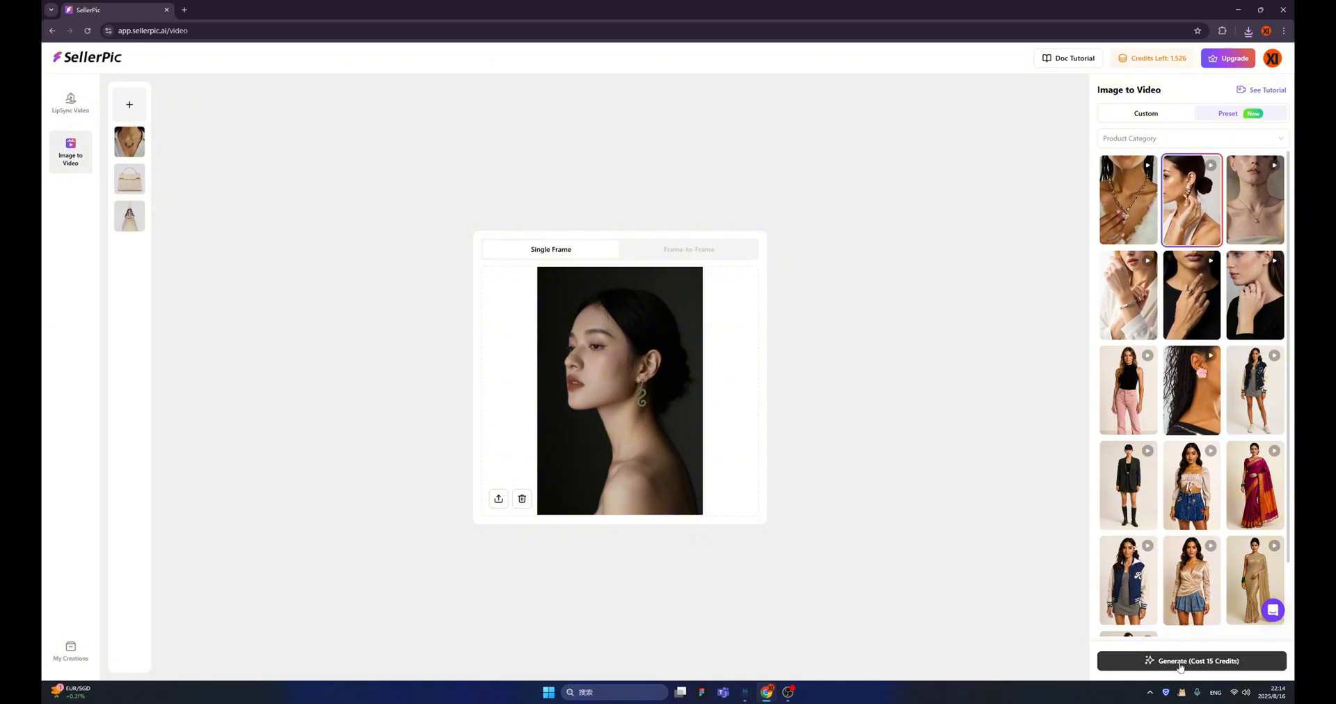
left_click(1192, 661)
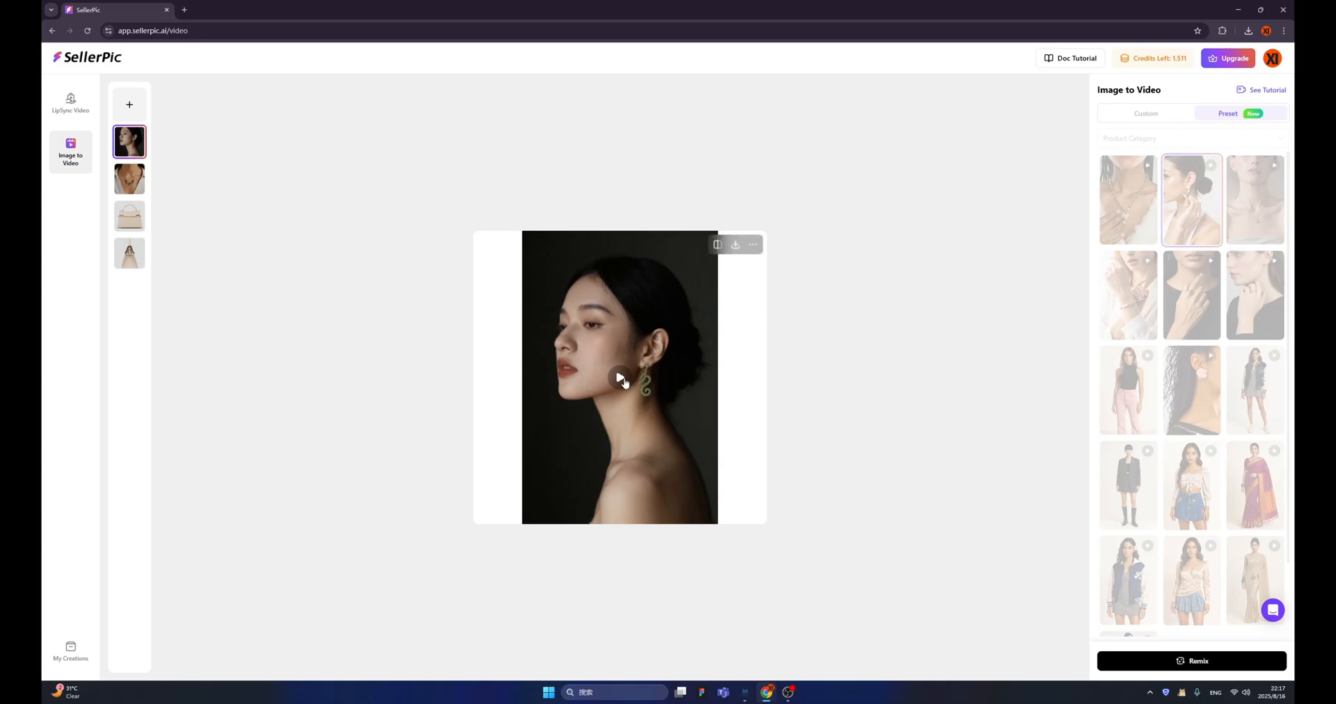
Step: Preview the finished earring model video and show its download format options
left_click(619, 378)
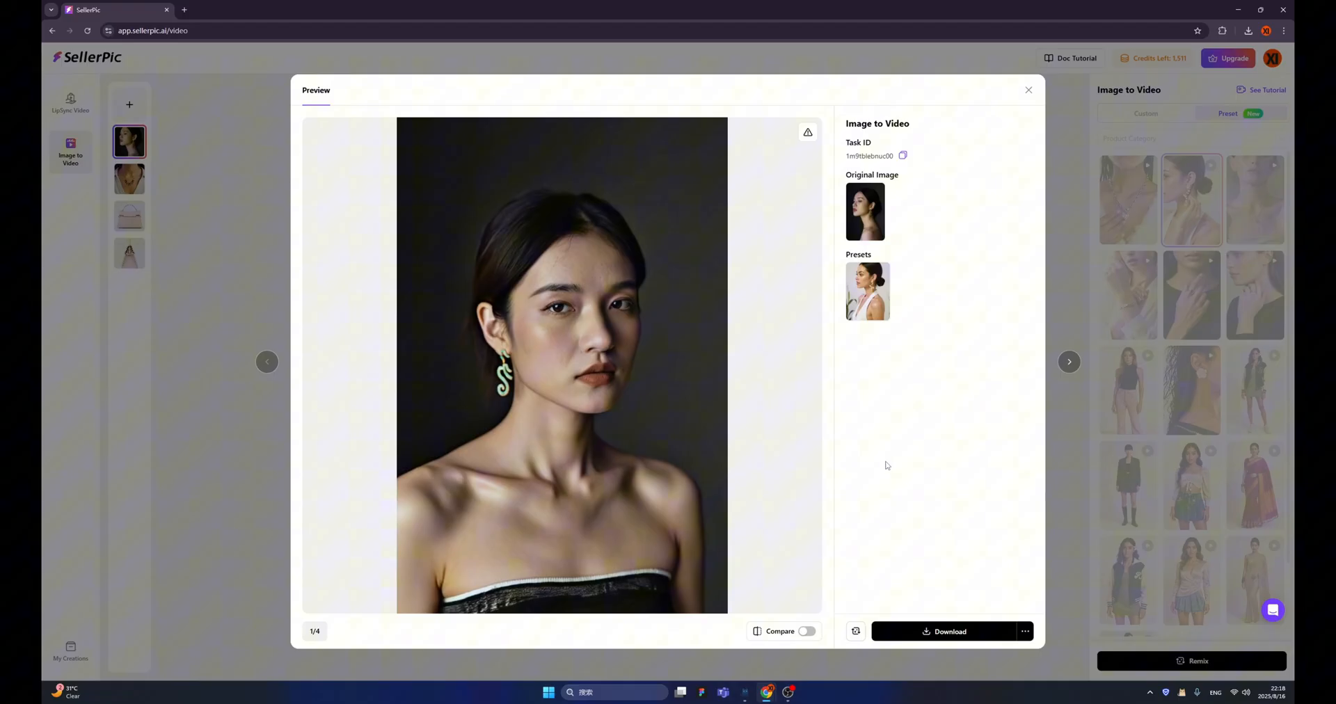
left_click(949, 630)
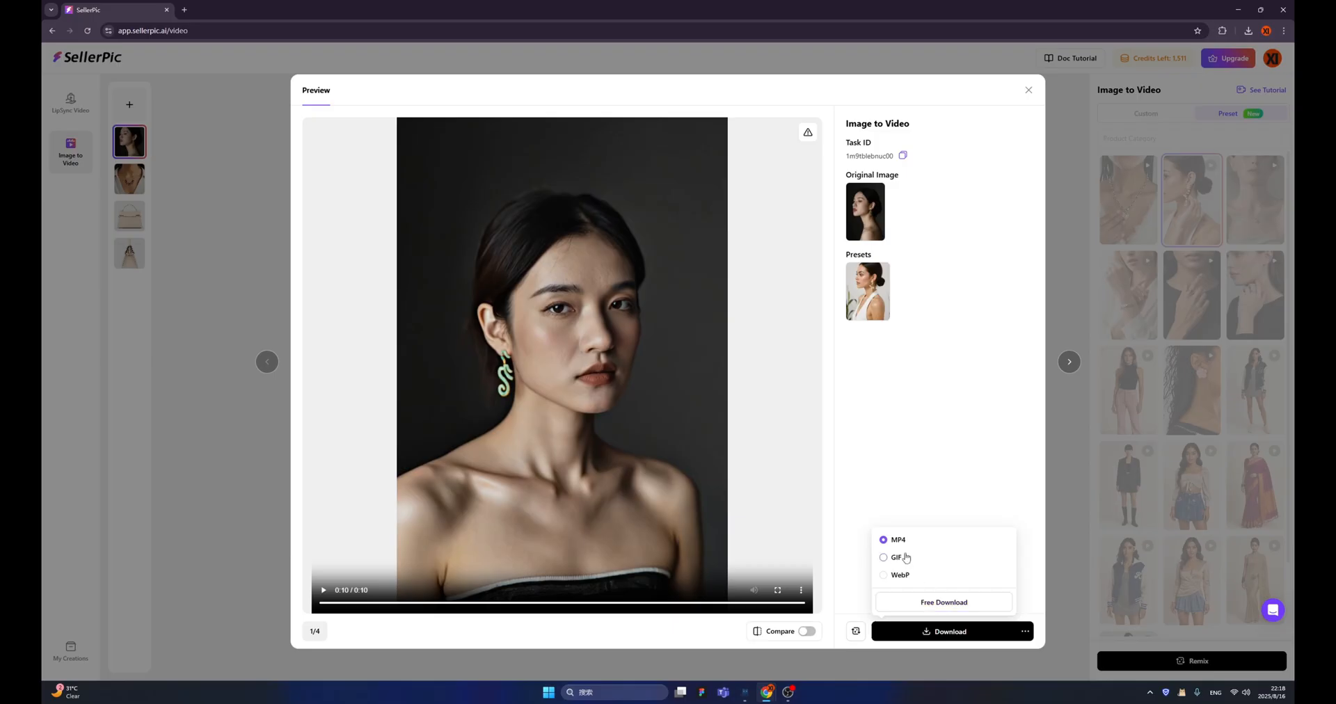
mouse_move(905, 552)
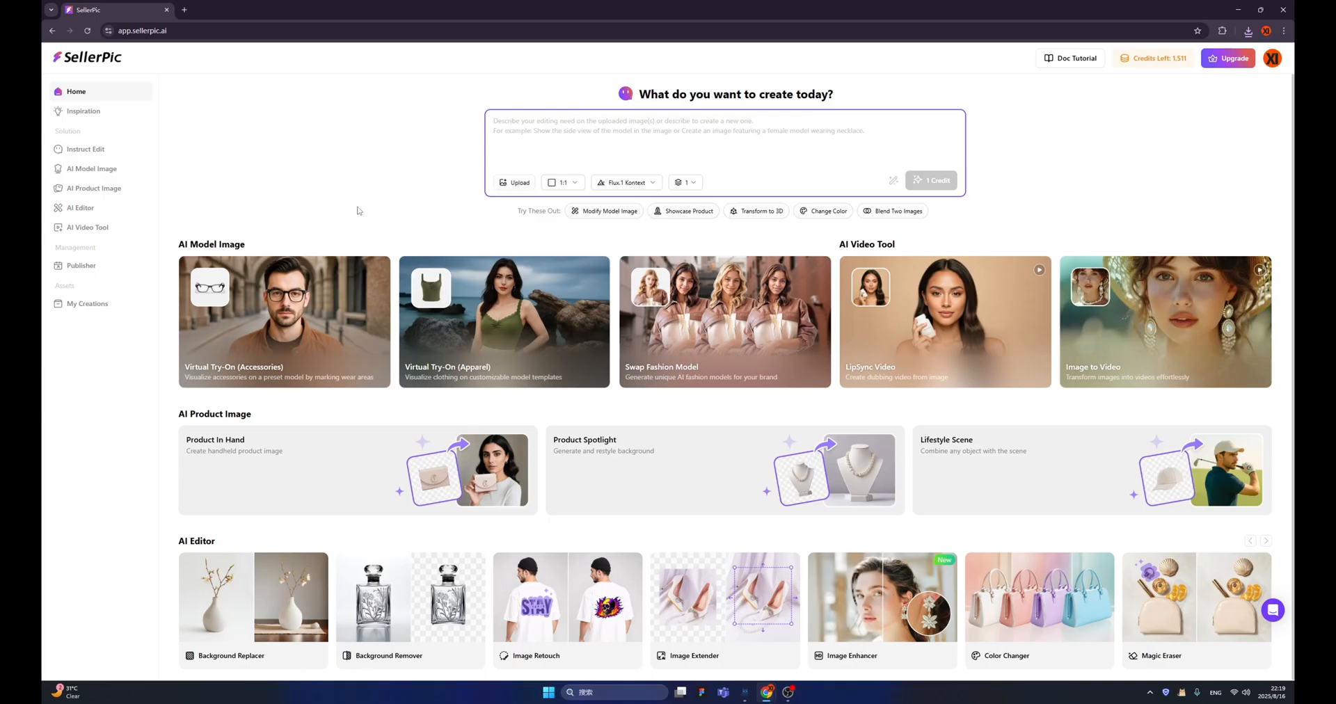
mouse_move(326, 317)
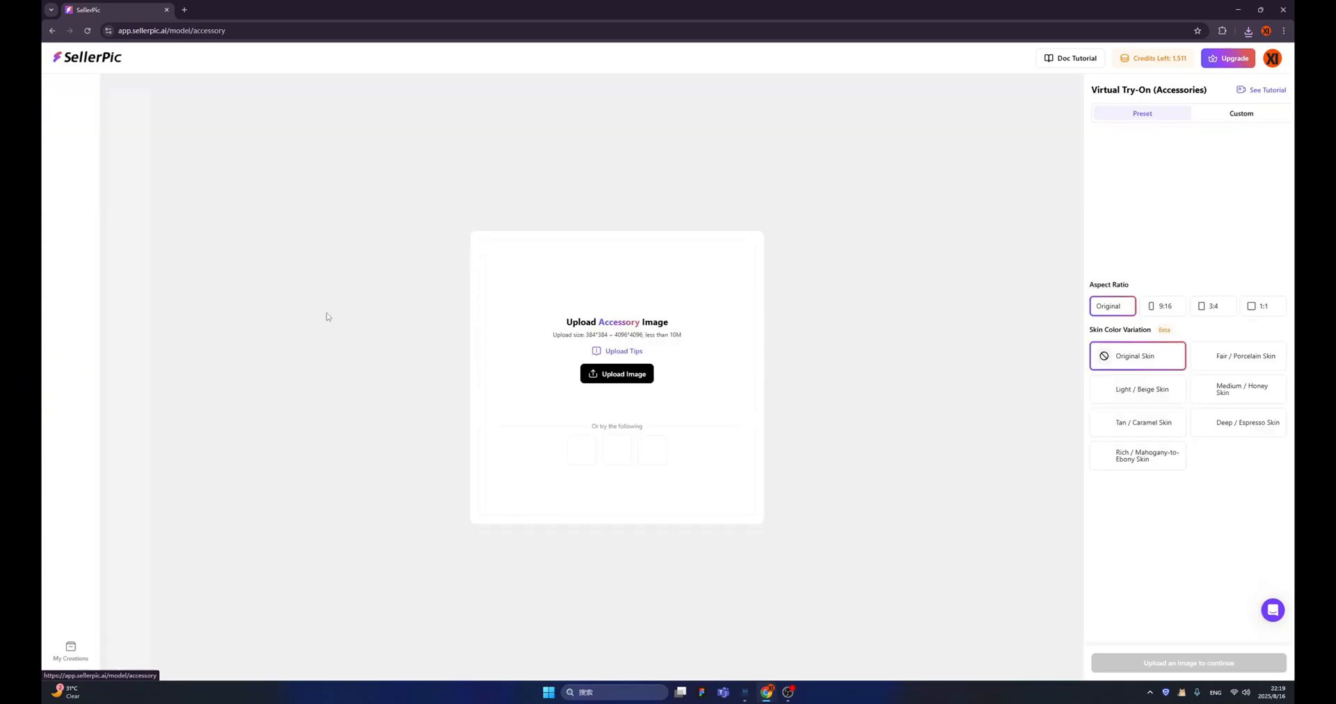
Step: Upload the snake necklace photo and choose the smiling model in the beige top as wearer
left_click(616, 373)
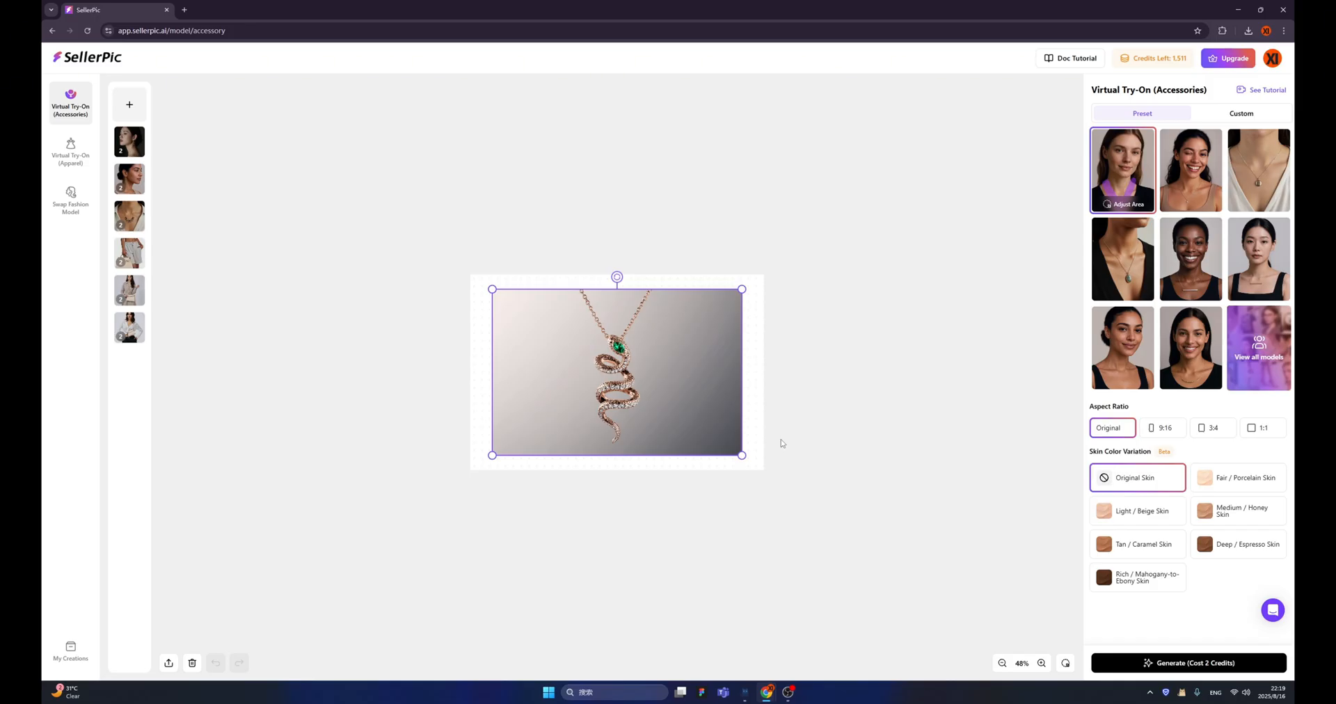
mouse_move(1190, 347)
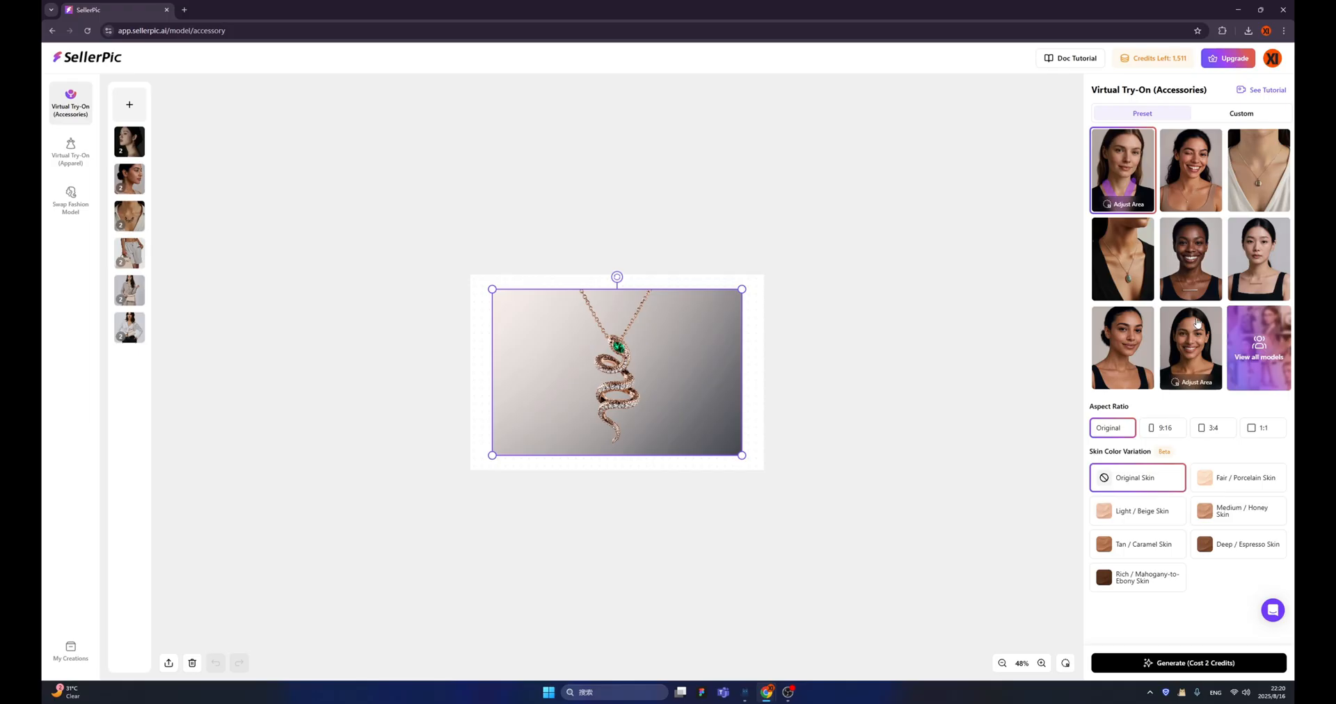
left_click(1258, 346)
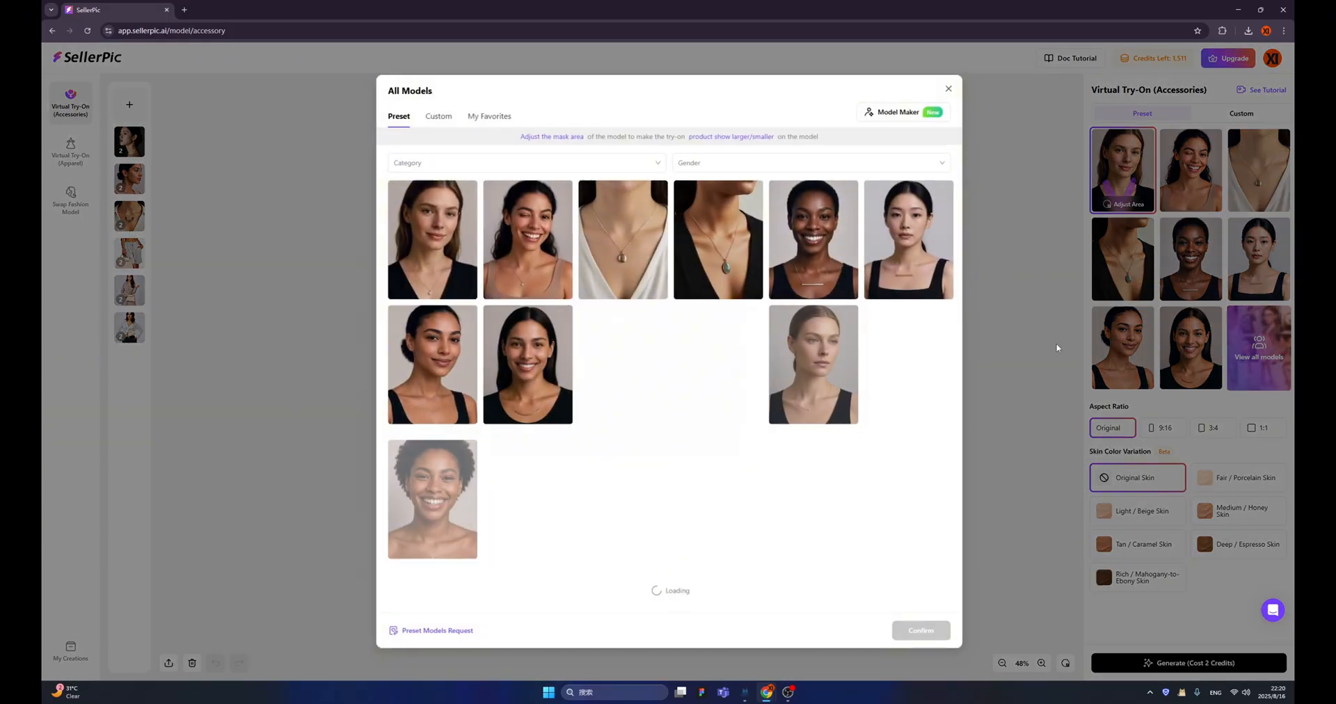
left_click(715, 365)
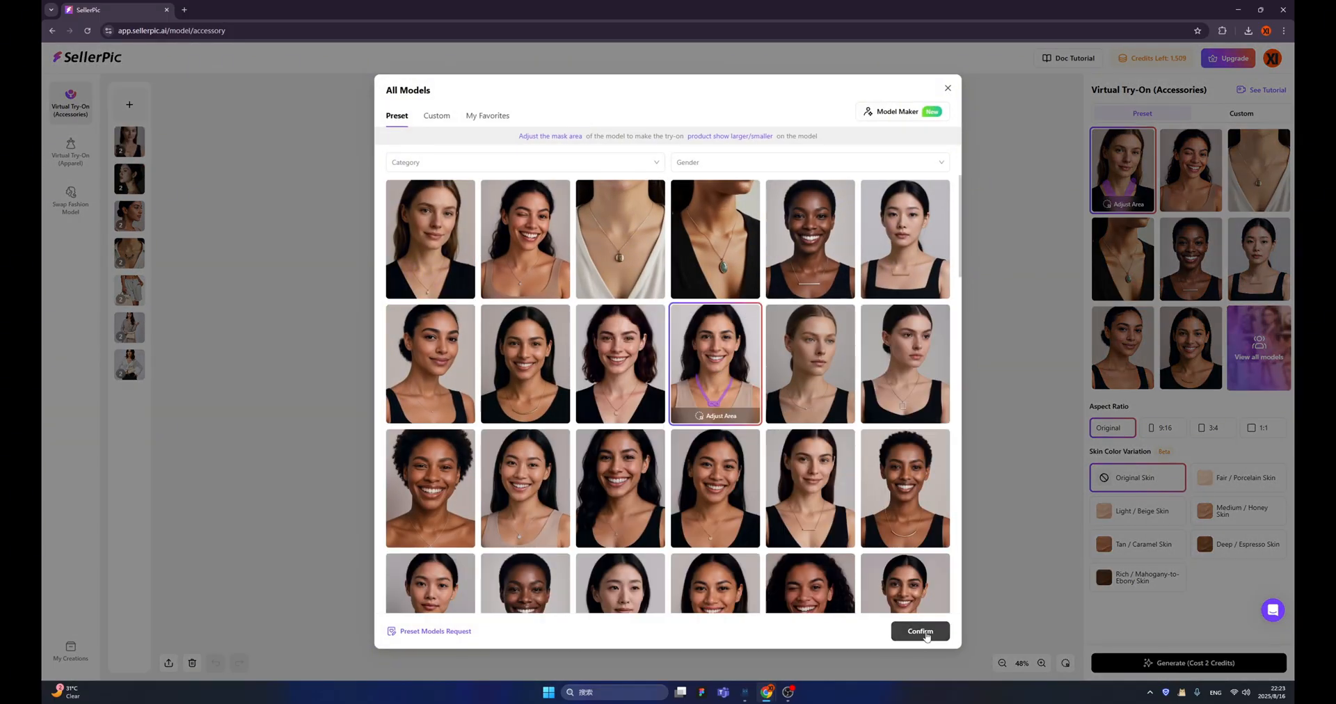
left_click(920, 631)
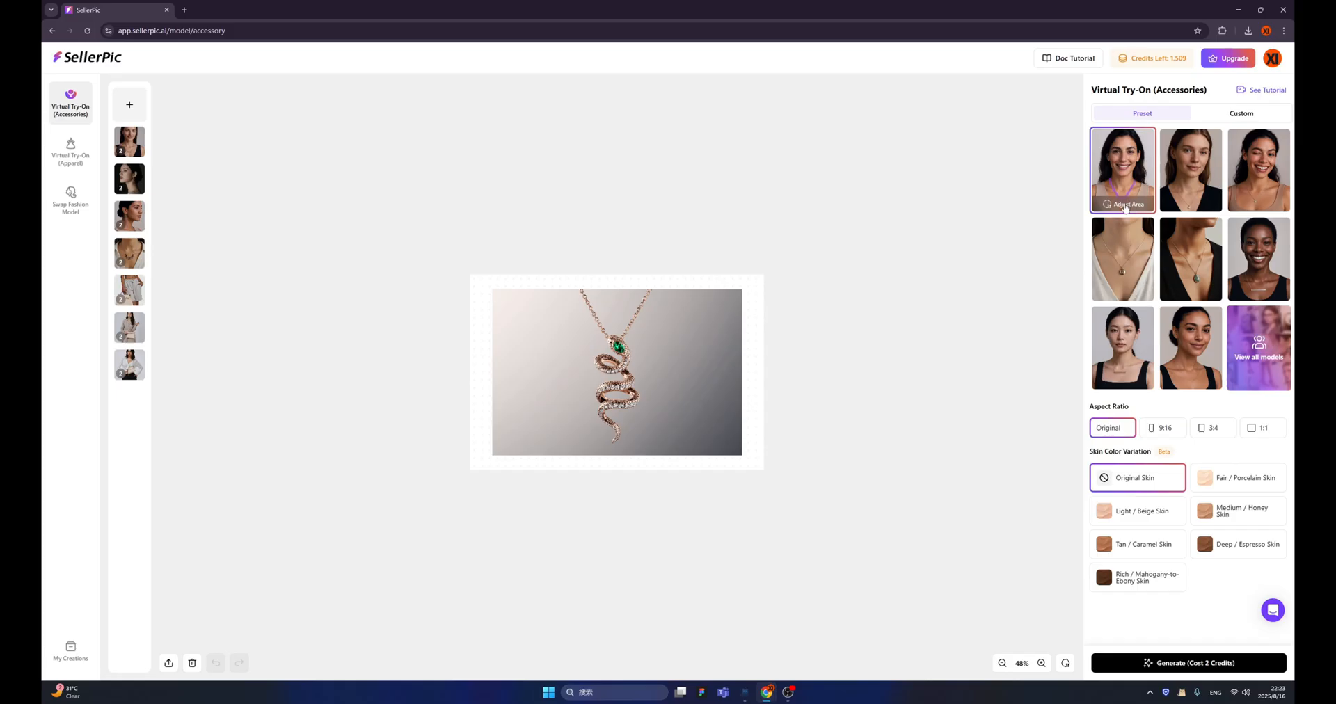
Step: Adjust the necklace wear area with Brush +, painting a larger chest region, and confirm it
left_click(1129, 204)
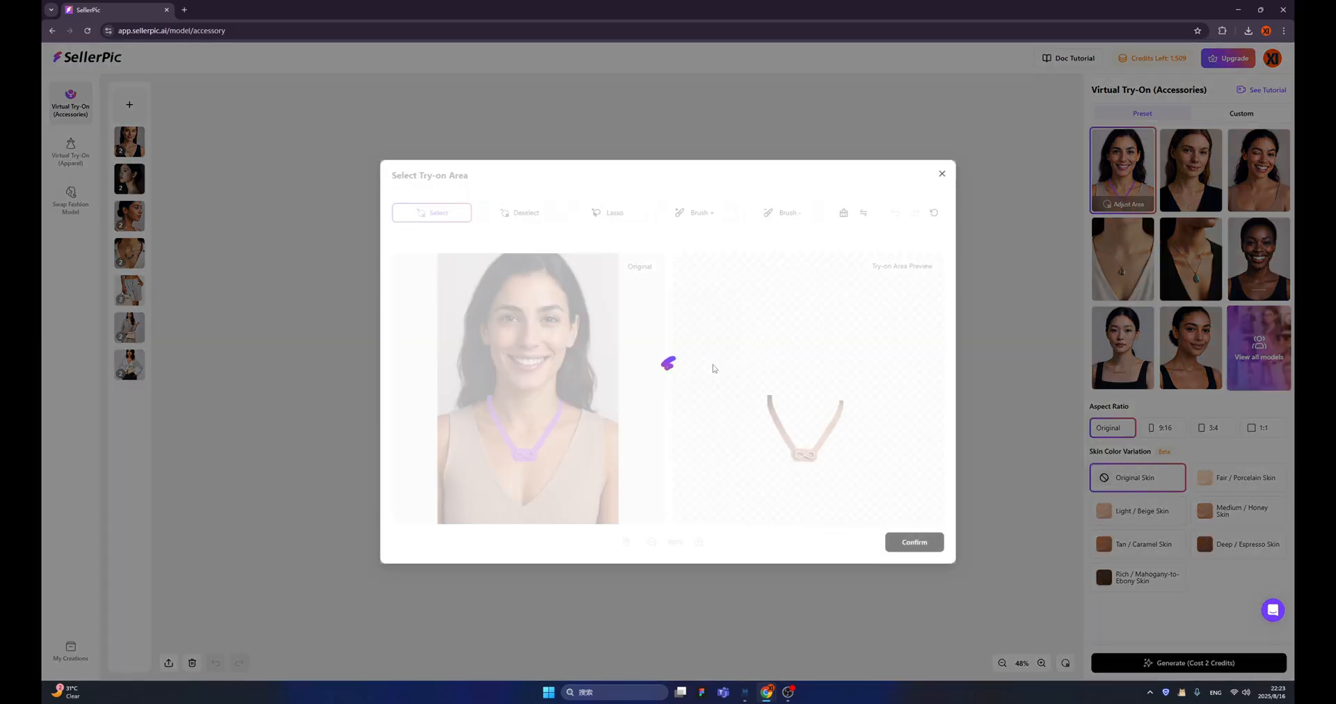
left_click(693, 213)
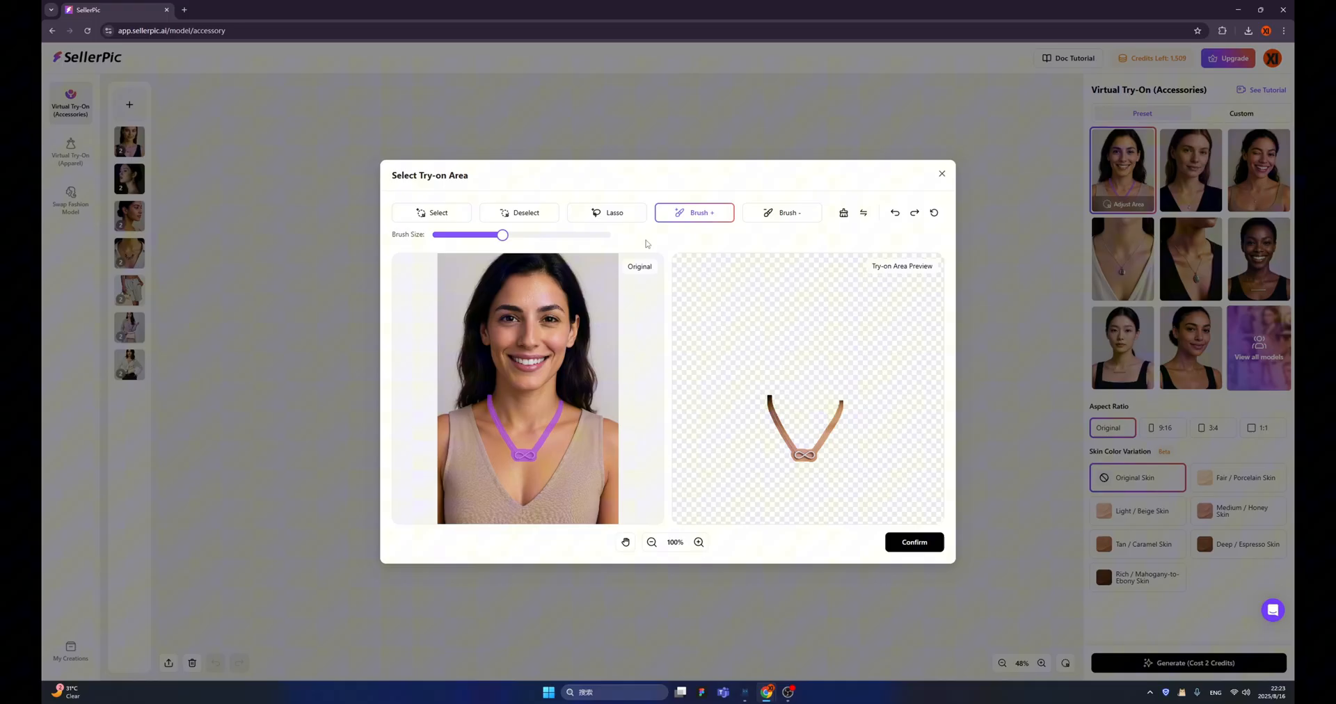
left_click(525, 456)
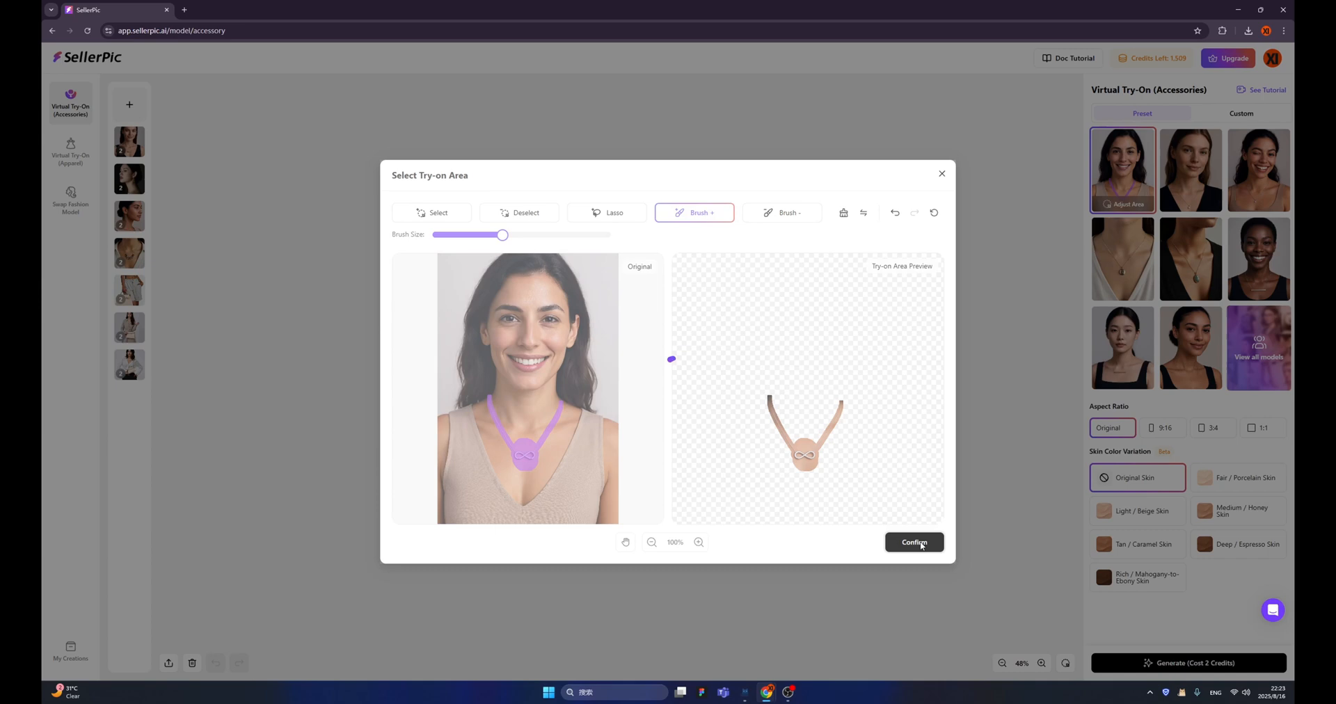
left_click(913, 543)
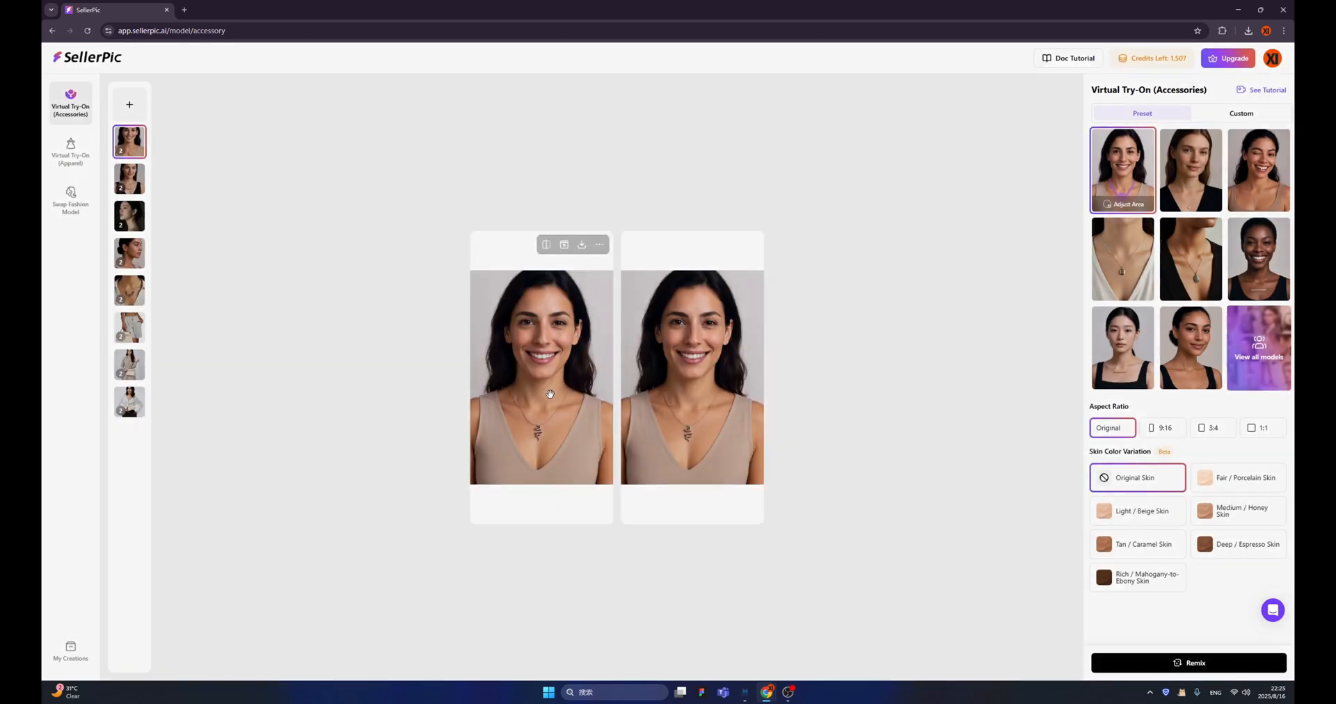
Step: Turn the generated necklace try-on image into a video with a jewelry motion preset
left_click(541, 375)
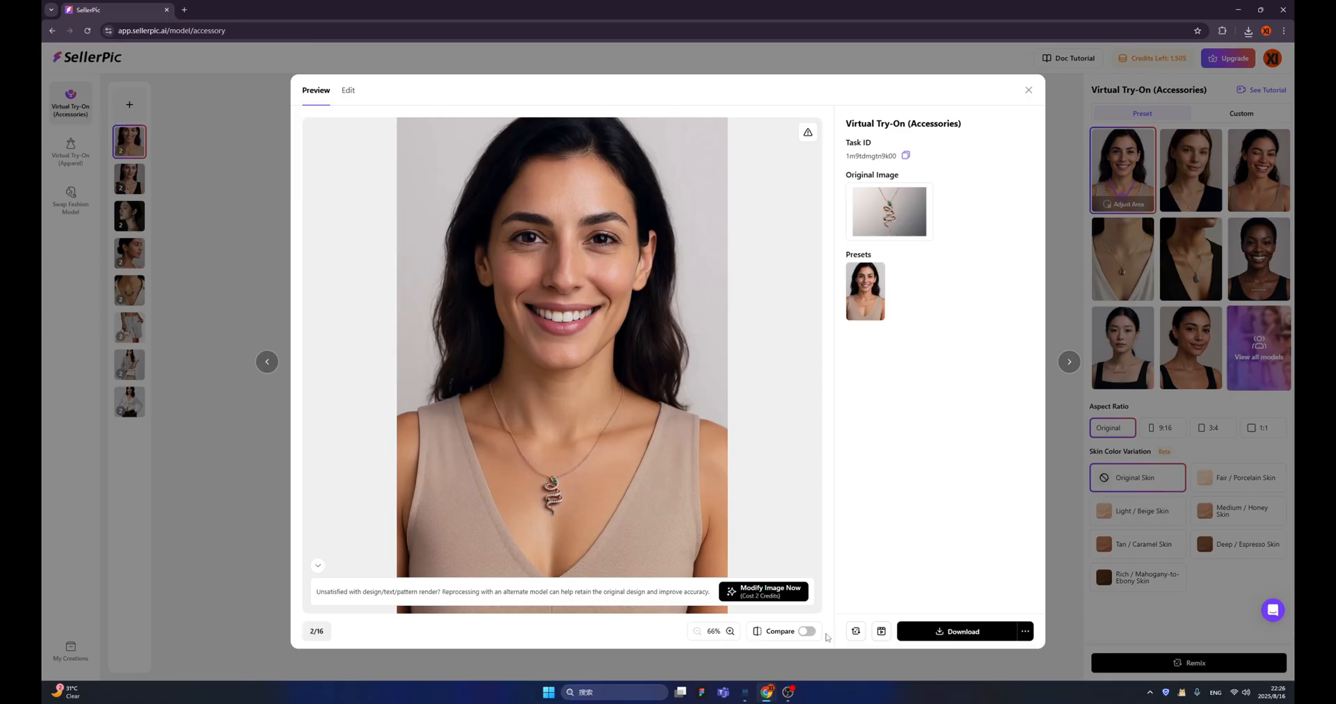
mouse_move(881, 630)
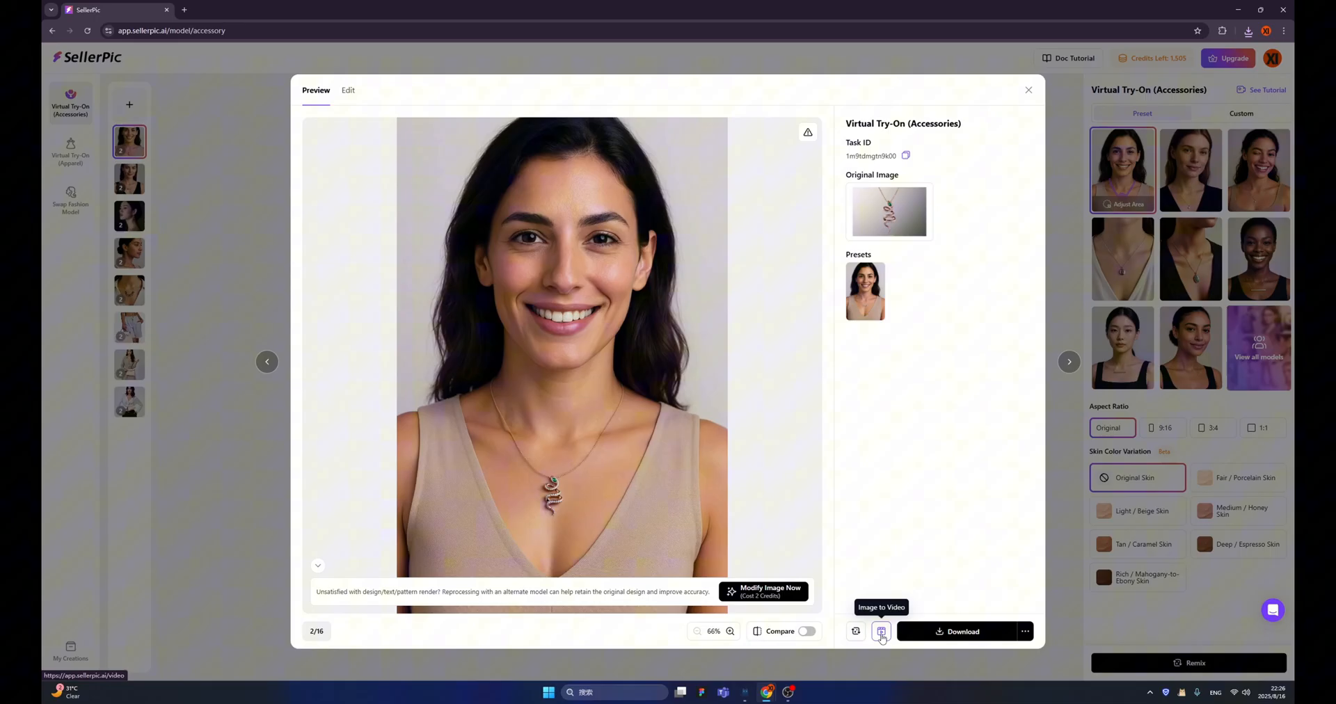
left_click(882, 632)
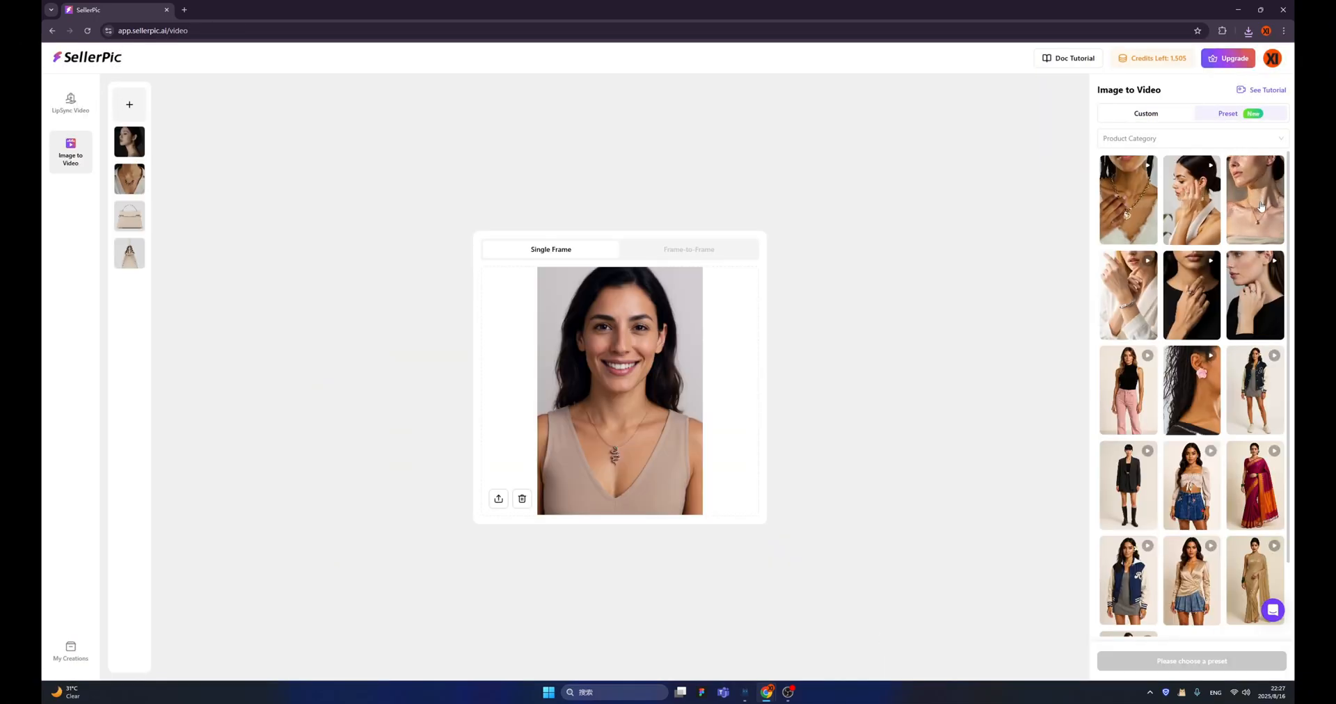
left_click(1254, 199)
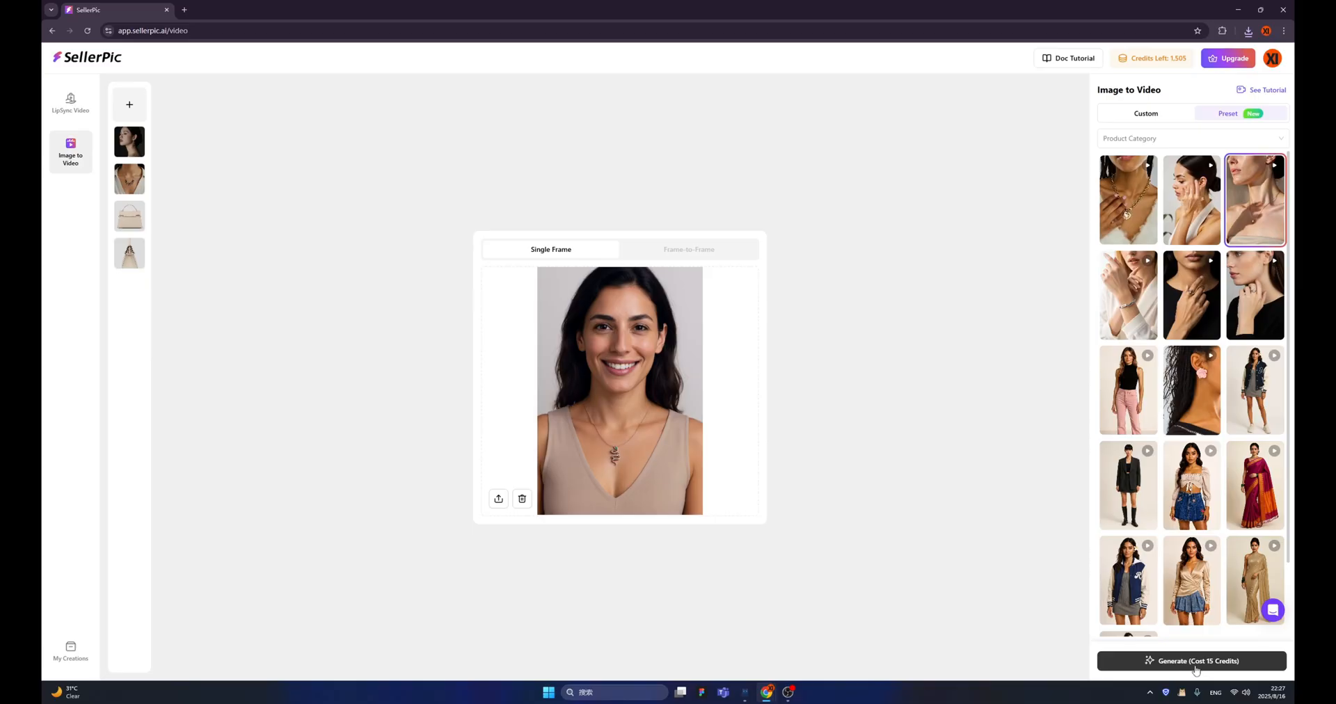
left_click(1191, 661)
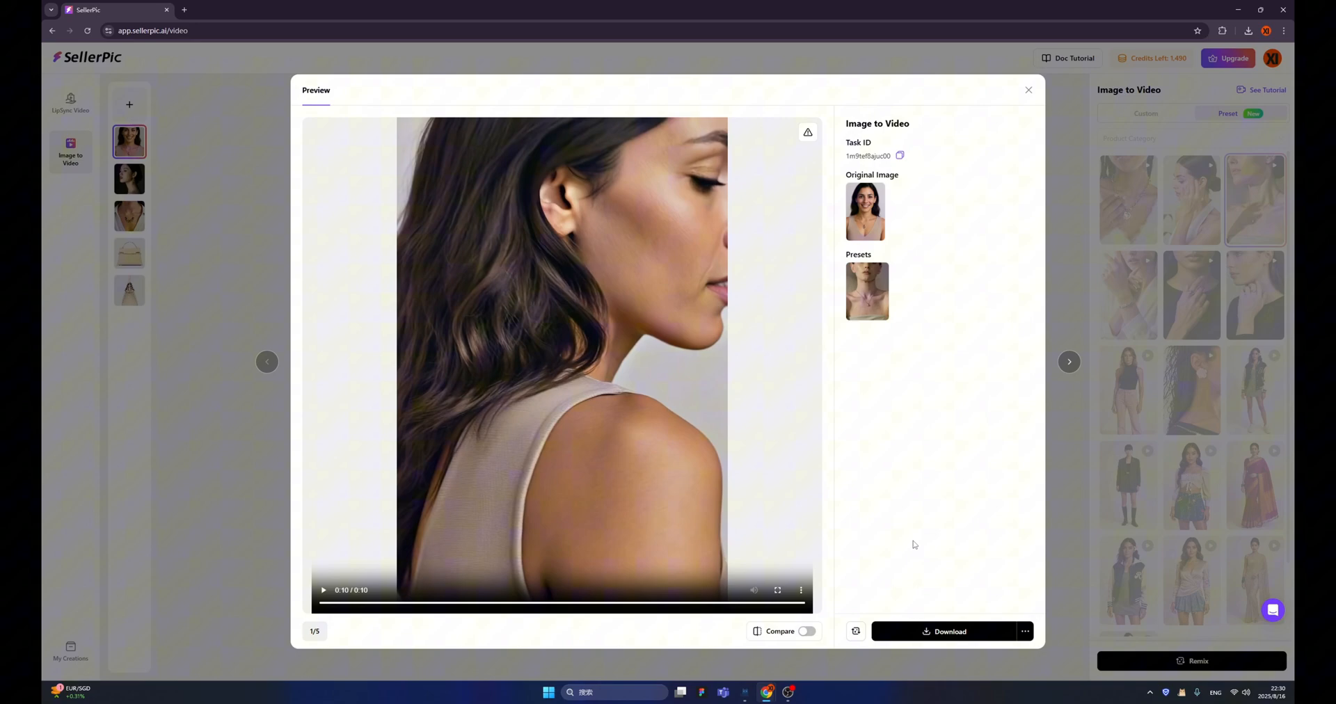
Step: Download the necklace model video in MP4 format
left_click(948, 631)
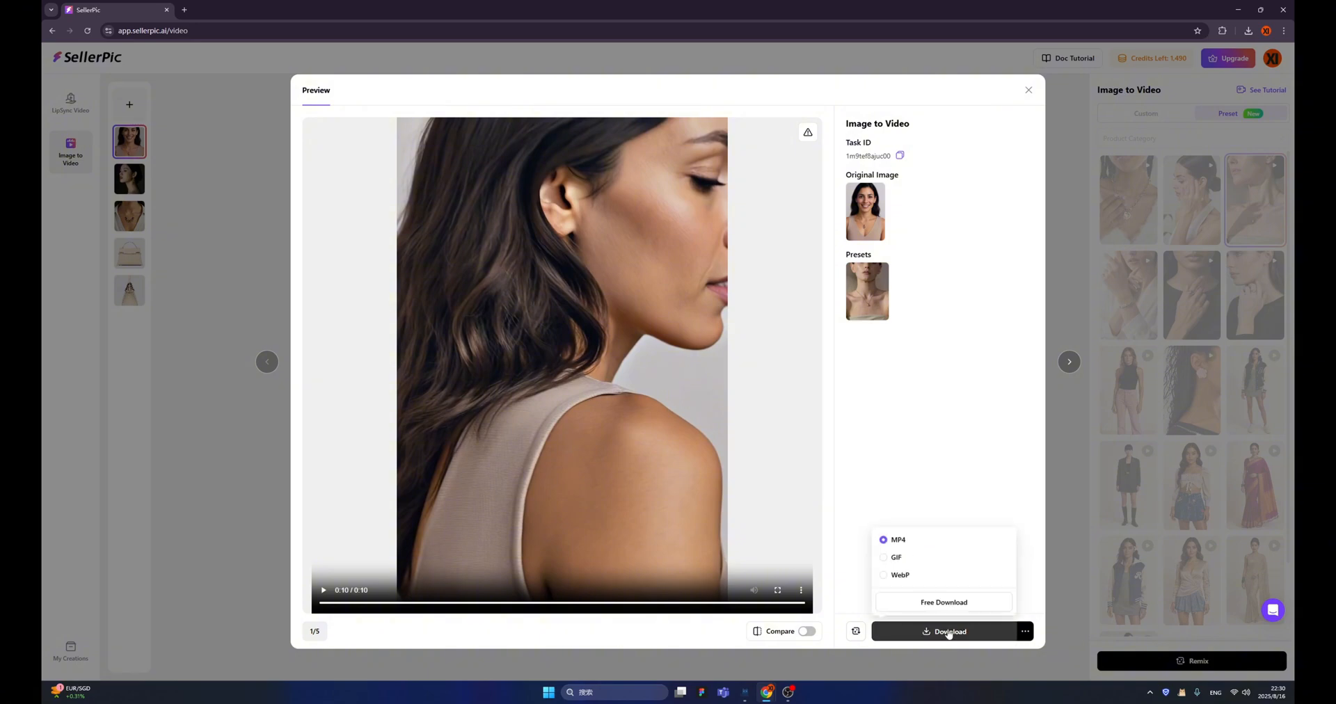
left_click(1029, 89)
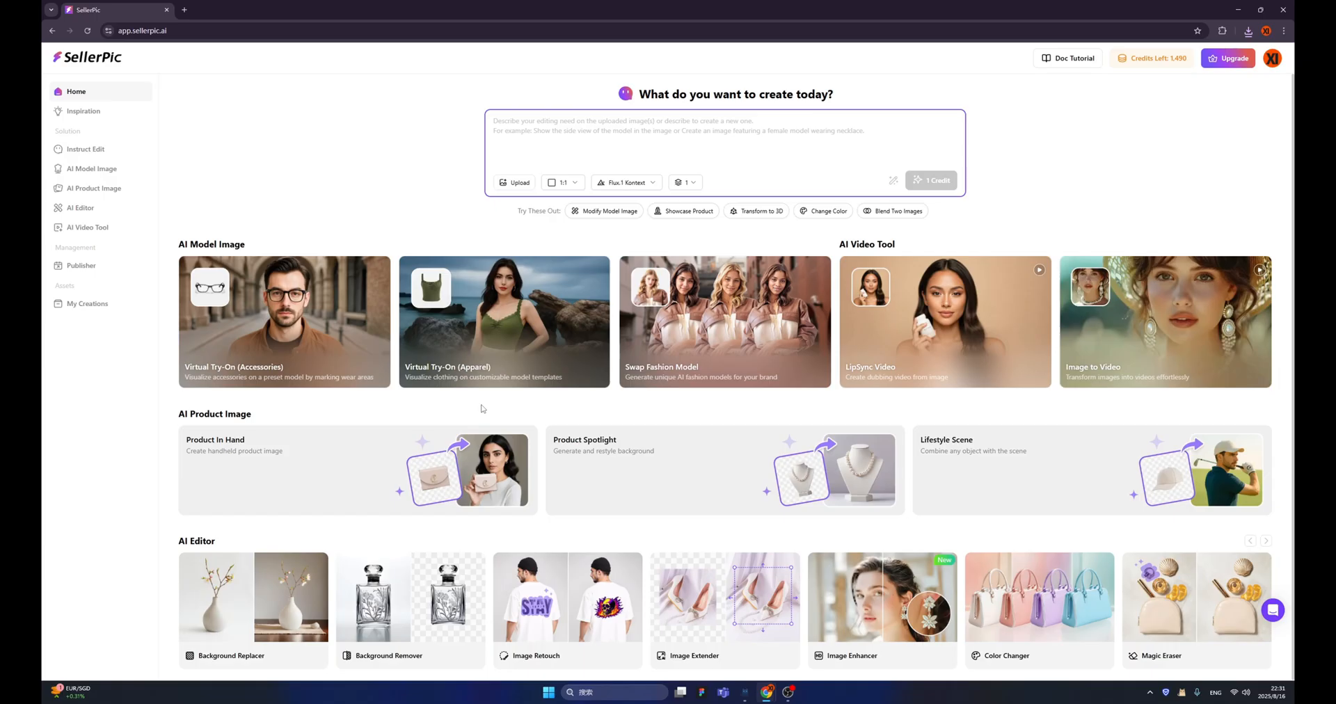
mouse_move(486, 326)
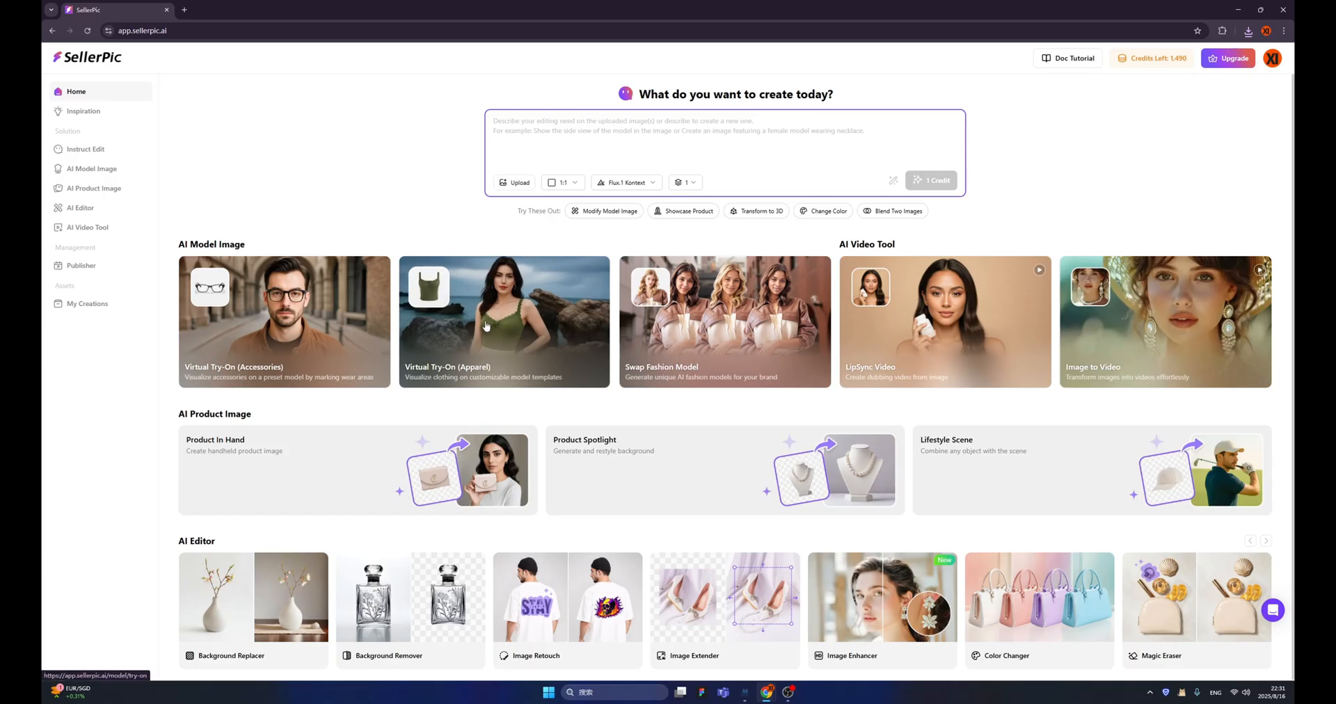
Step: Upload the black SellerPic t-shirt to Apparel try-on and generate with a model-library man
left_click(504, 322)
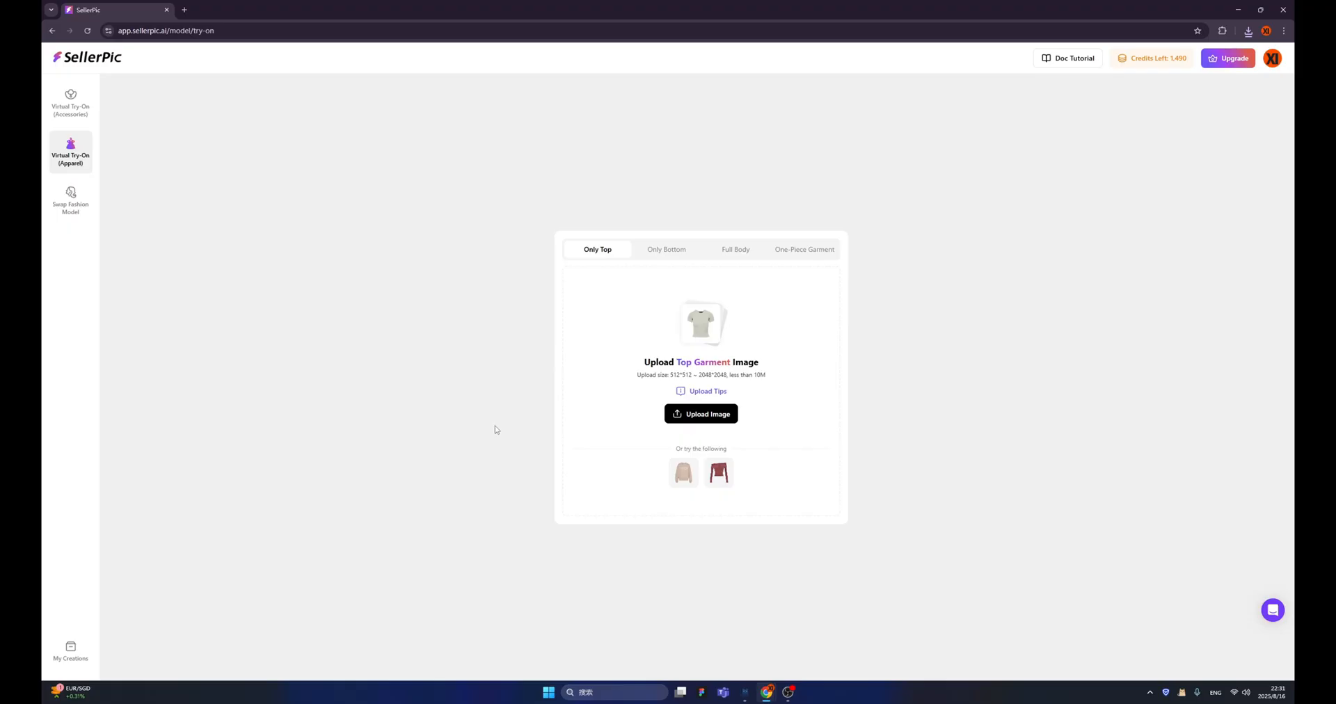
left_click(700, 414)
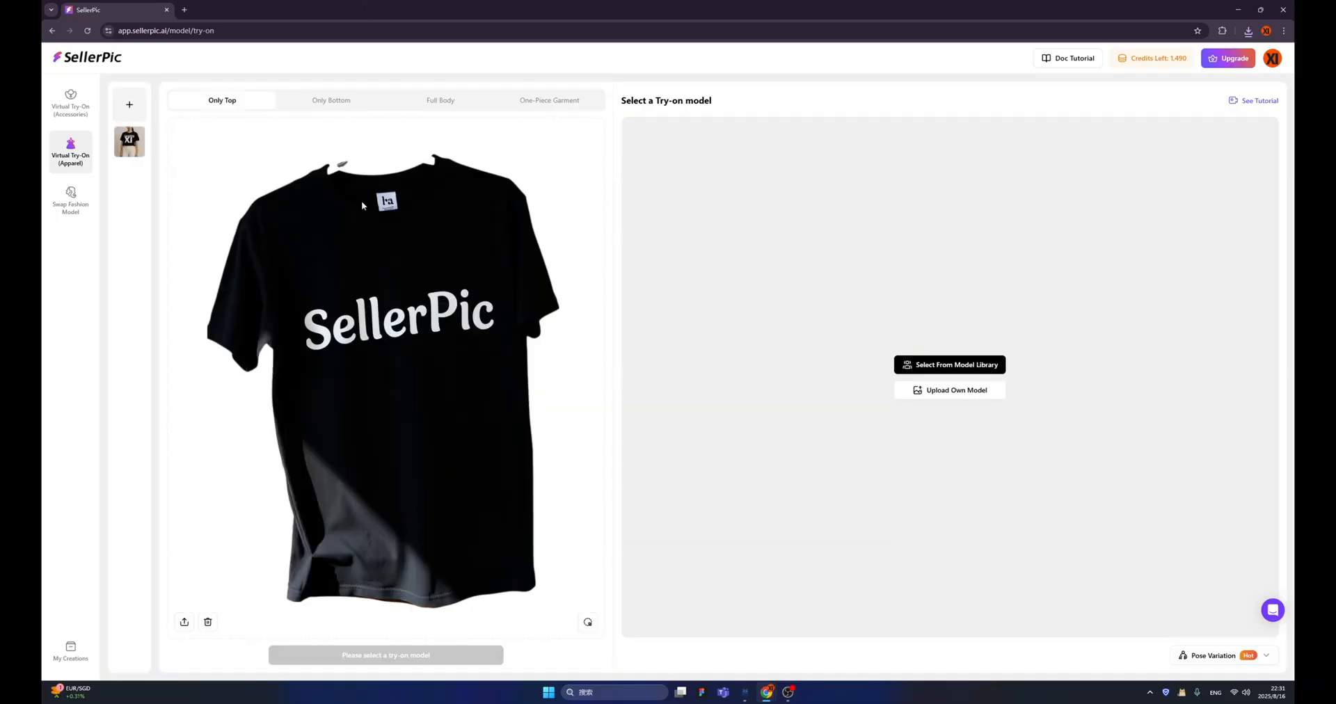
mouse_move(246, 144)
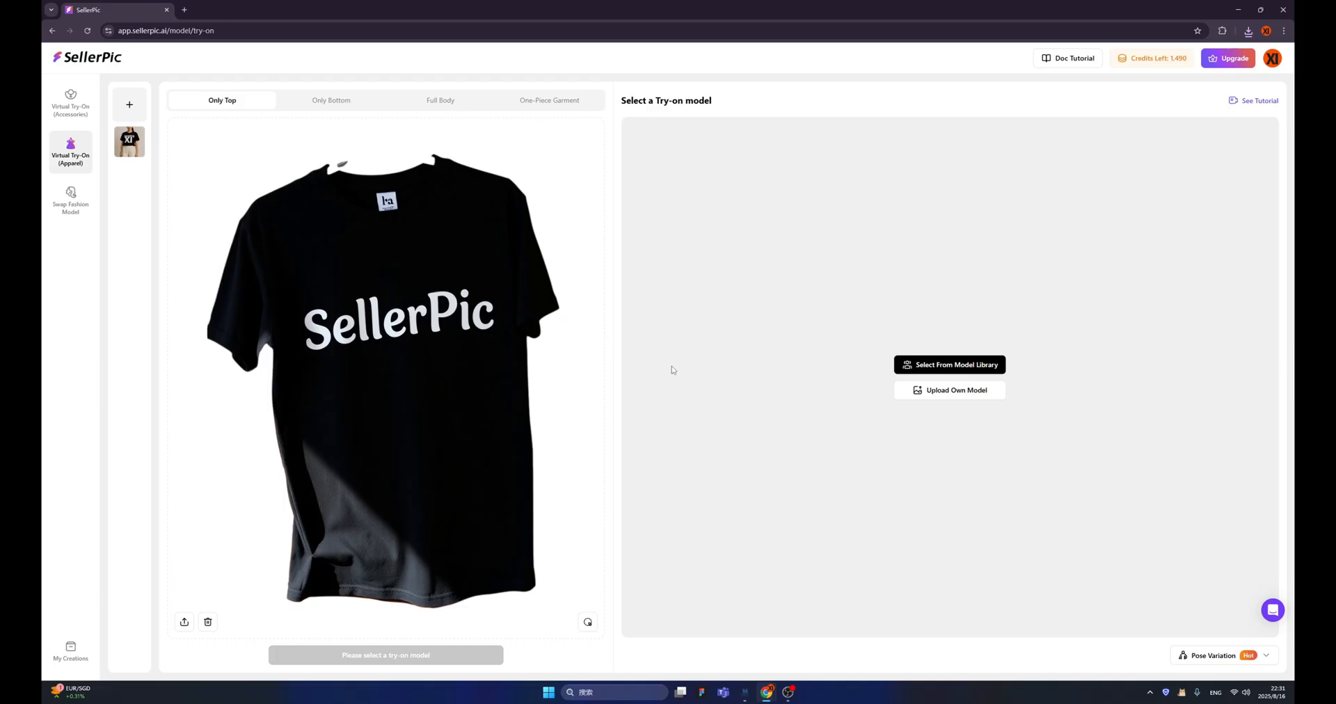
mouse_move(655, 361)
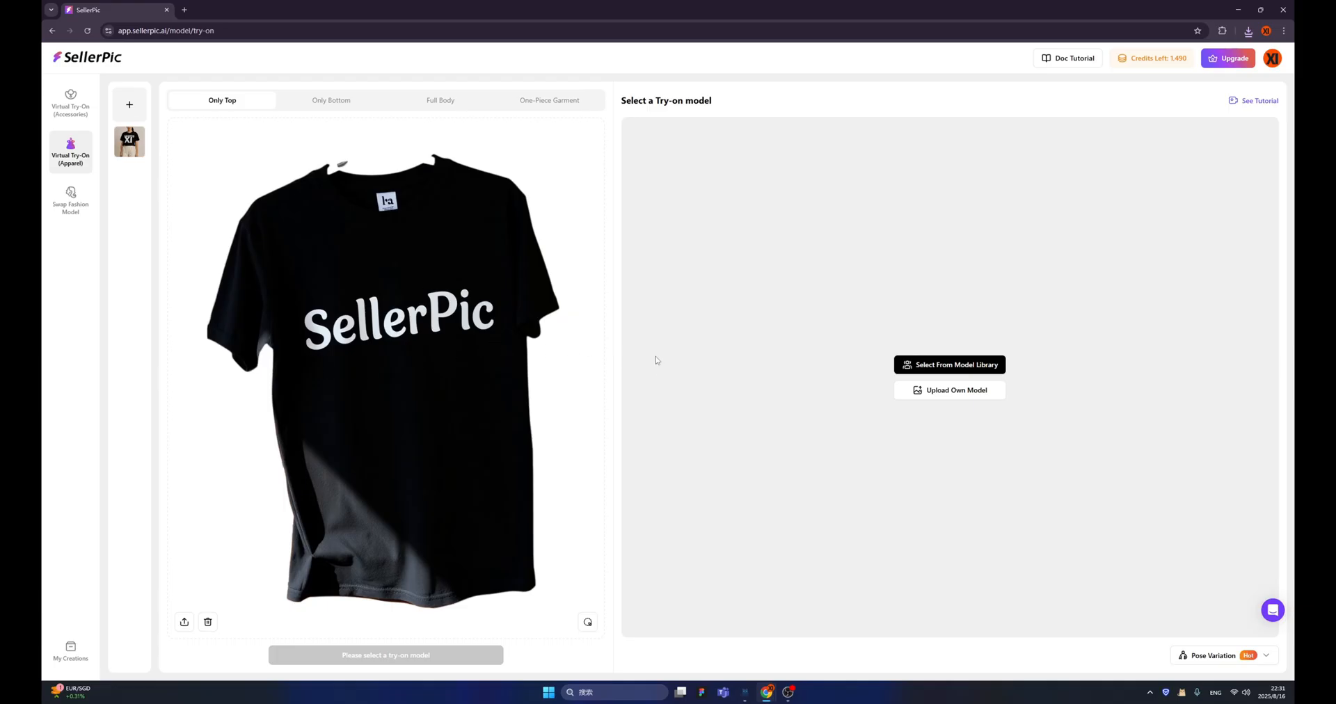
mouse_move(949, 373)
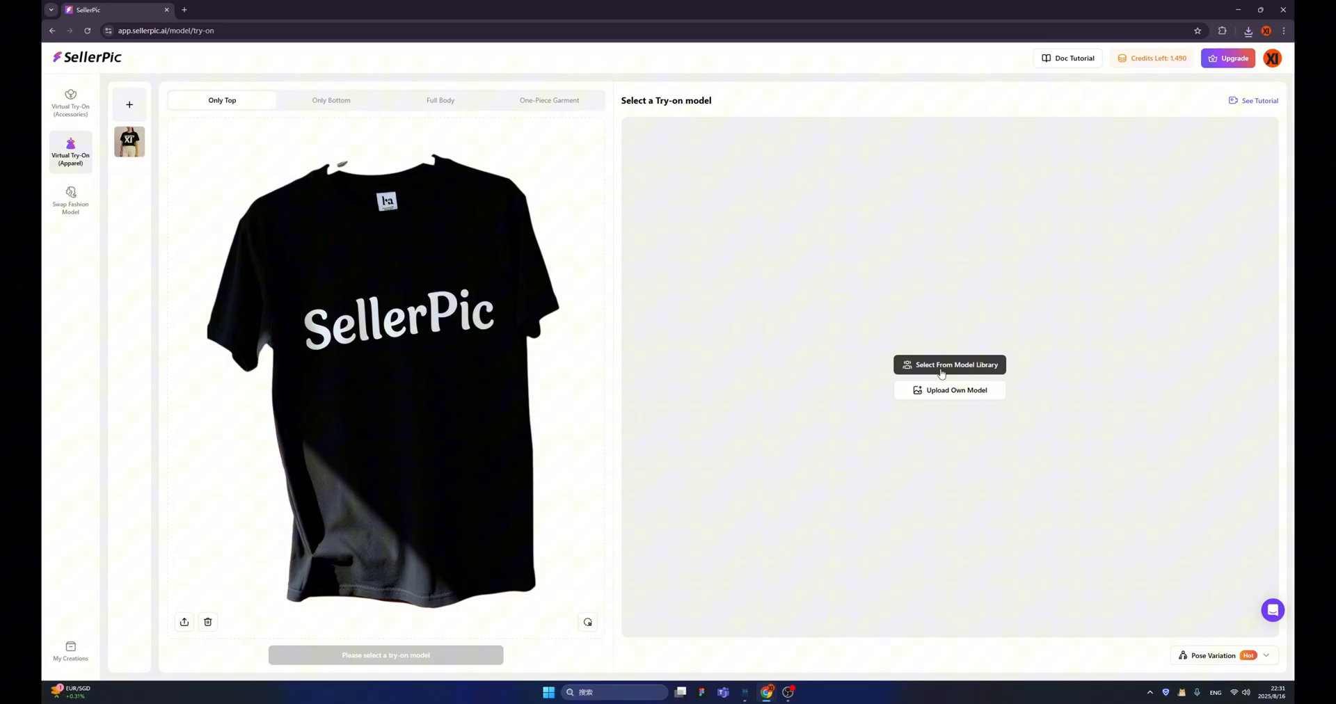
left_click(950, 364)
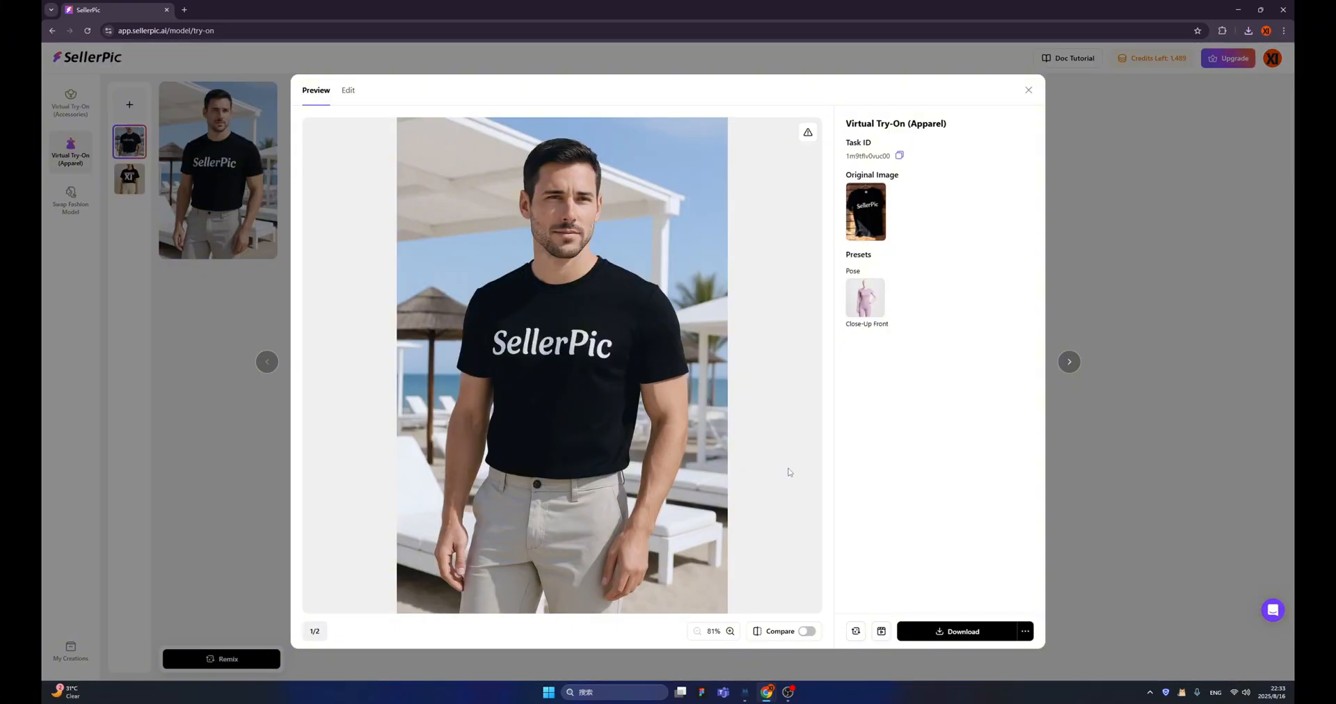
left_click(962, 630)
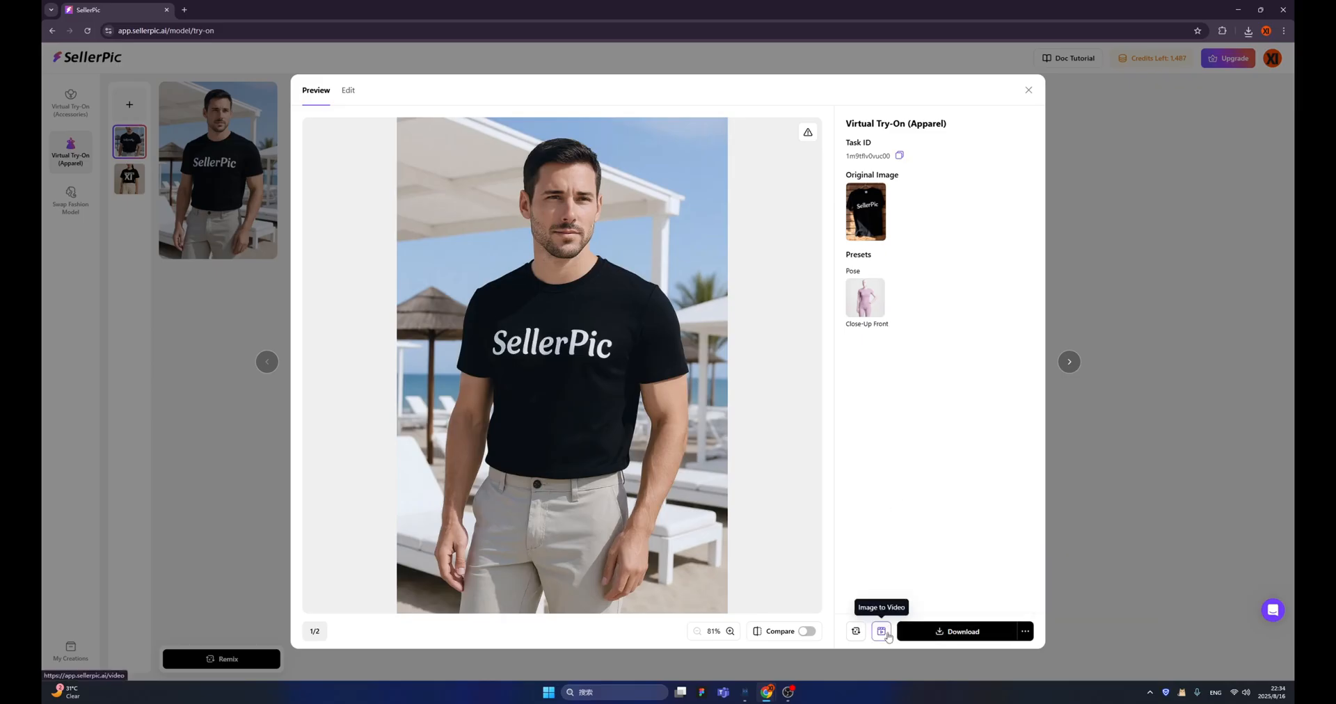
Step: Generate an image-to-video clip of the man in the black SellerPic t-shirt and close its preview
left_click(881, 632)
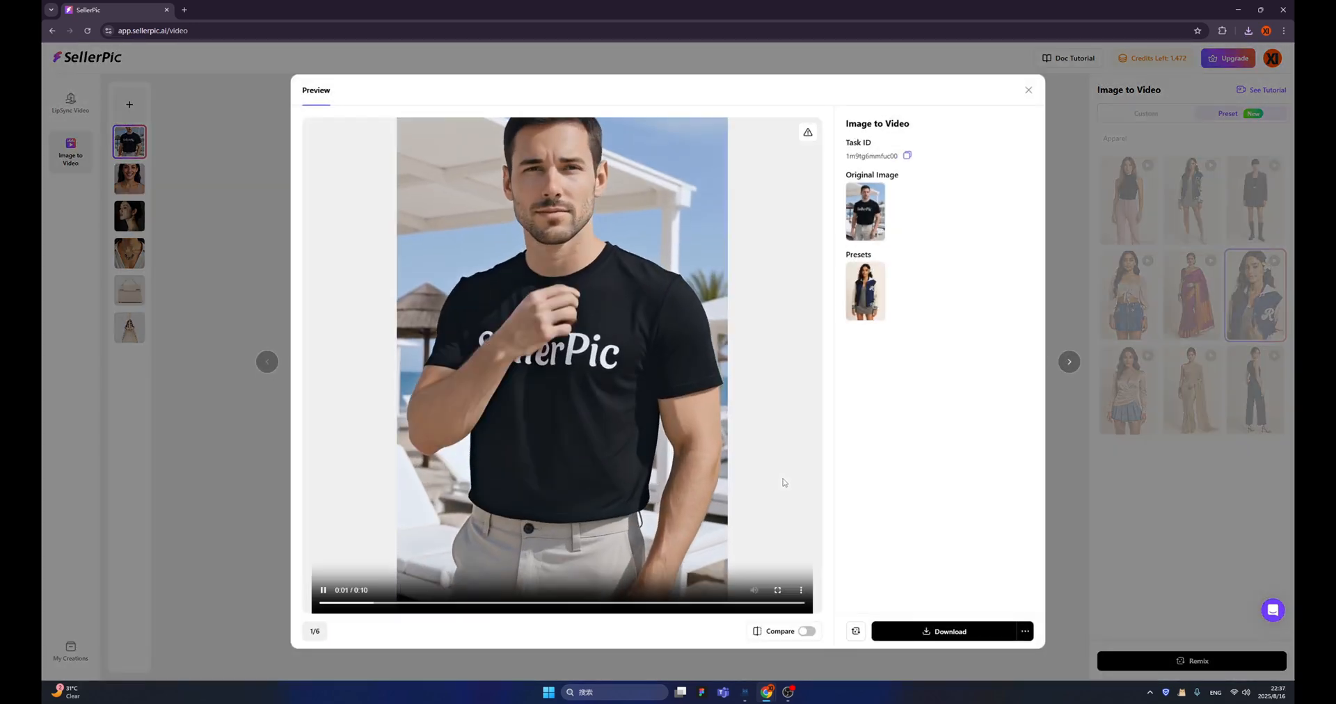
left_click(1027, 89)
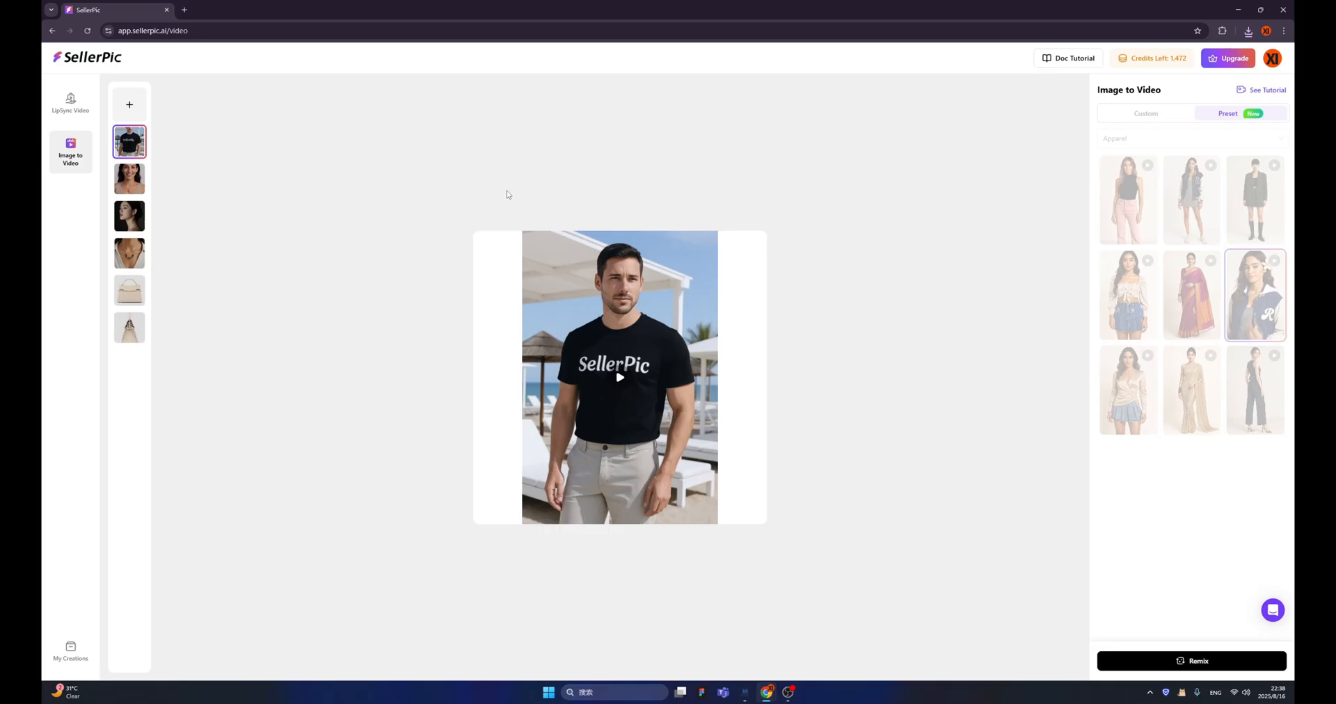
mouse_move(487, 170)
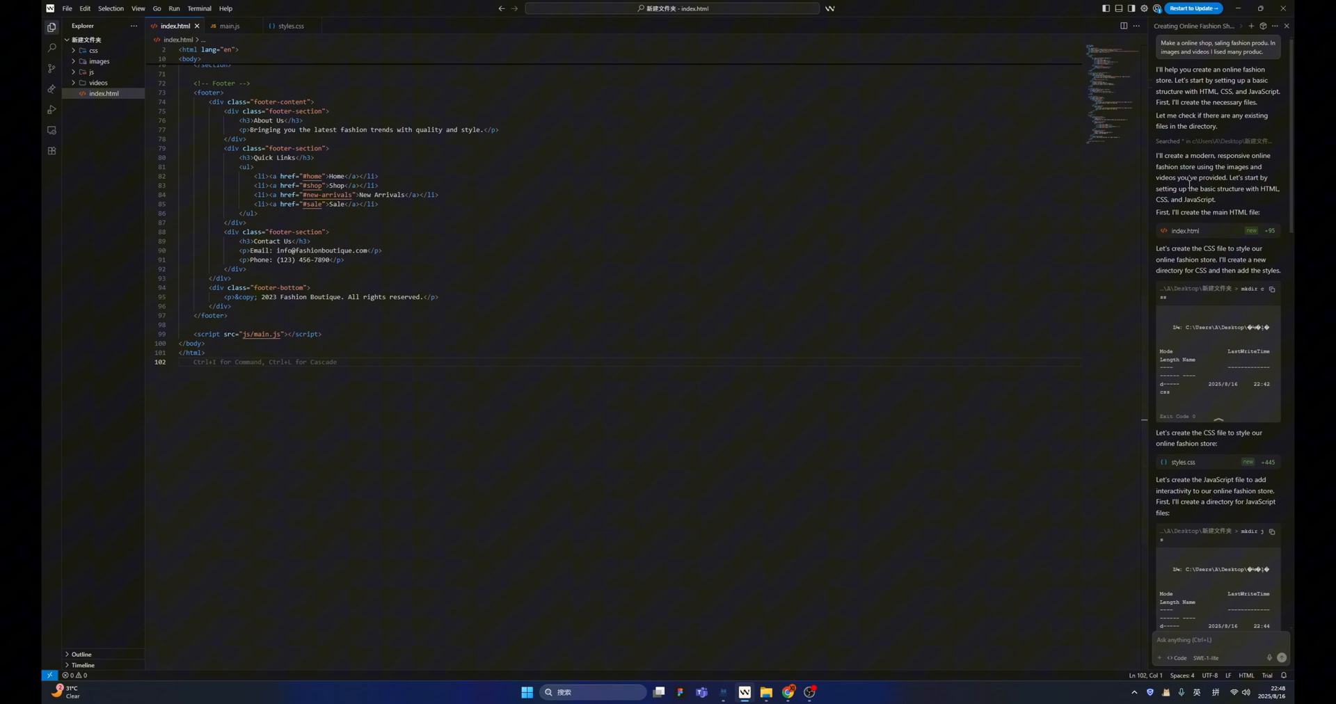
mouse_move(1180, 302)
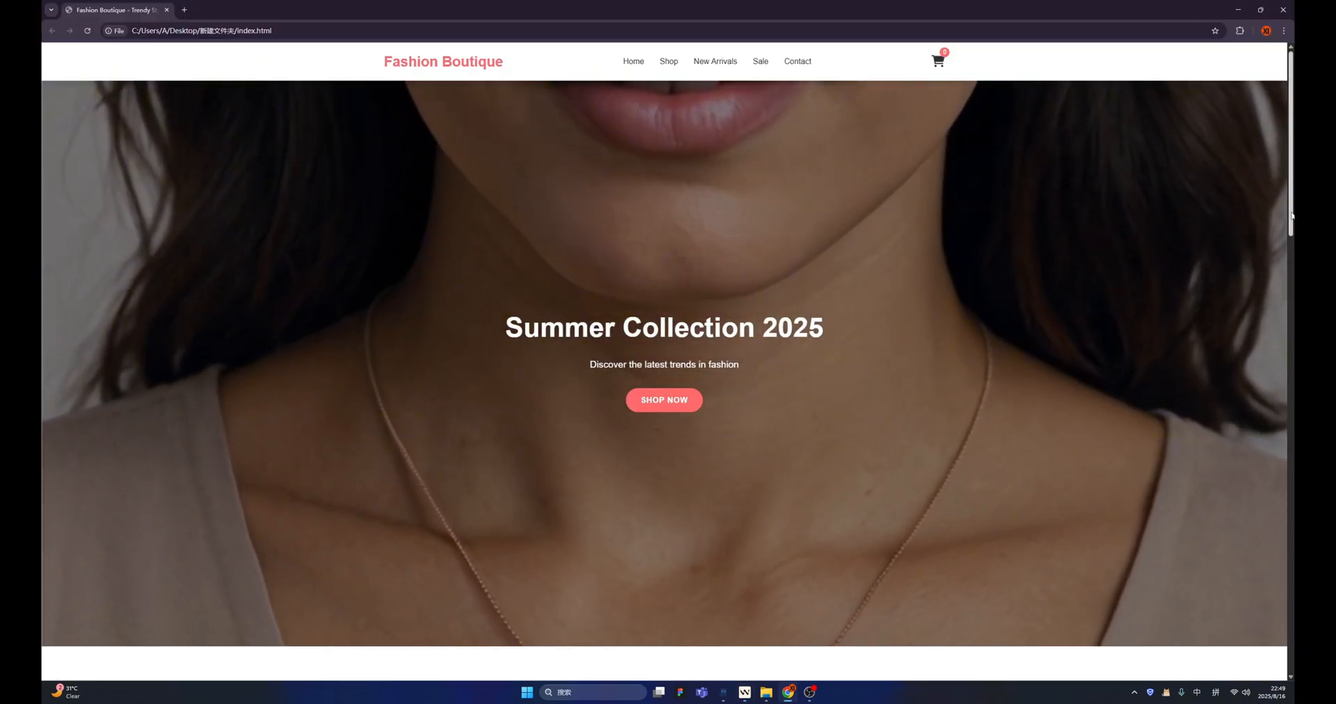
Step: Scroll the Fashion Boutique site from the necklace hero video through Featured Products to the try-on trend videos
scroll("down", 3)
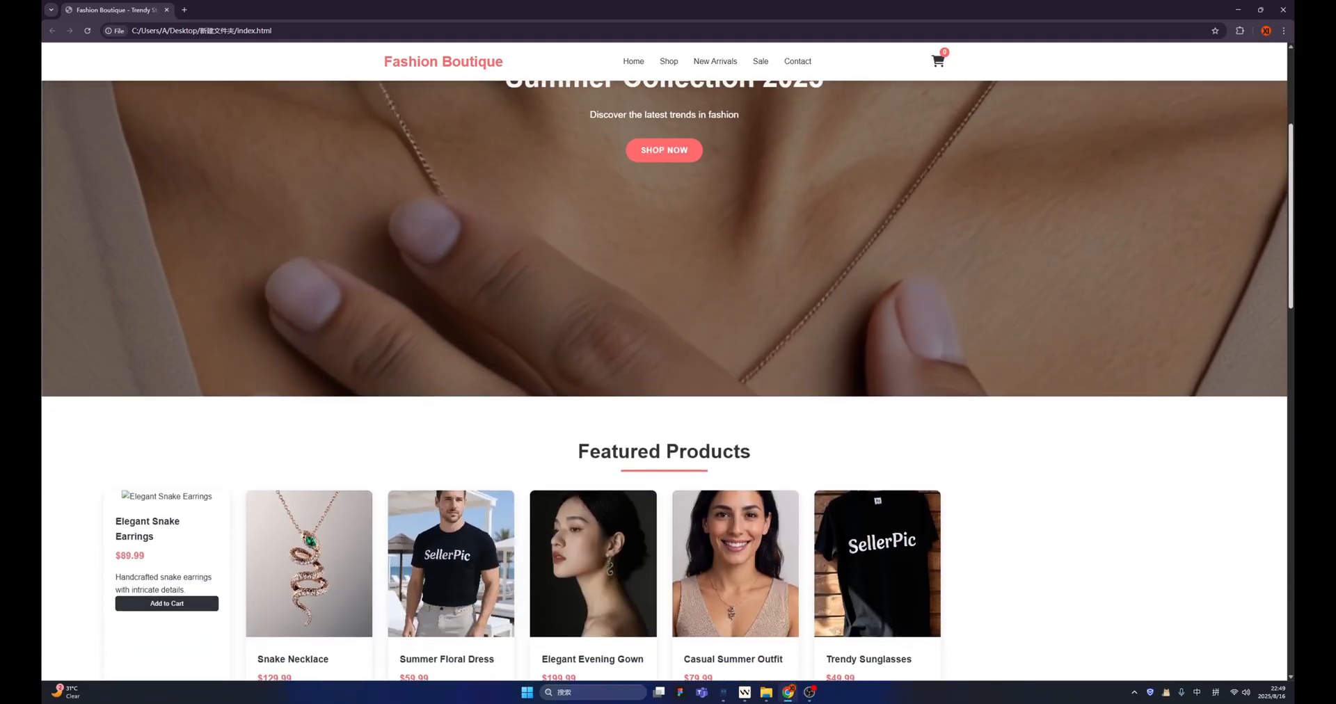
scroll("down", 3)
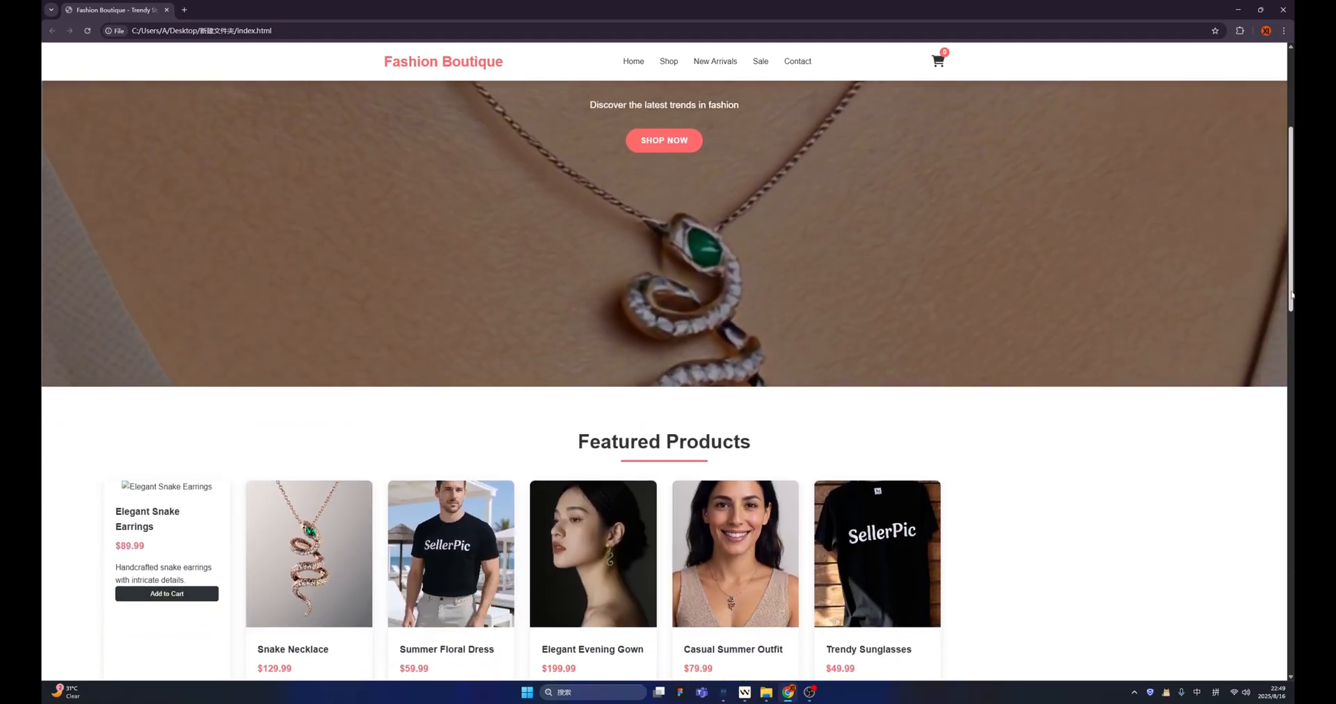
scroll("down", 3)
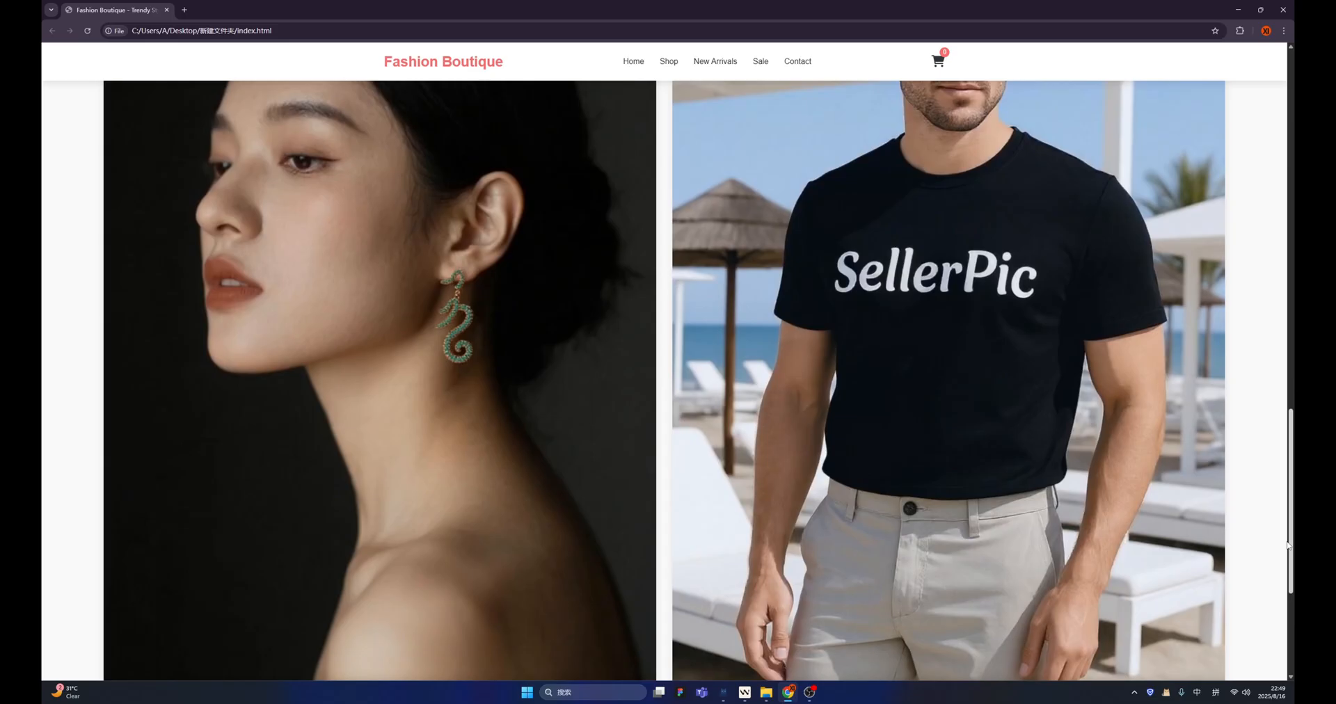
scroll("down", 3)
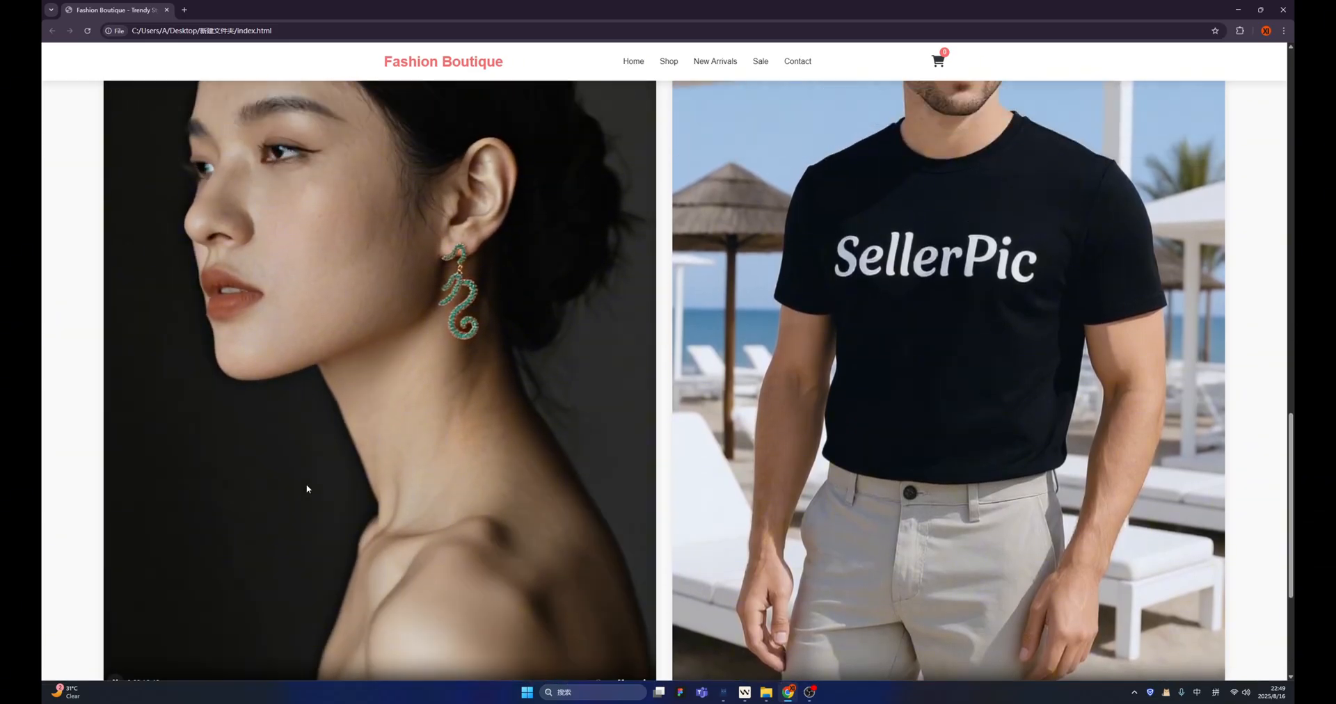
scroll("down", 3)
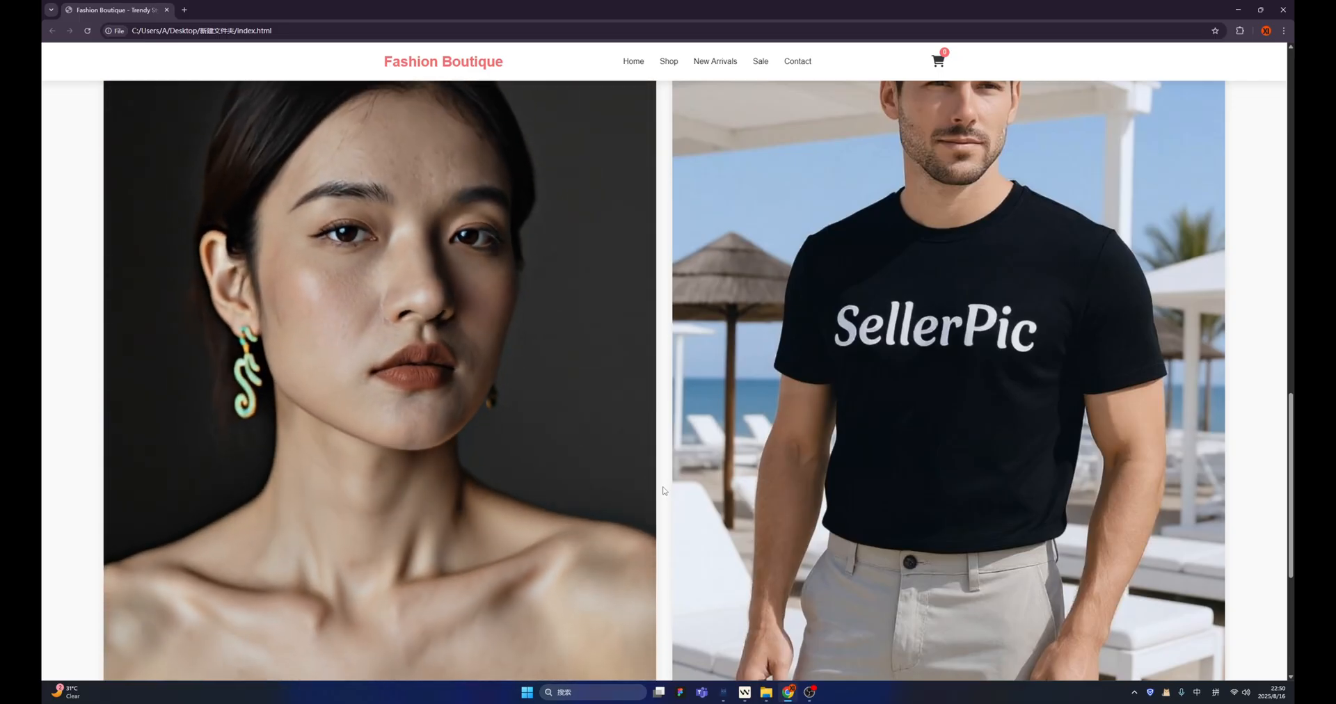
scroll("down", 3)
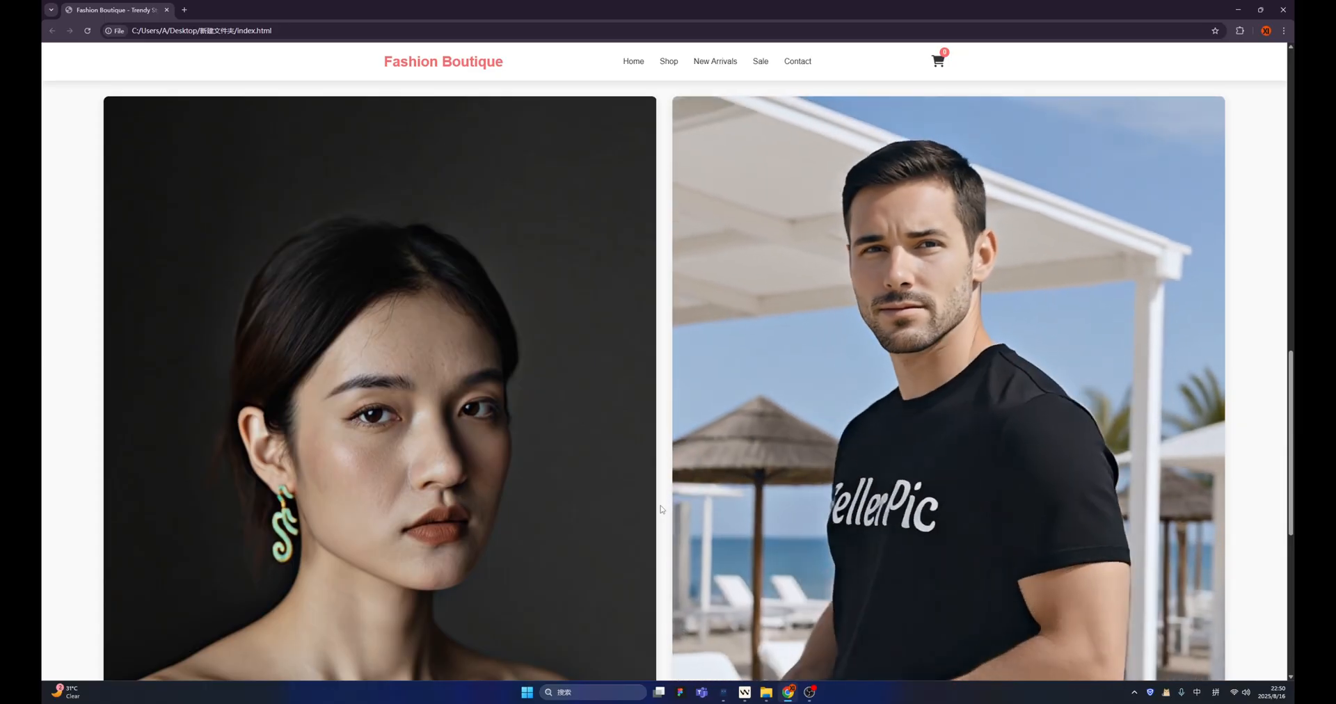
scroll("down", 3)
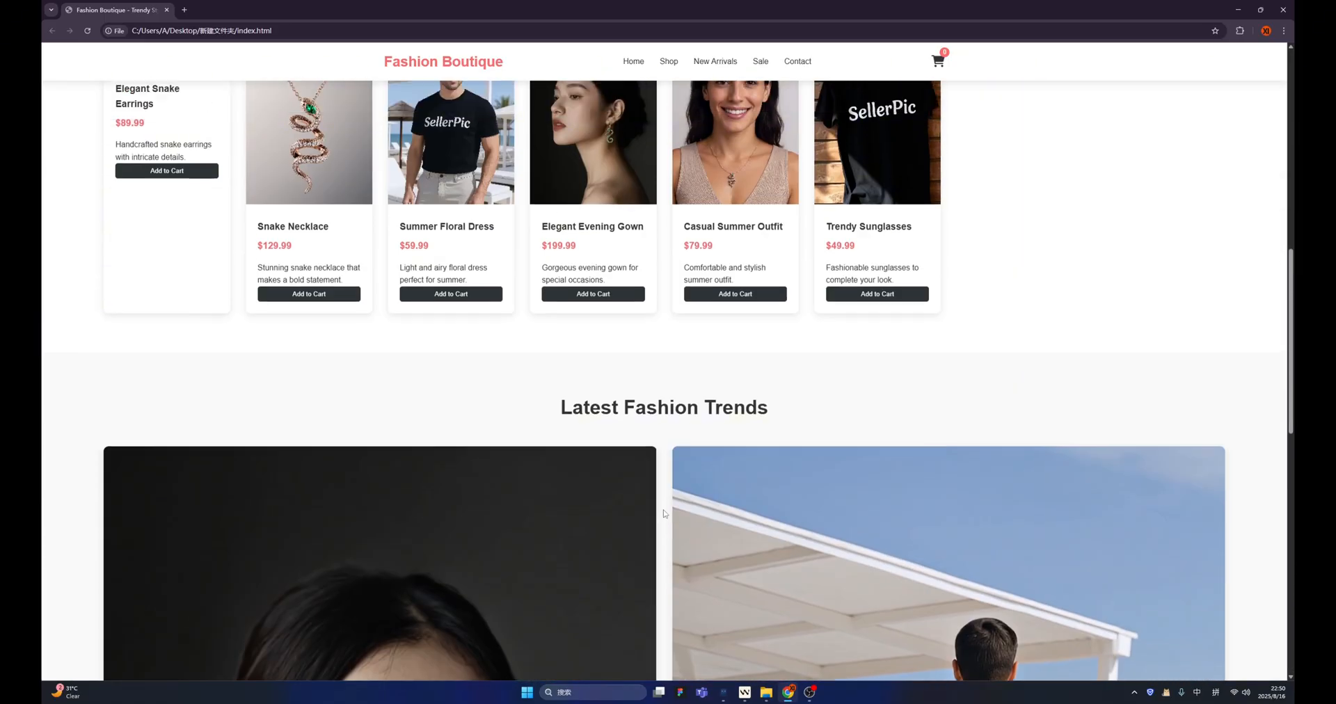